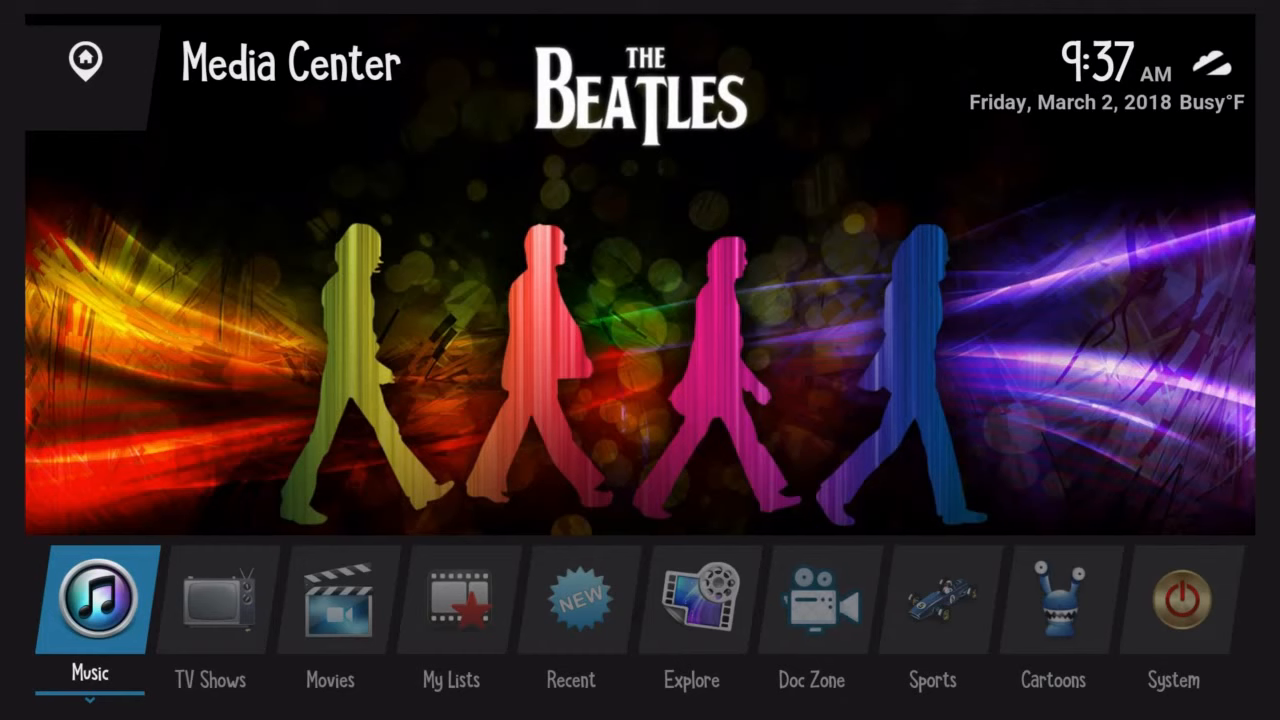
Exit Kodi, then launch RetroPie Setup from the Attract Mode setup list.
click(452, 600)
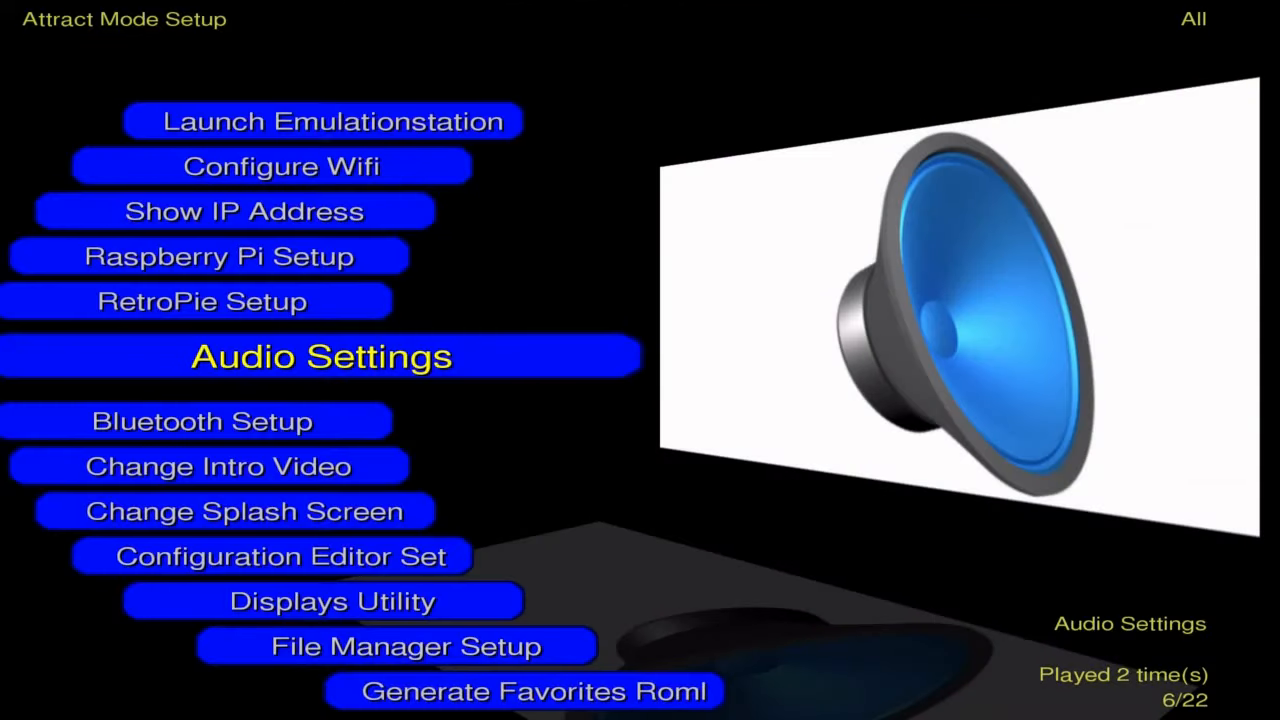
key(Up)
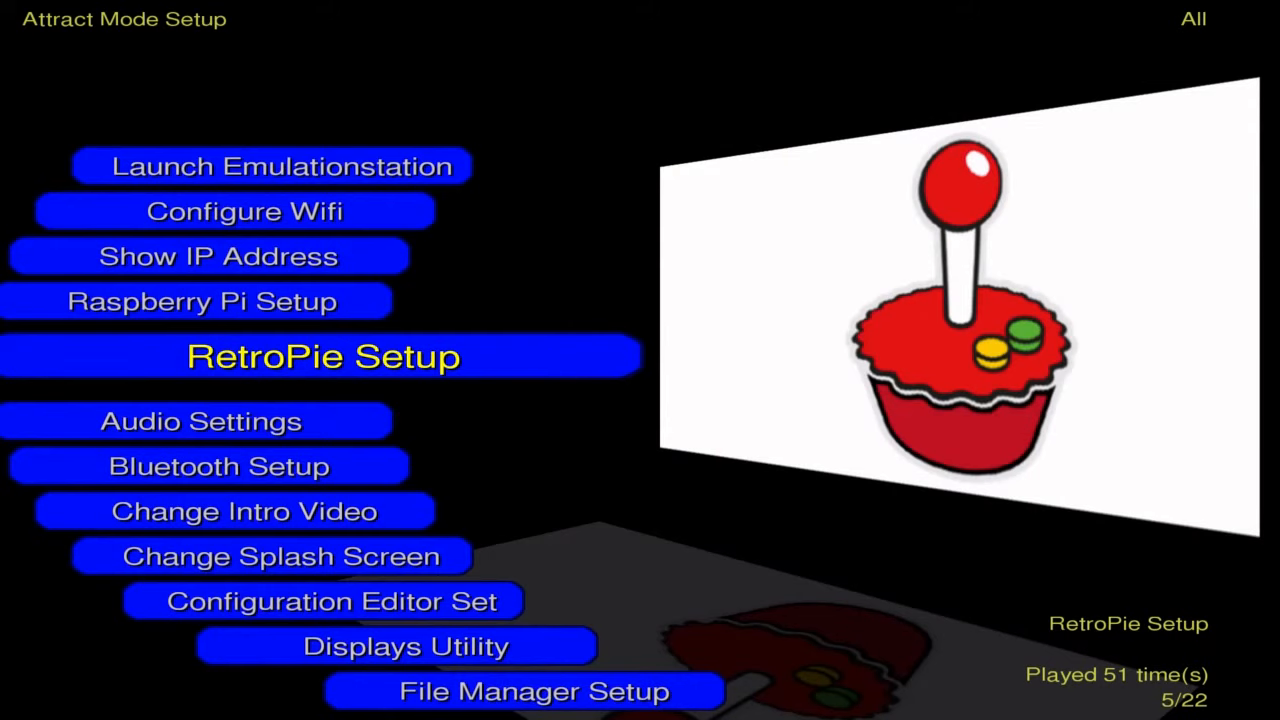
click(324, 356)
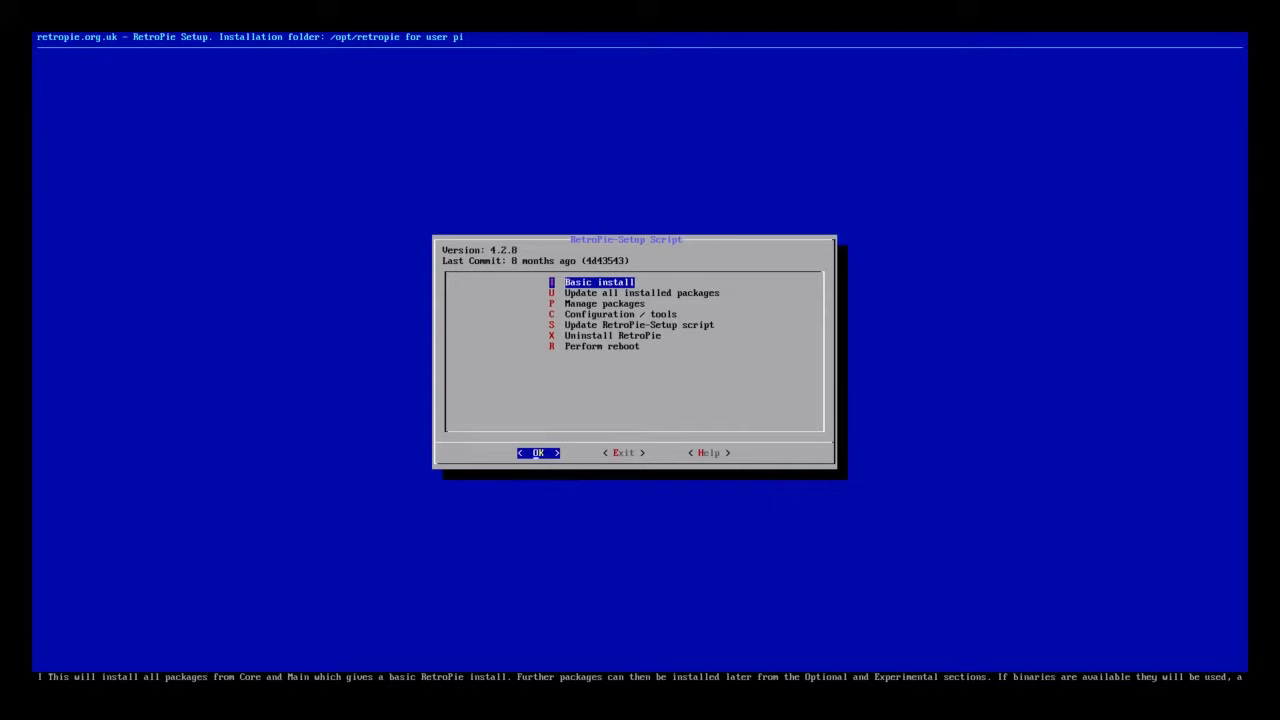
Move down the setup script's main menu to the Manage packages entry.
key(Down)
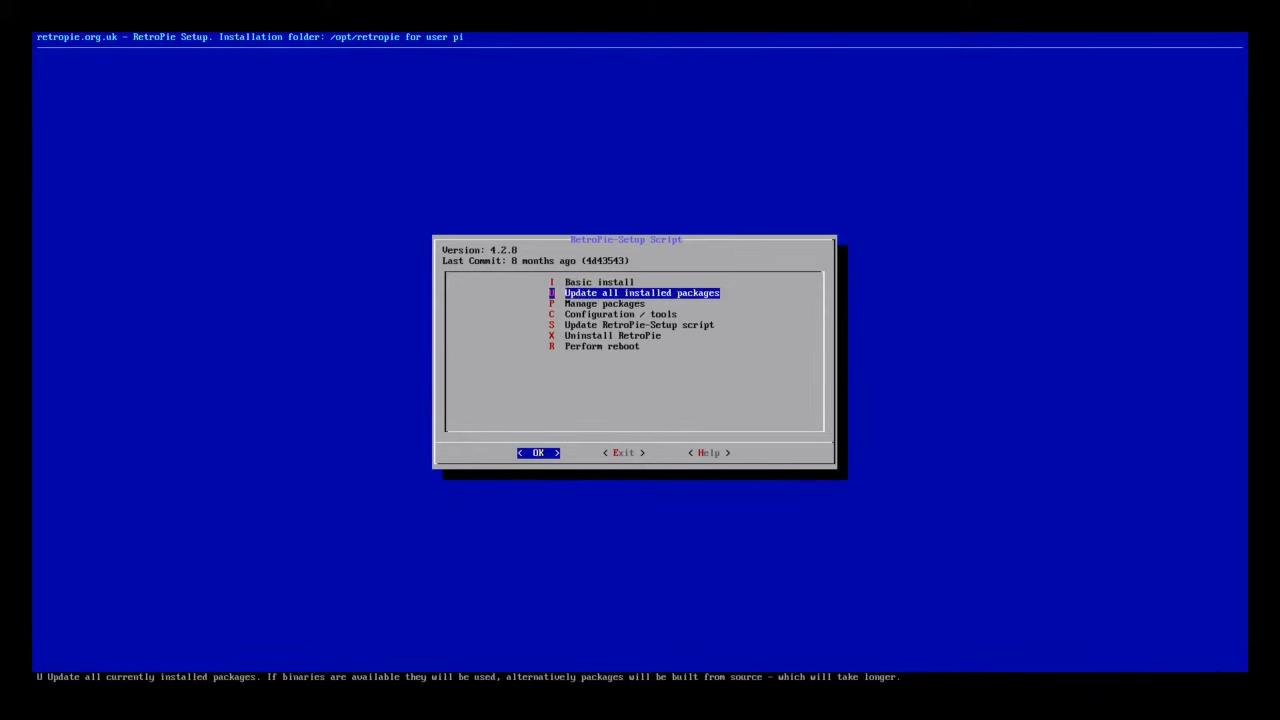
key(Down)
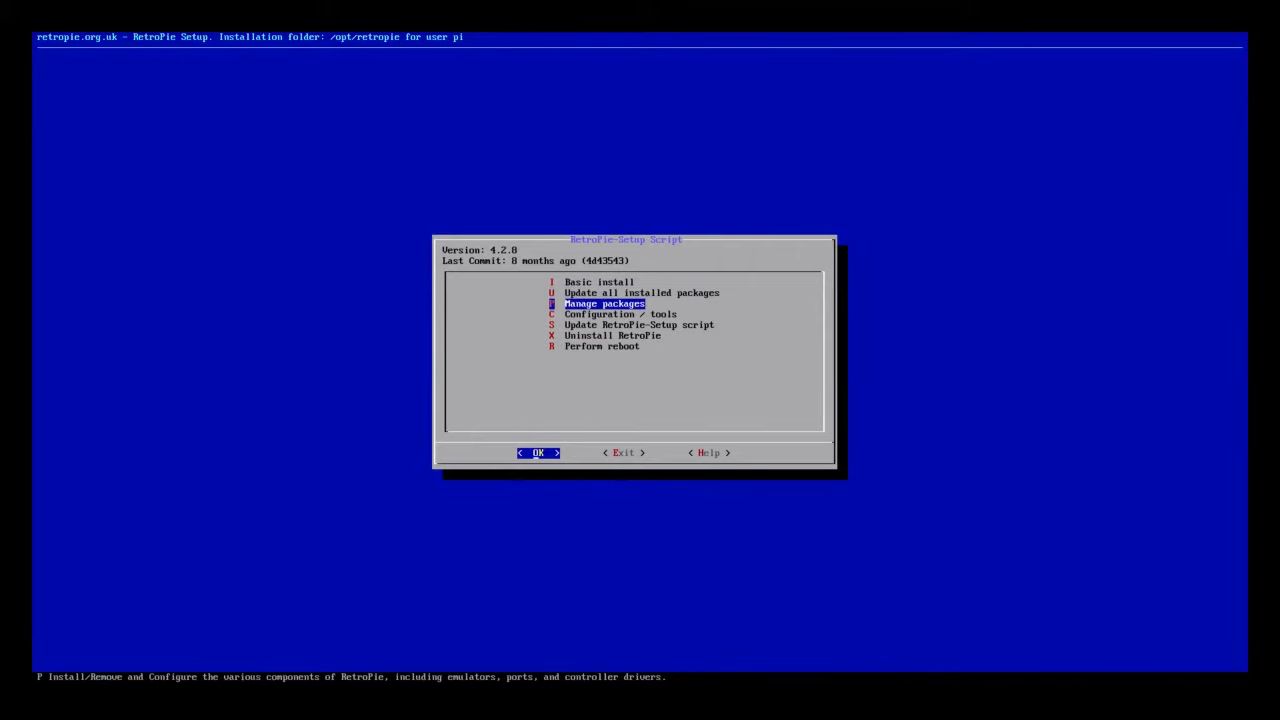
Select the installed kodi package in the optional packages list and choose Remove.
click(538, 452)
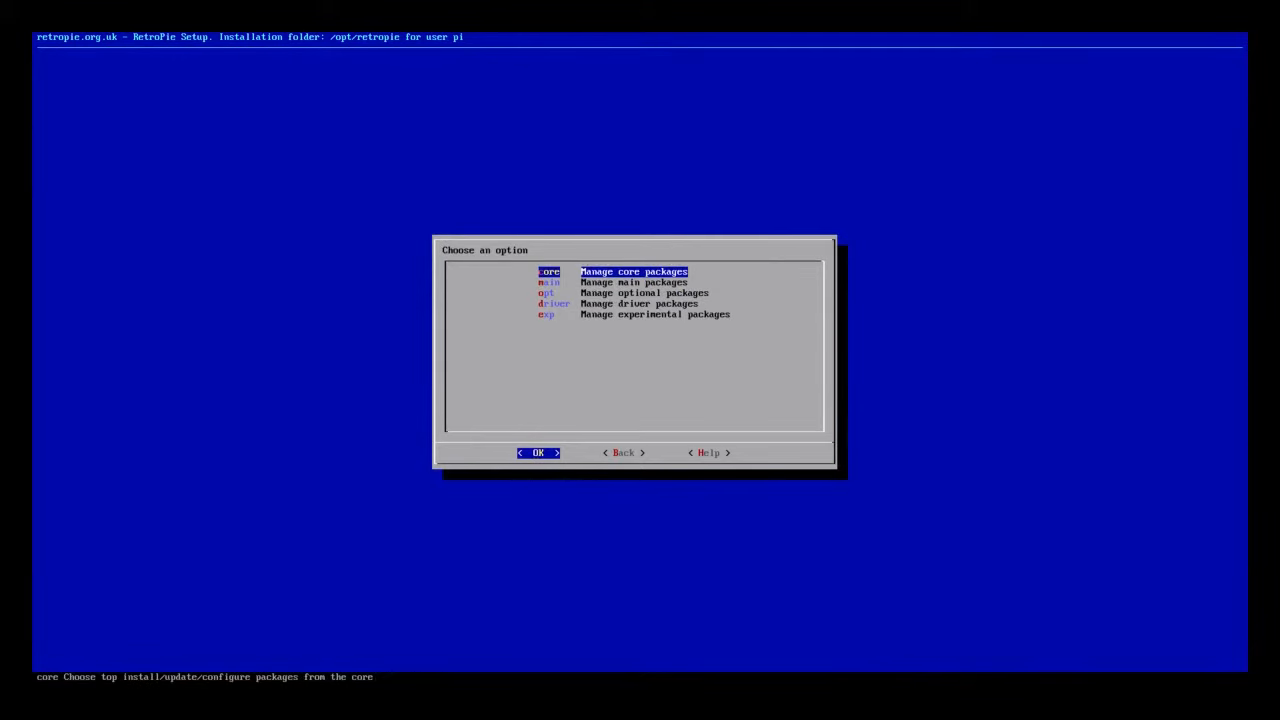
click(538, 452)
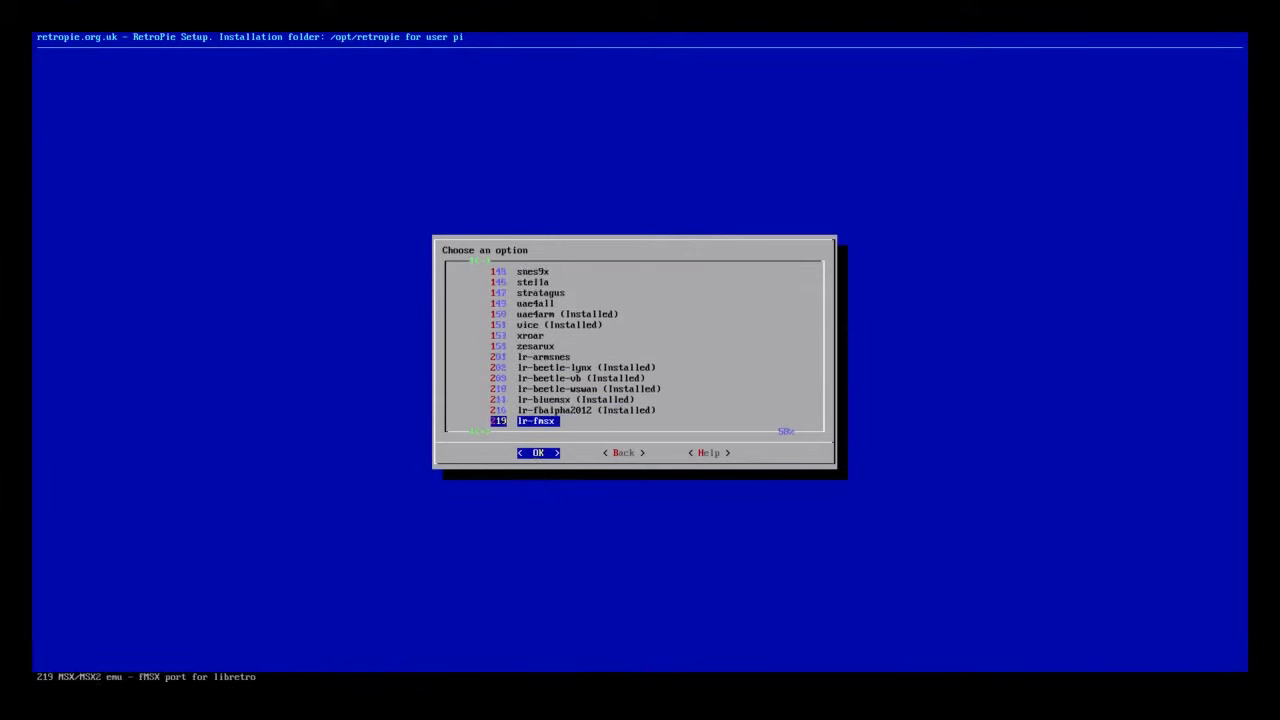
scroll(down, 3)
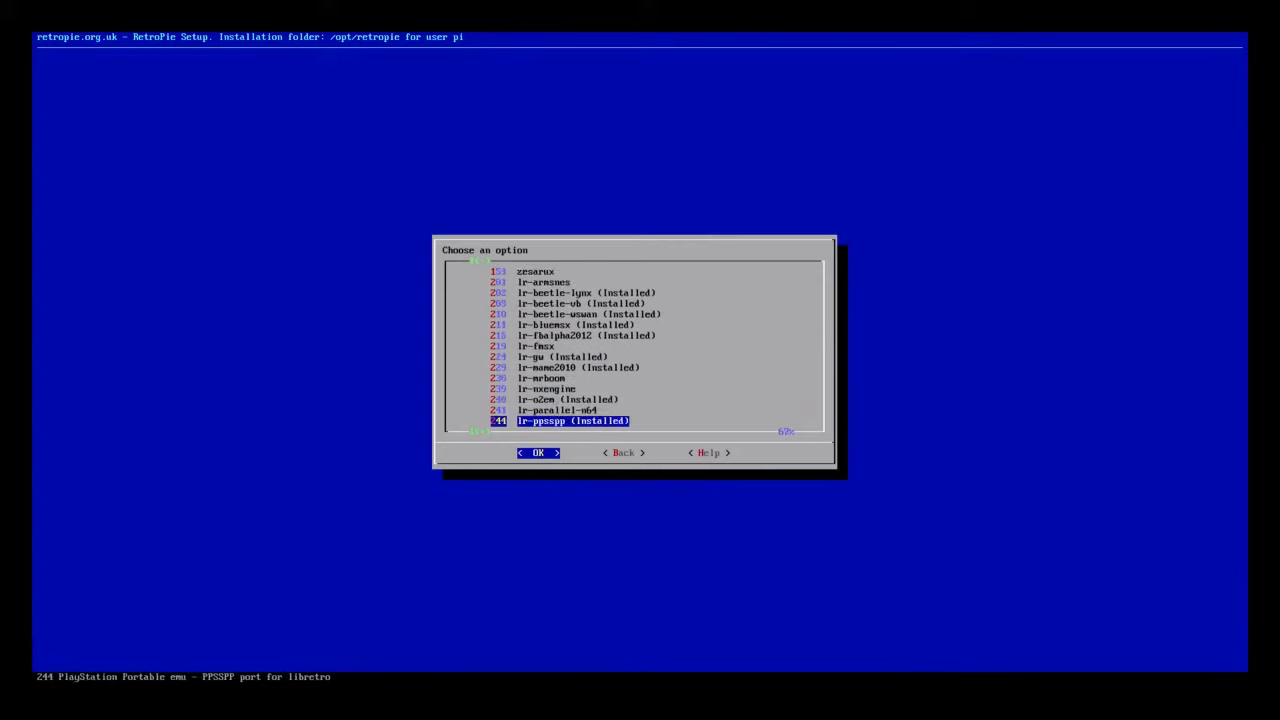
scroll(down, 3)
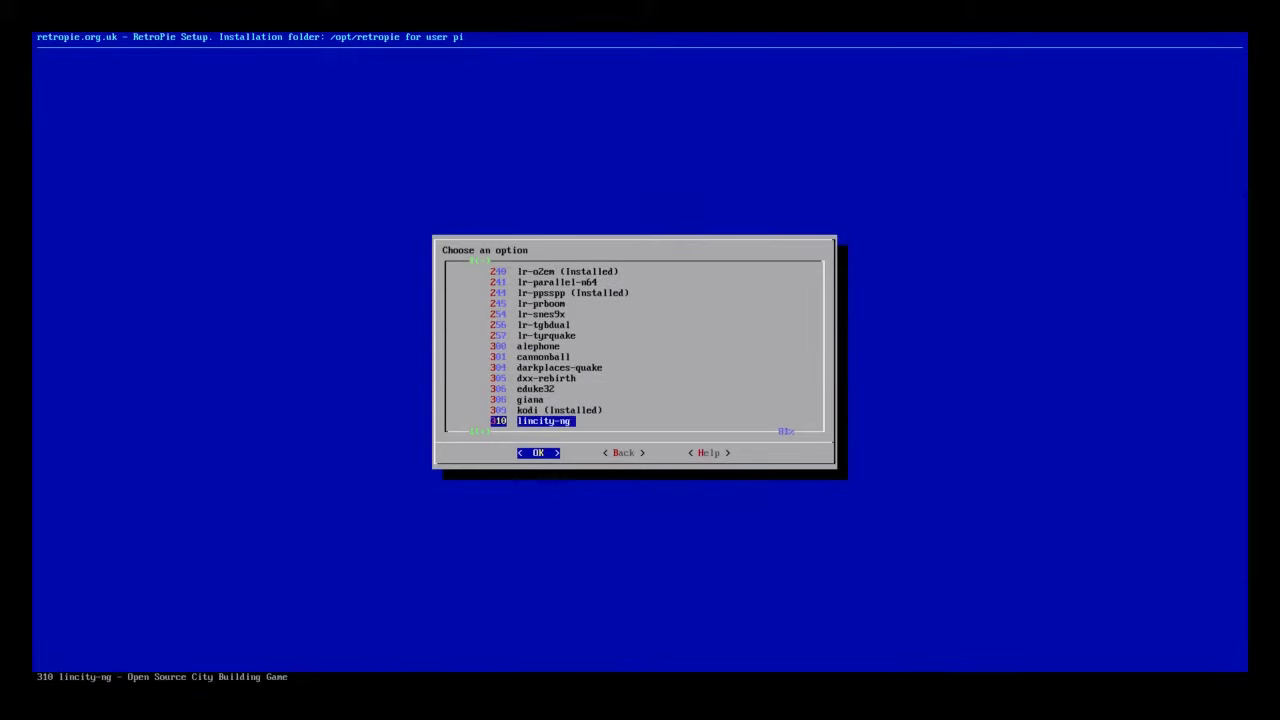
key(Up)
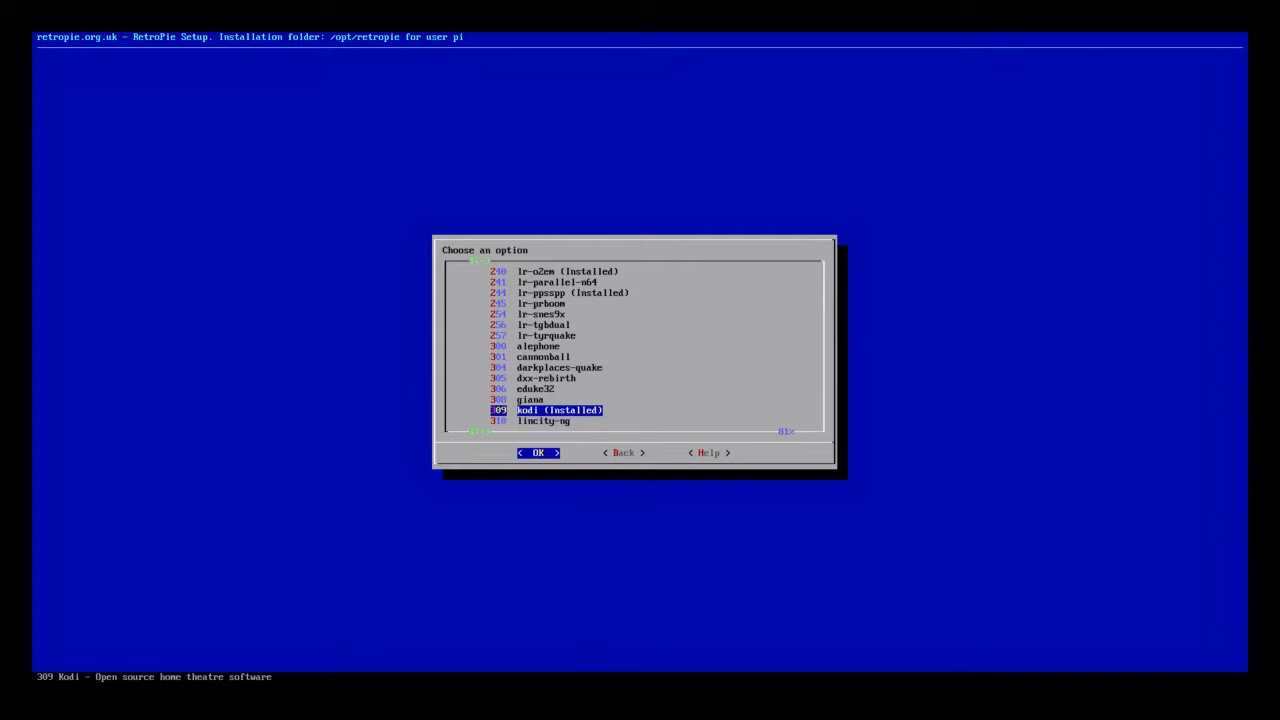
click(538, 452)
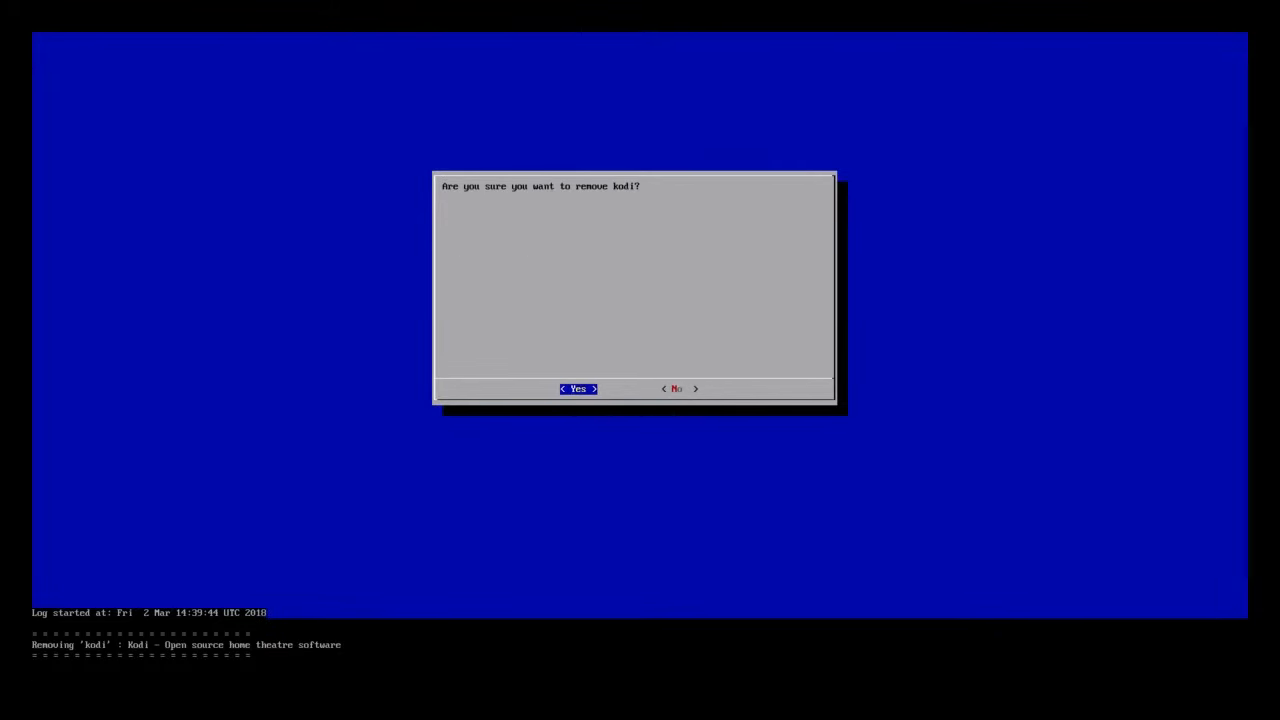
Confirm Kodi's removal, then back out to the package category list.
click(576, 388)
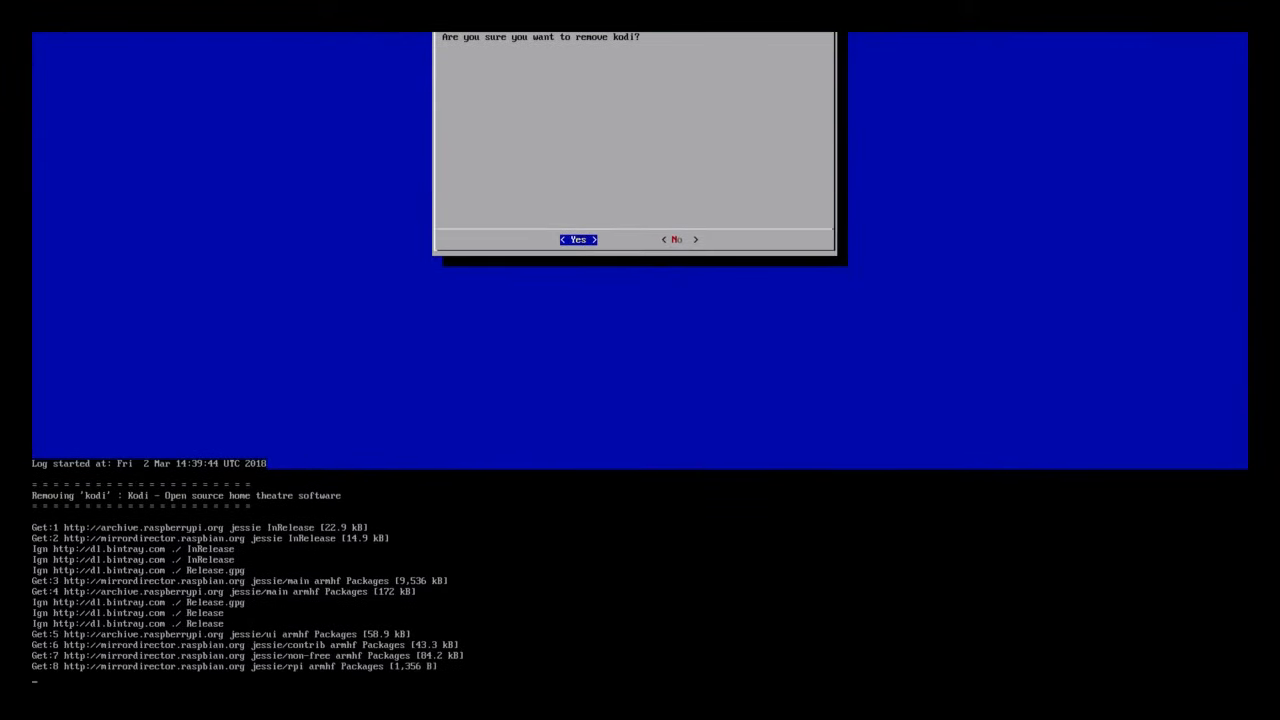
click(576, 240)
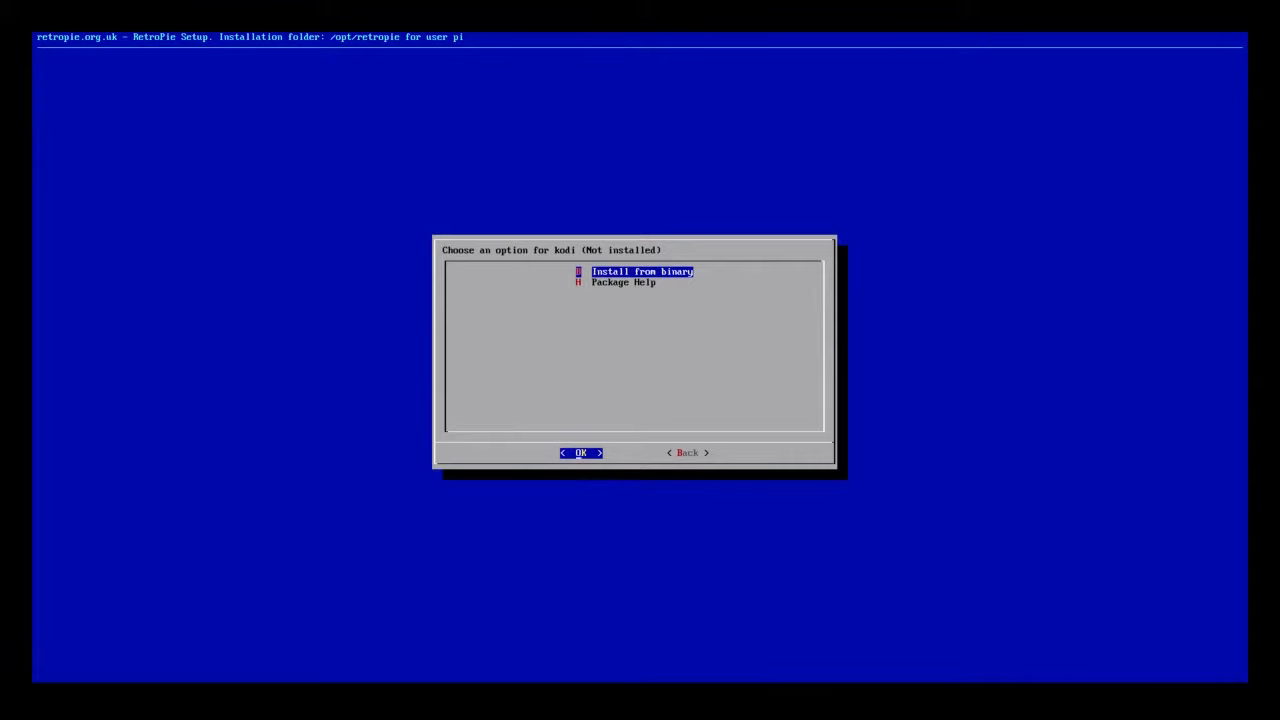
click(688, 452)
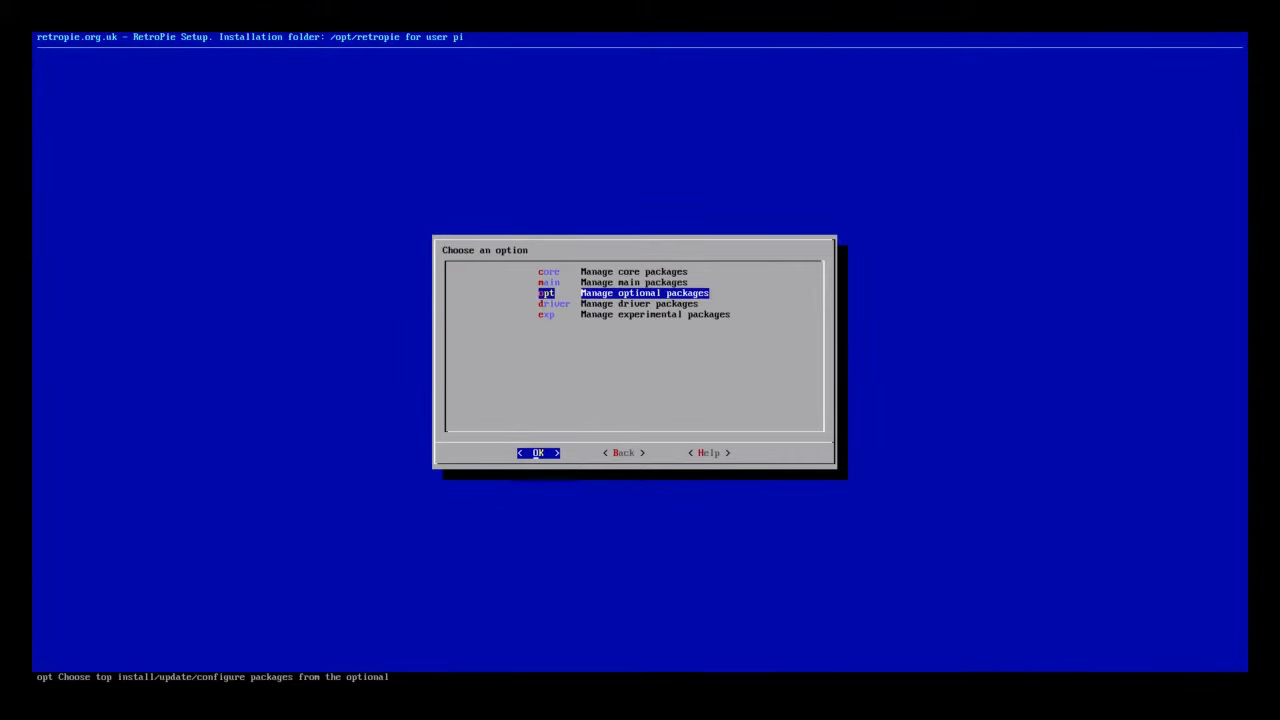
Exit RetroPie-Setup and confirm Yes to quit Attract Mode to the shell.
click(624, 452)
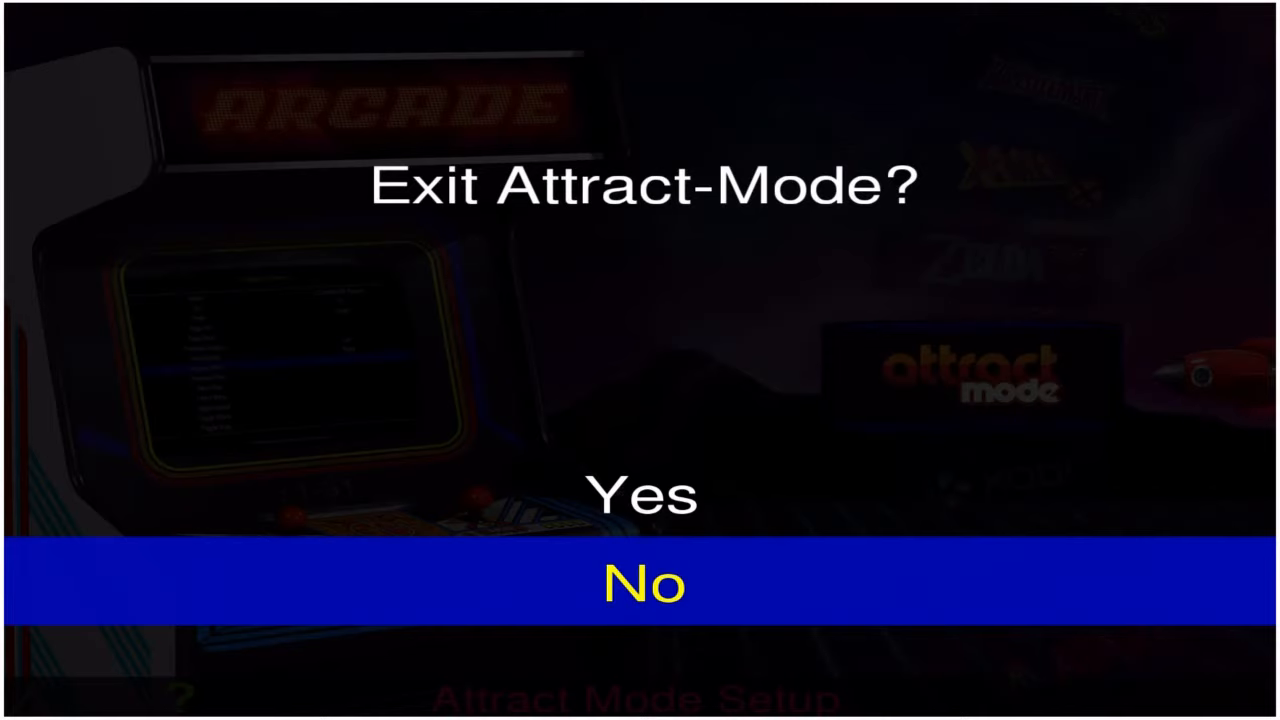
key(Up)
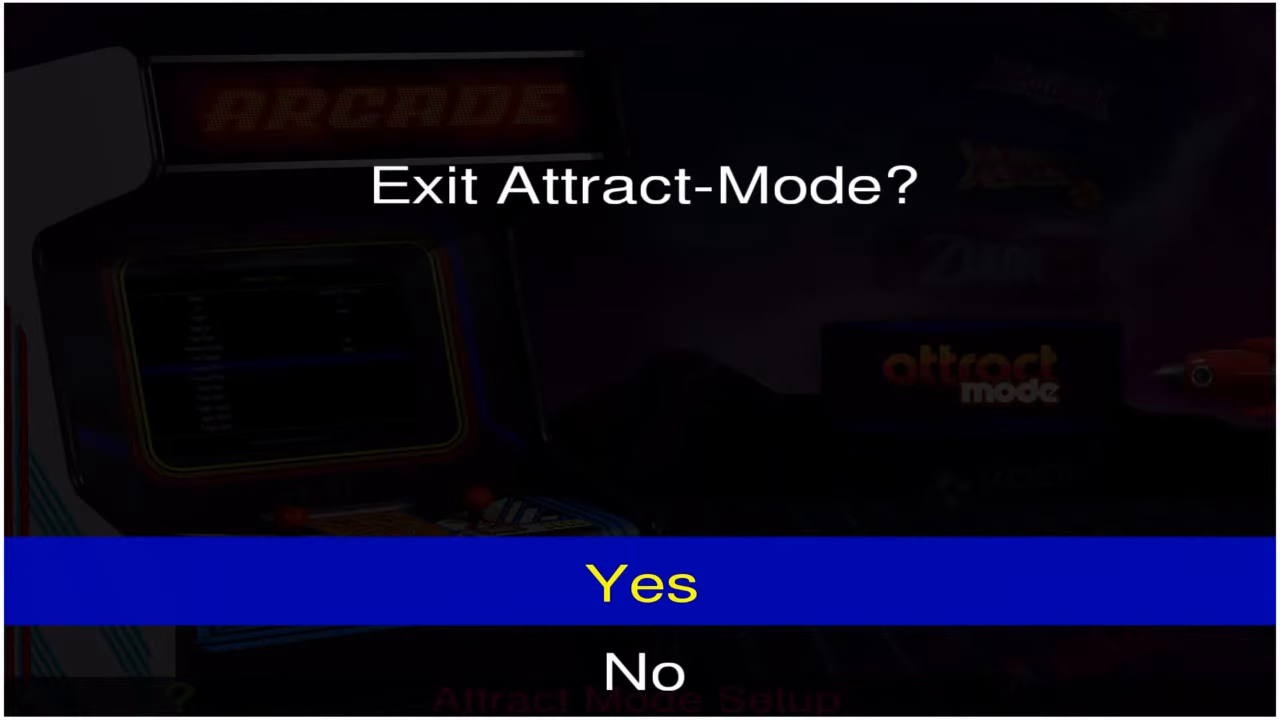
click(640, 584)
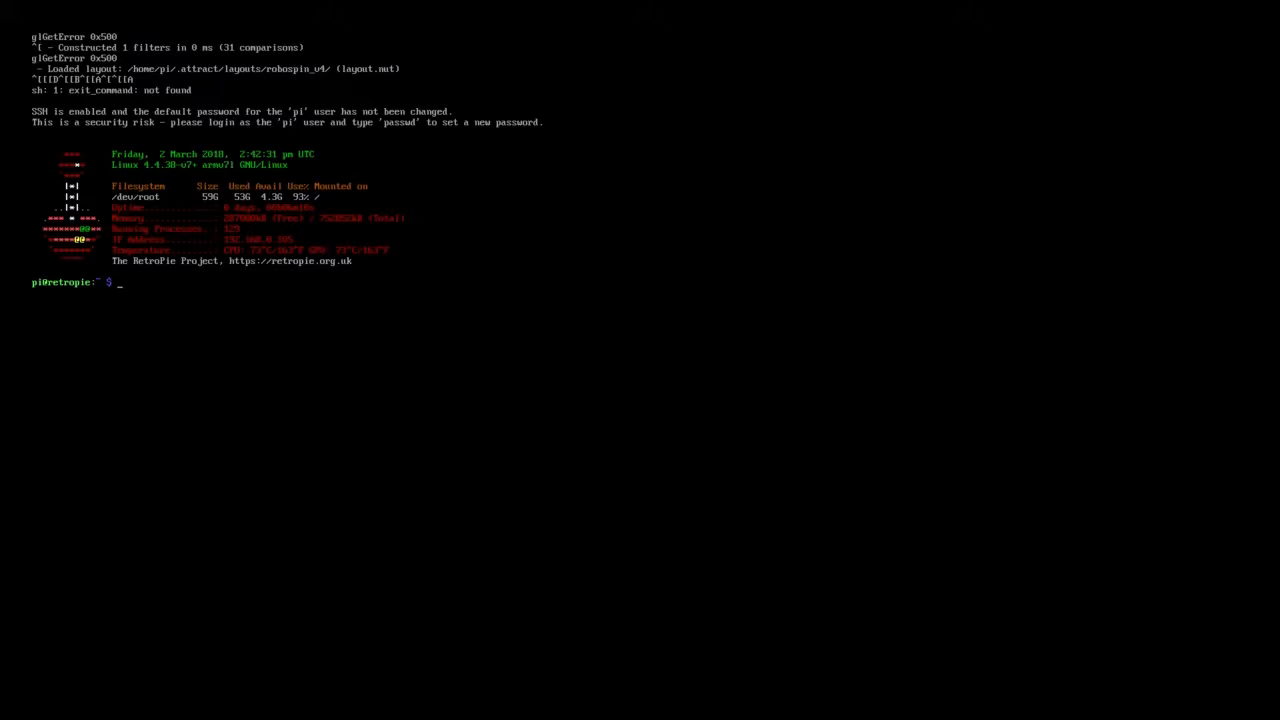
Run sudo rm -r /opt/retropie/configs/ports/kodi to delete Kodi's leftover folder.
text(sudo)
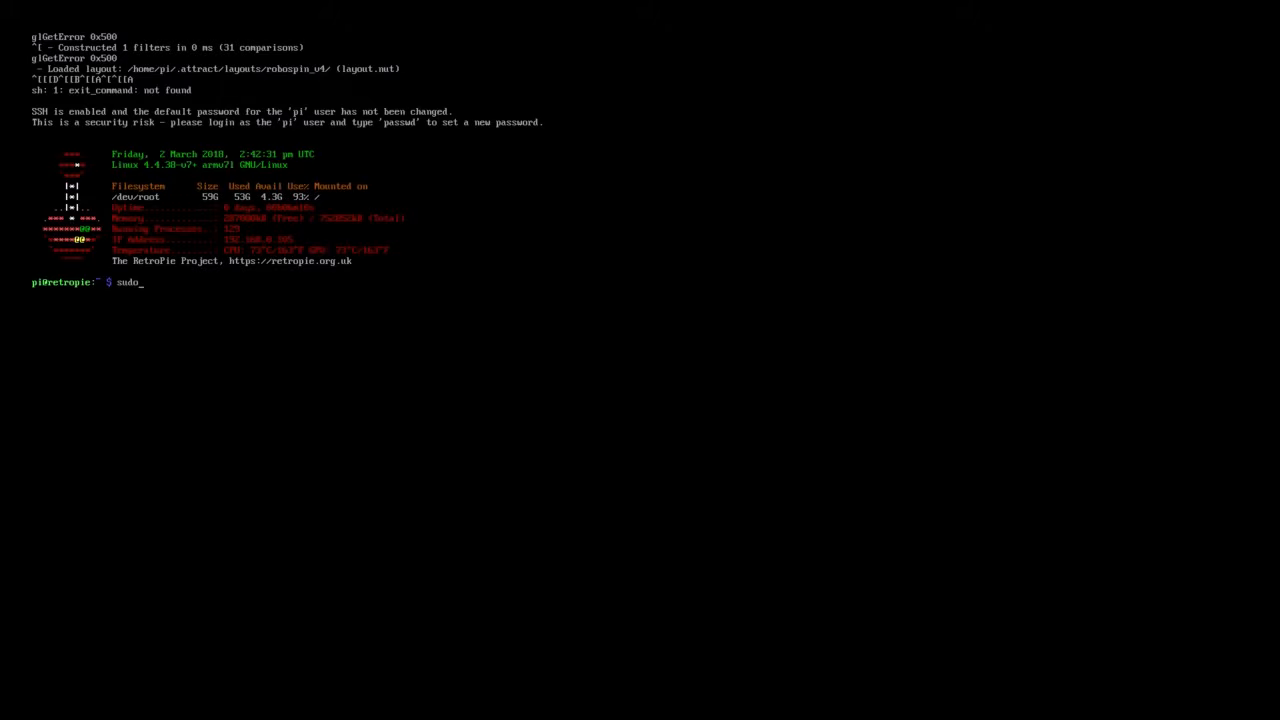
text(rm -)
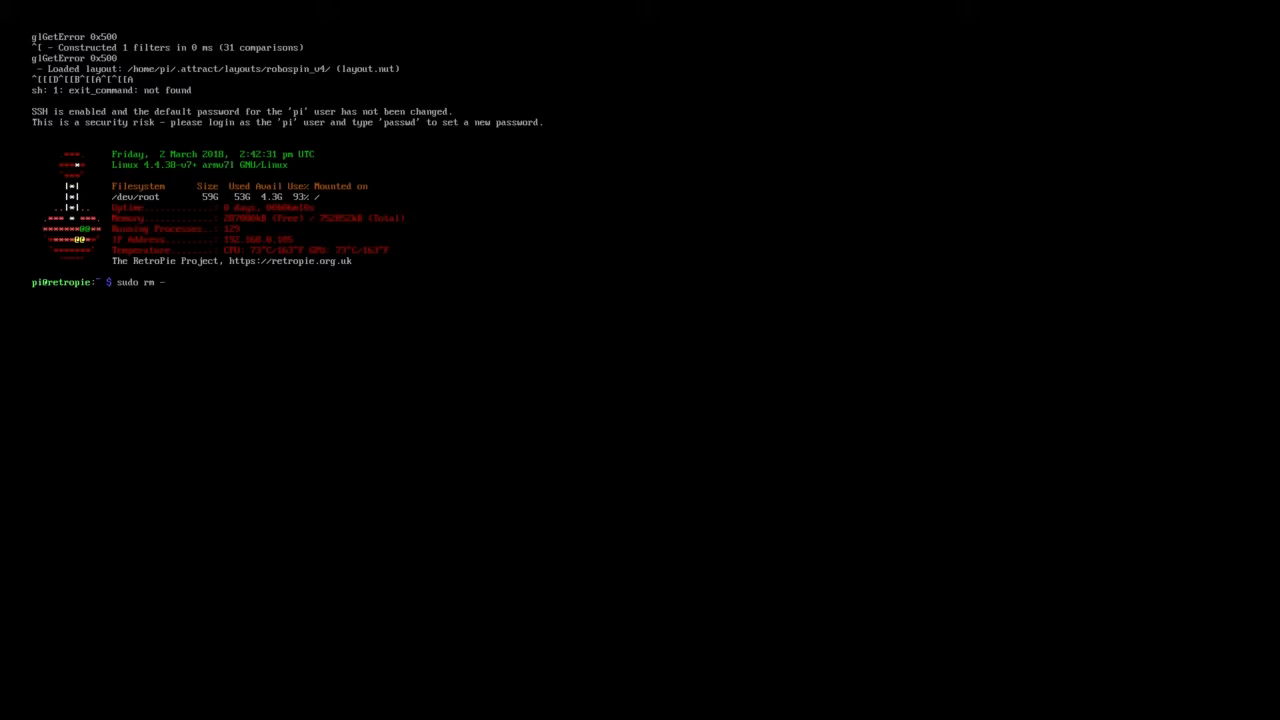
text(r)
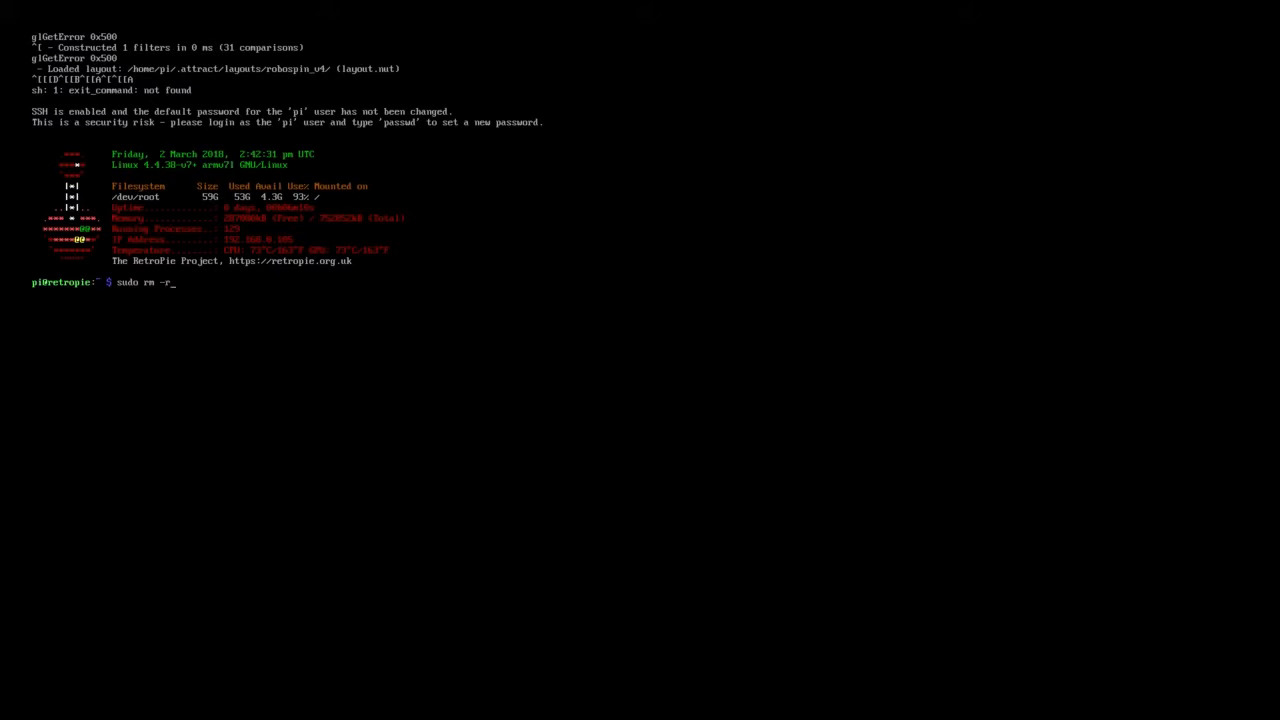
text(/)
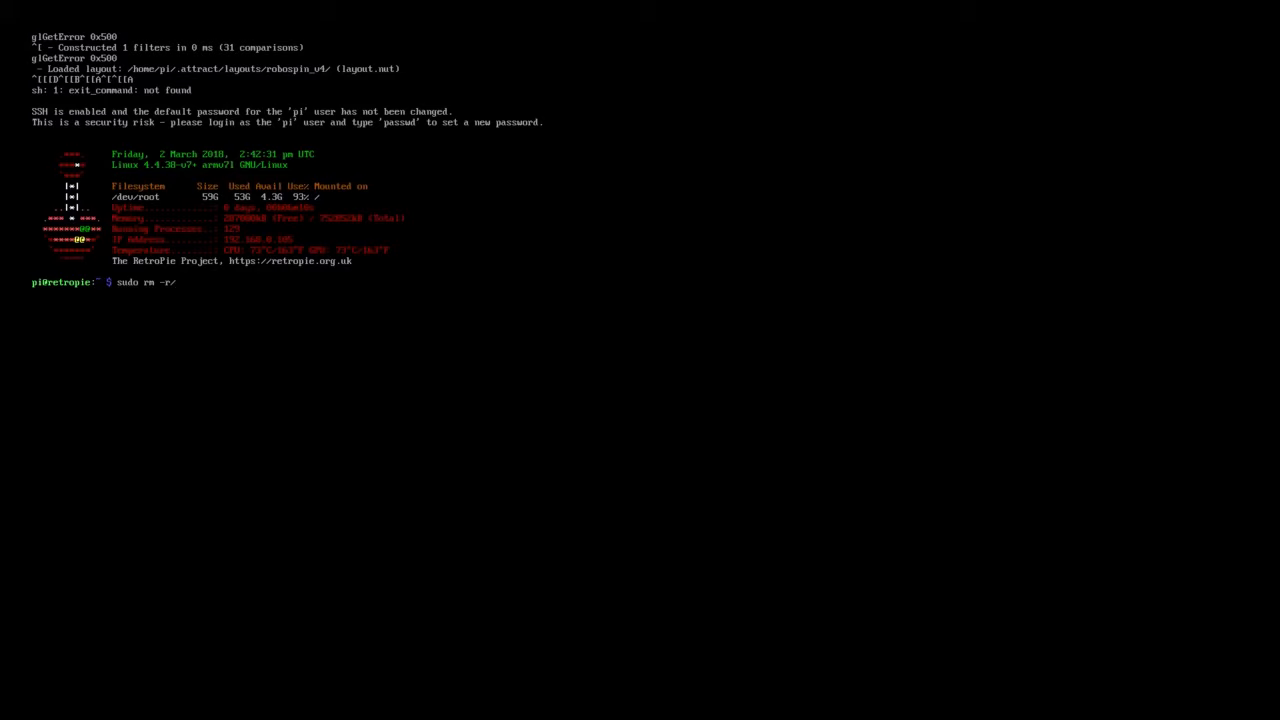
key(BackSpace)
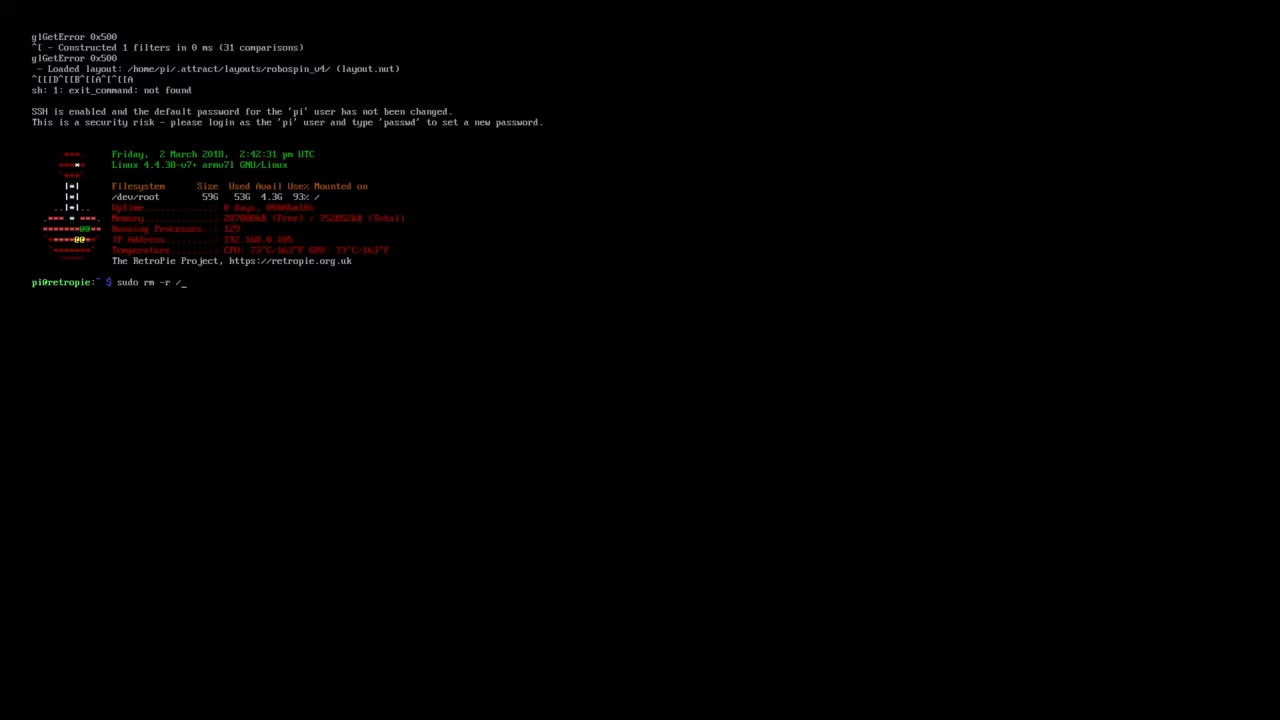
text(opt/)
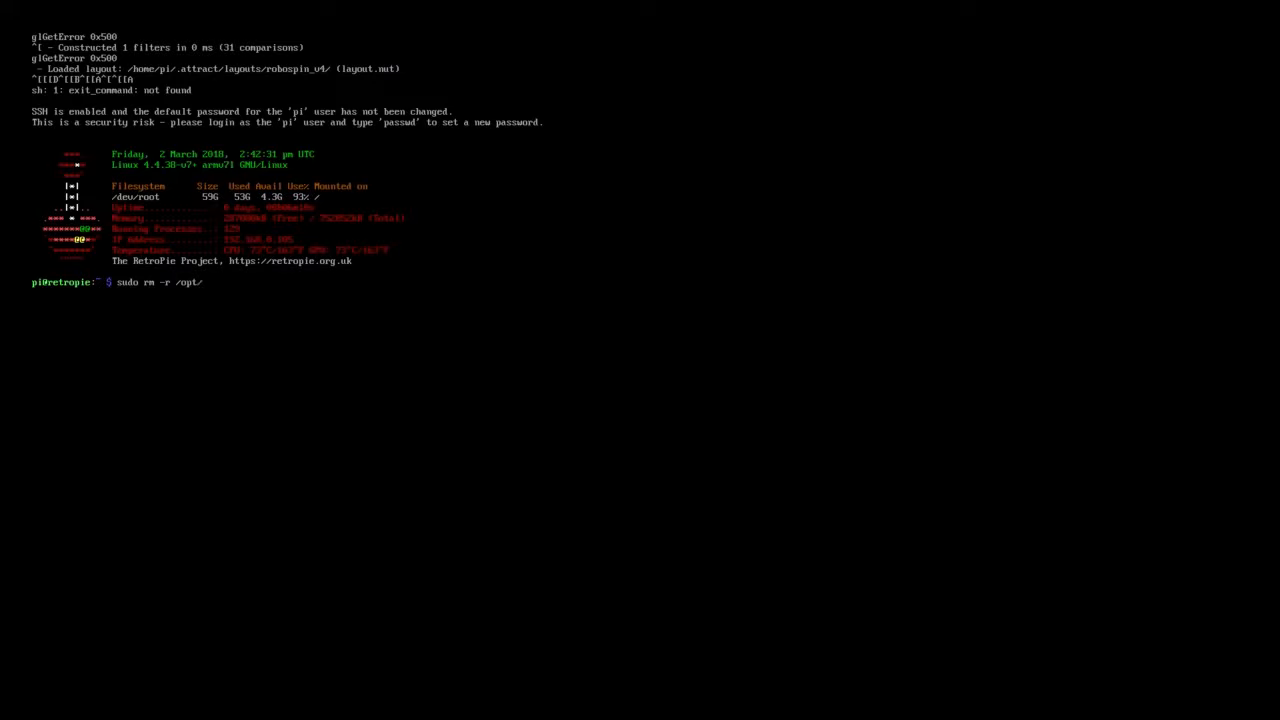
text(retropie/configs)
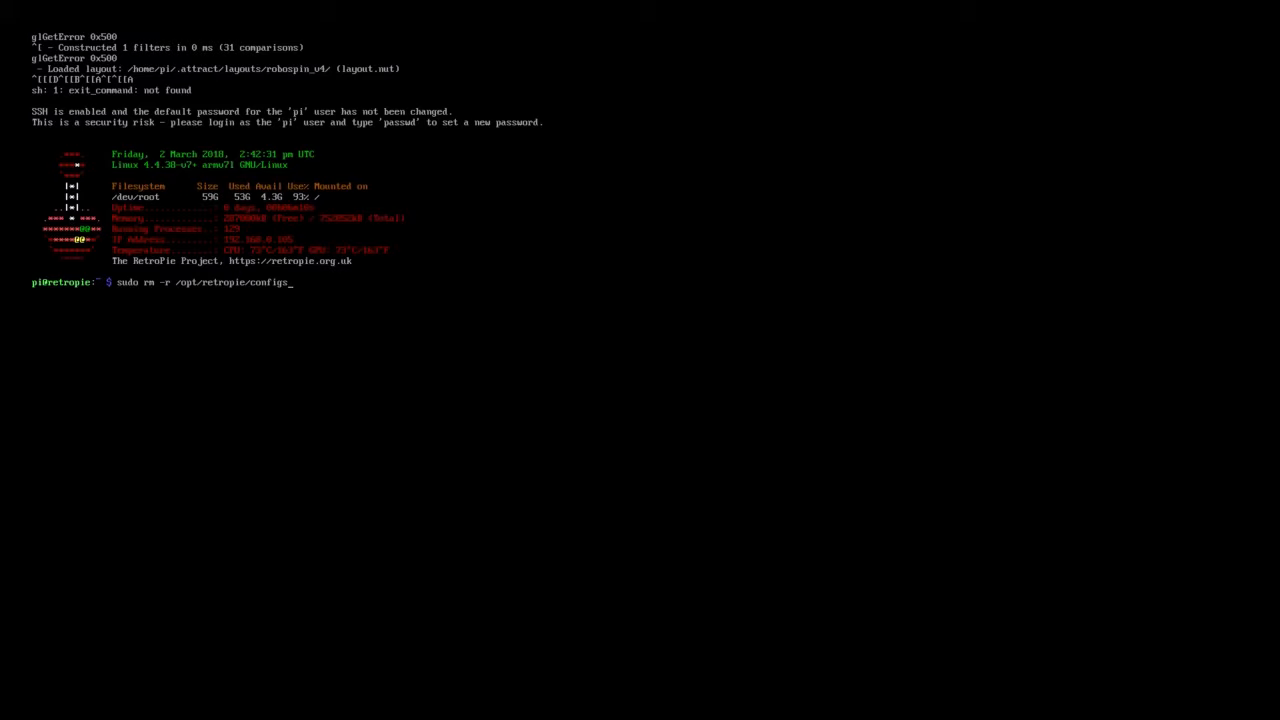
text(port)
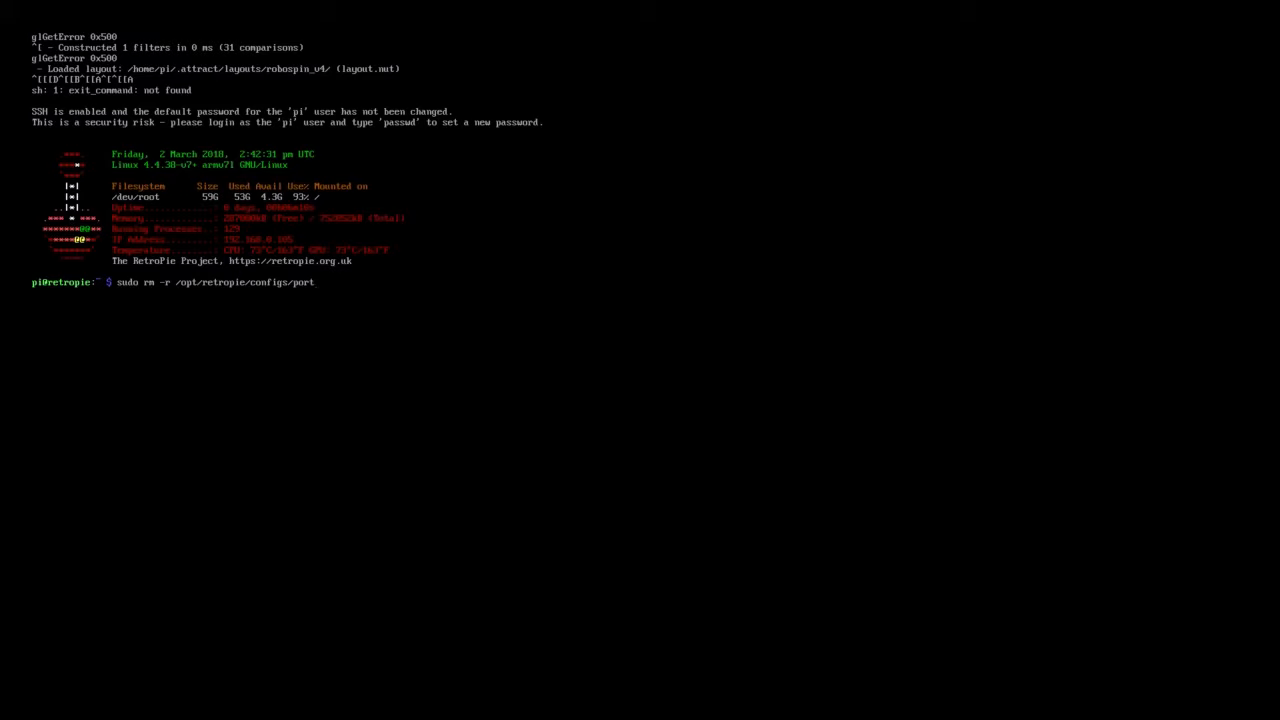
text(/k)
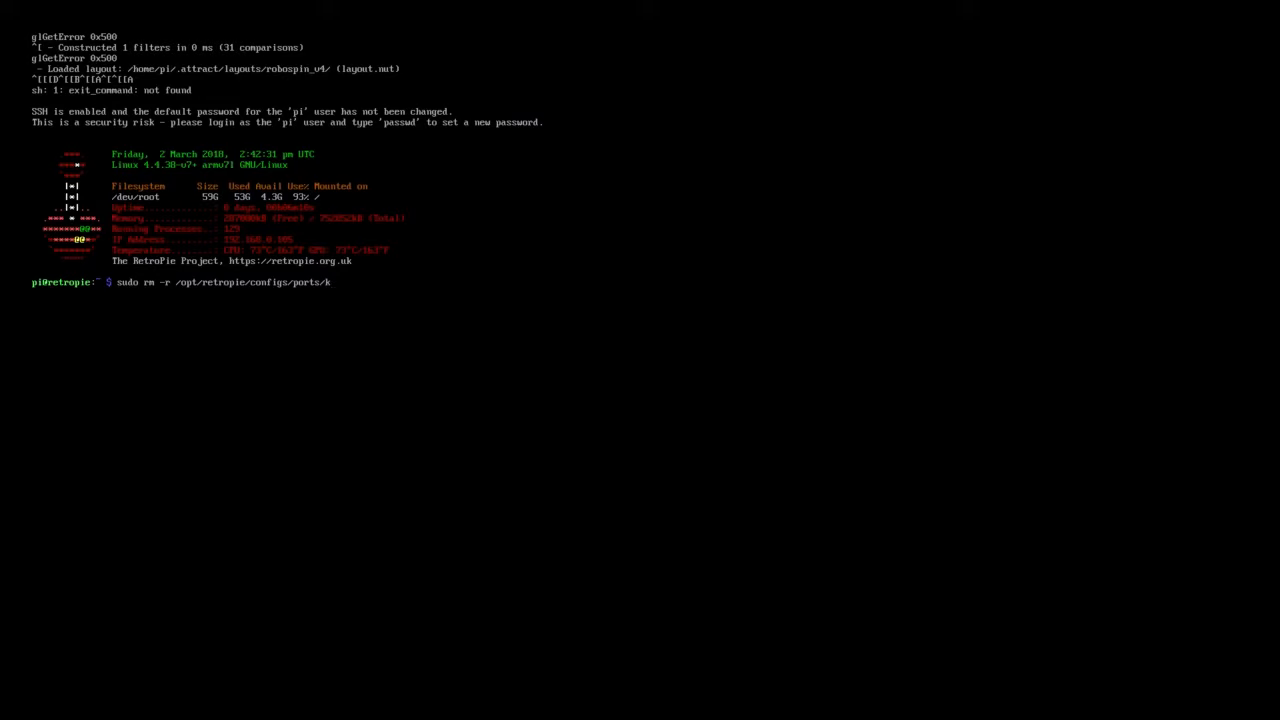
text(odi)
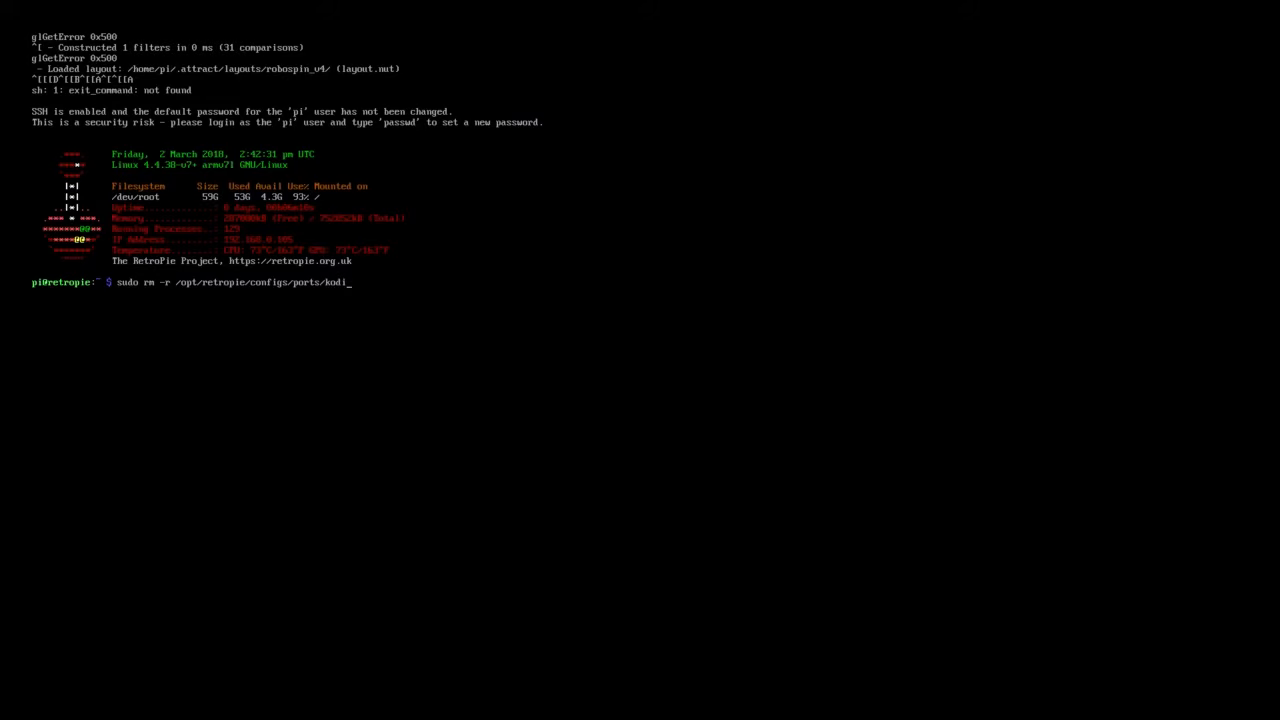
key(Return)
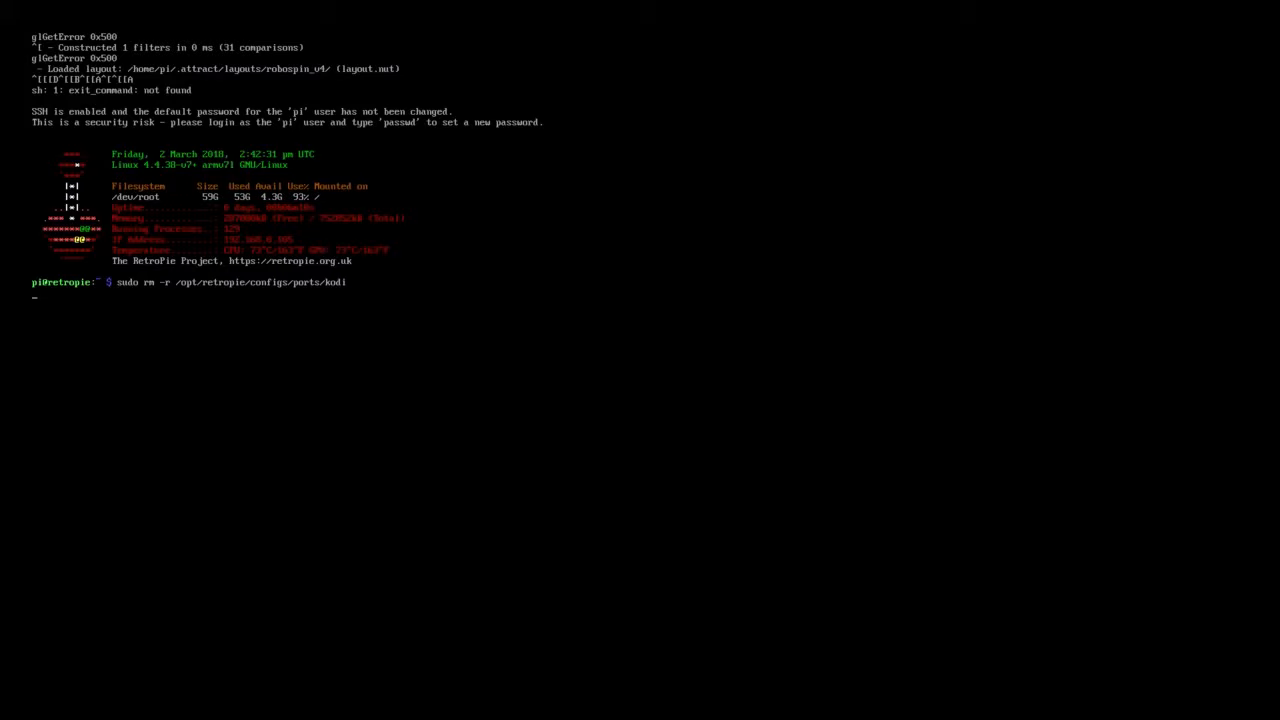
Finish the kodi folder deletion and enter exit to return to Attract Mode.
key(Return)
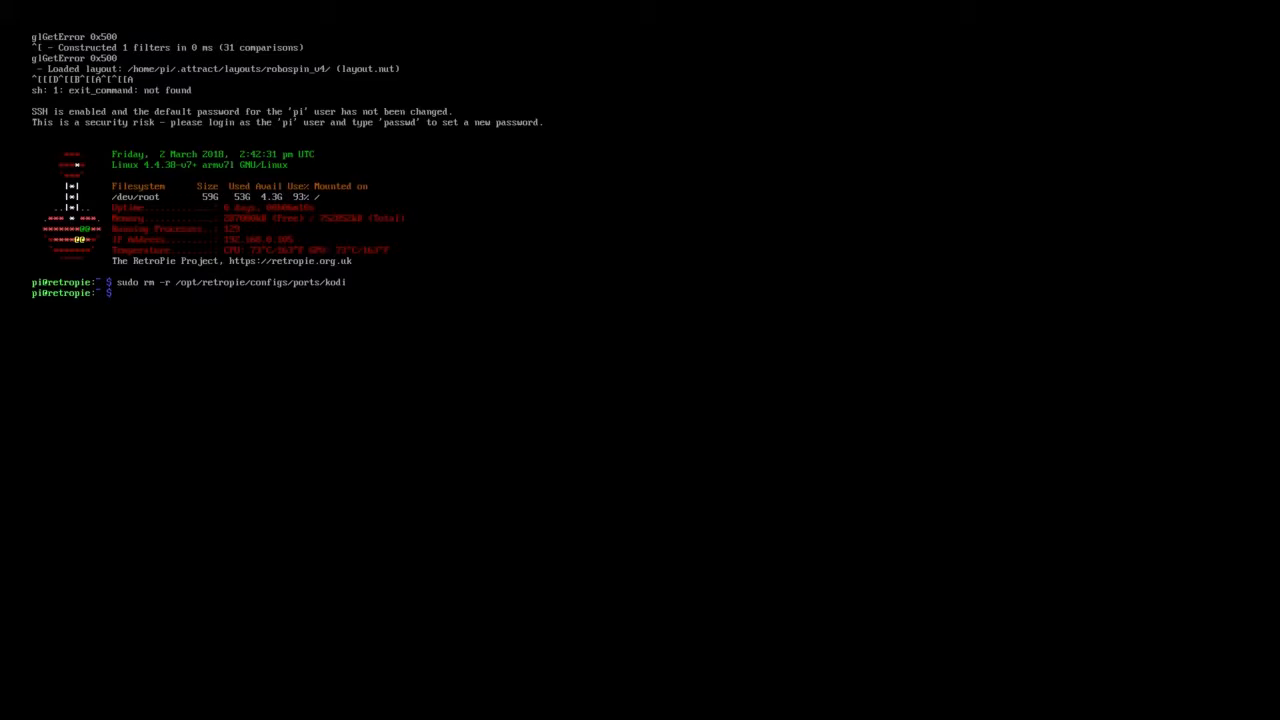
text(e)
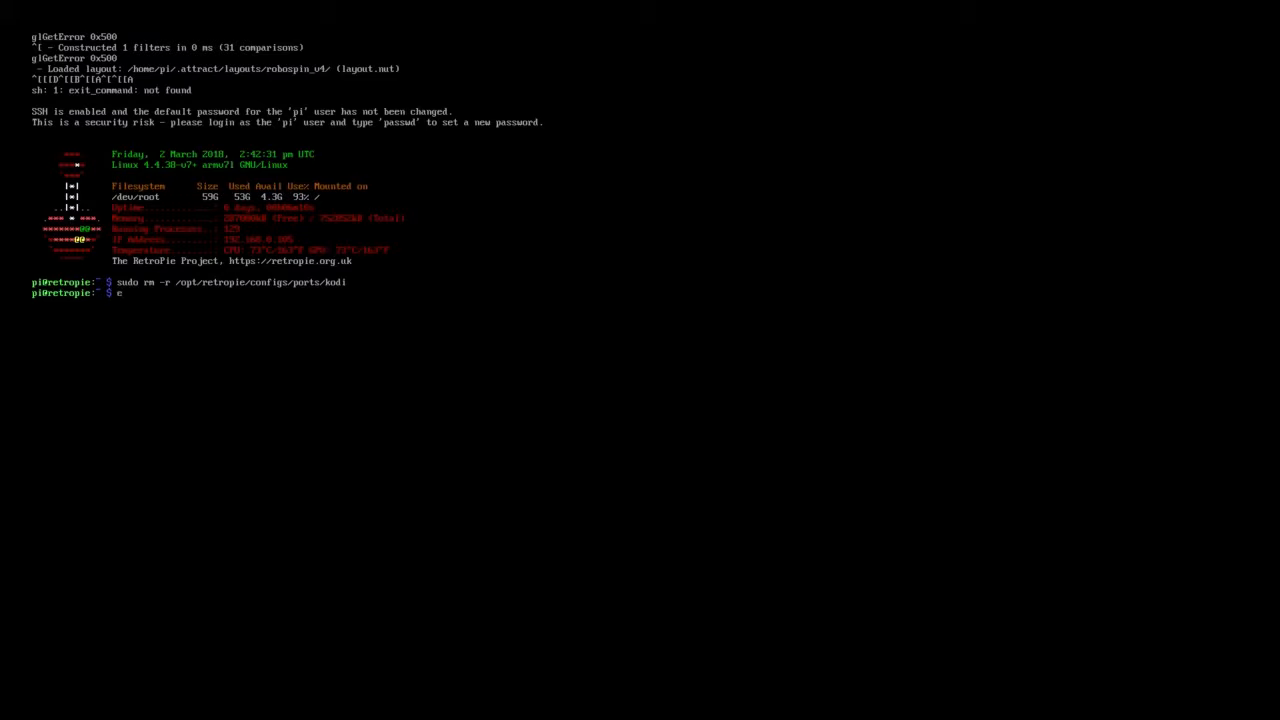
text(xit)
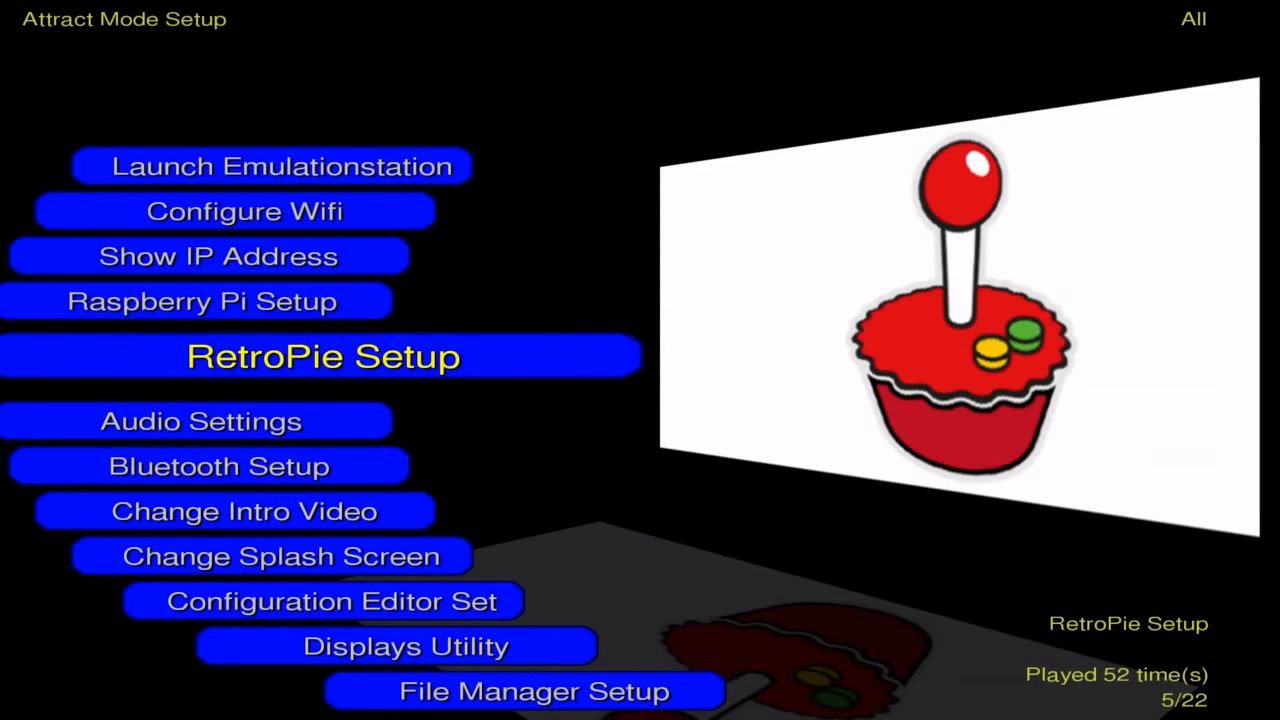
Launch RetroPie Setup again from the Attract Mode setup list.
click(324, 356)
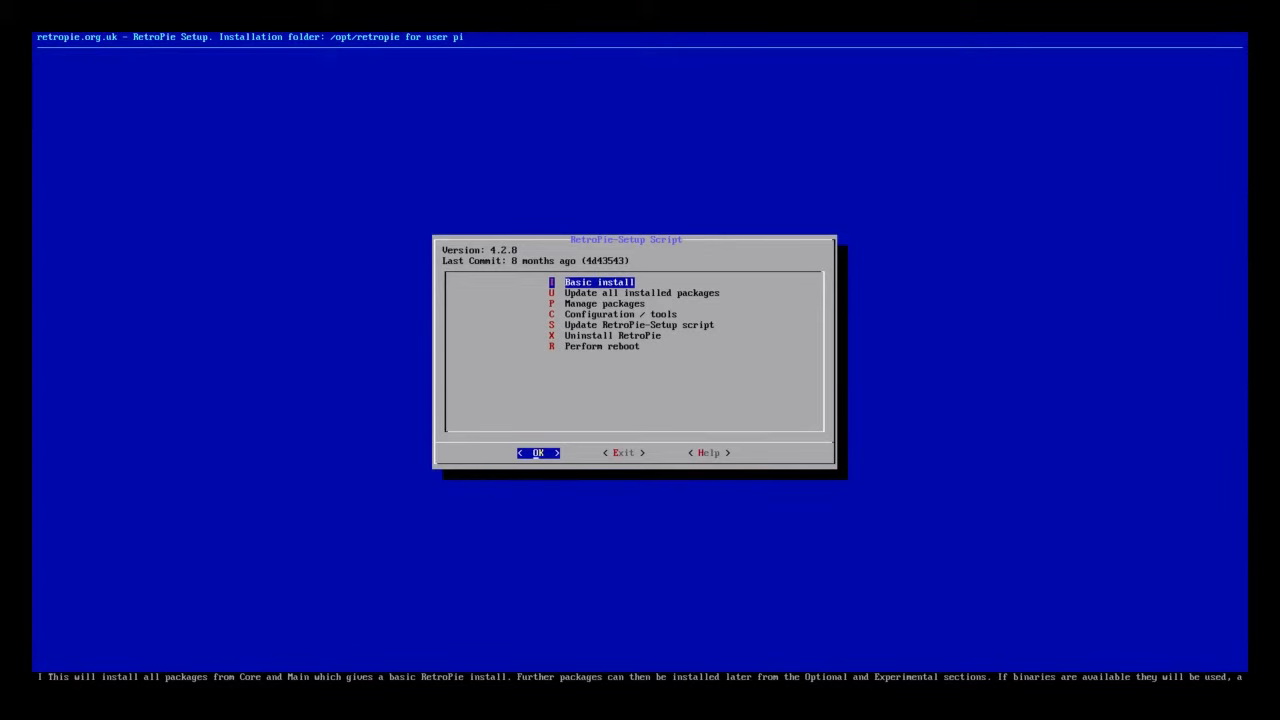
Run 'Update RetroPie-Setup script', confirming and dismissing notices, bringing it to version 4.3.12.
key(Down)
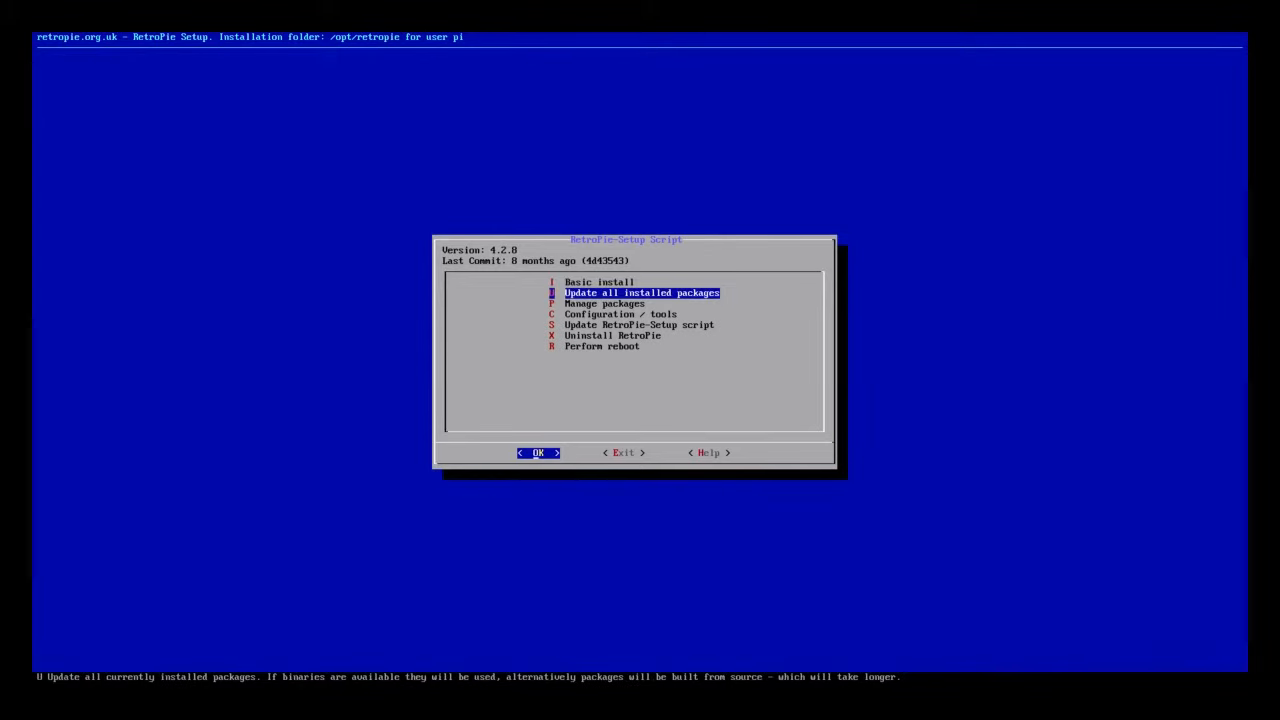
key(Down)
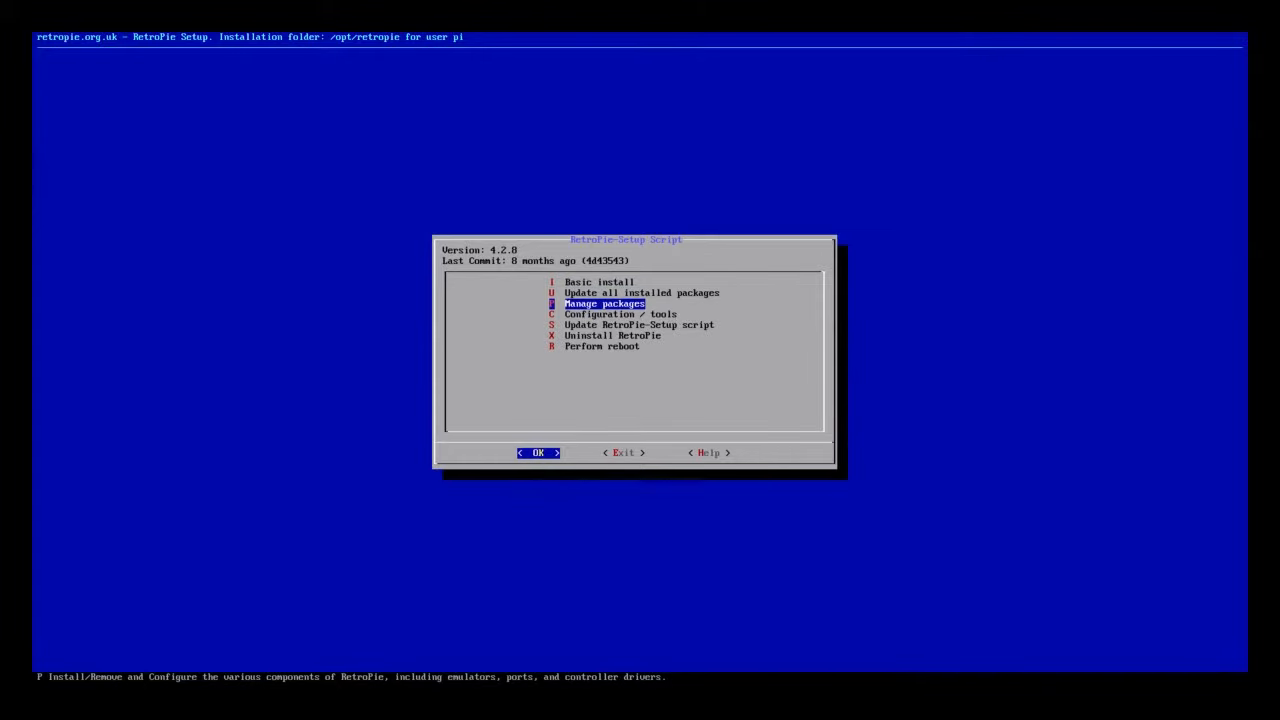
key(up)
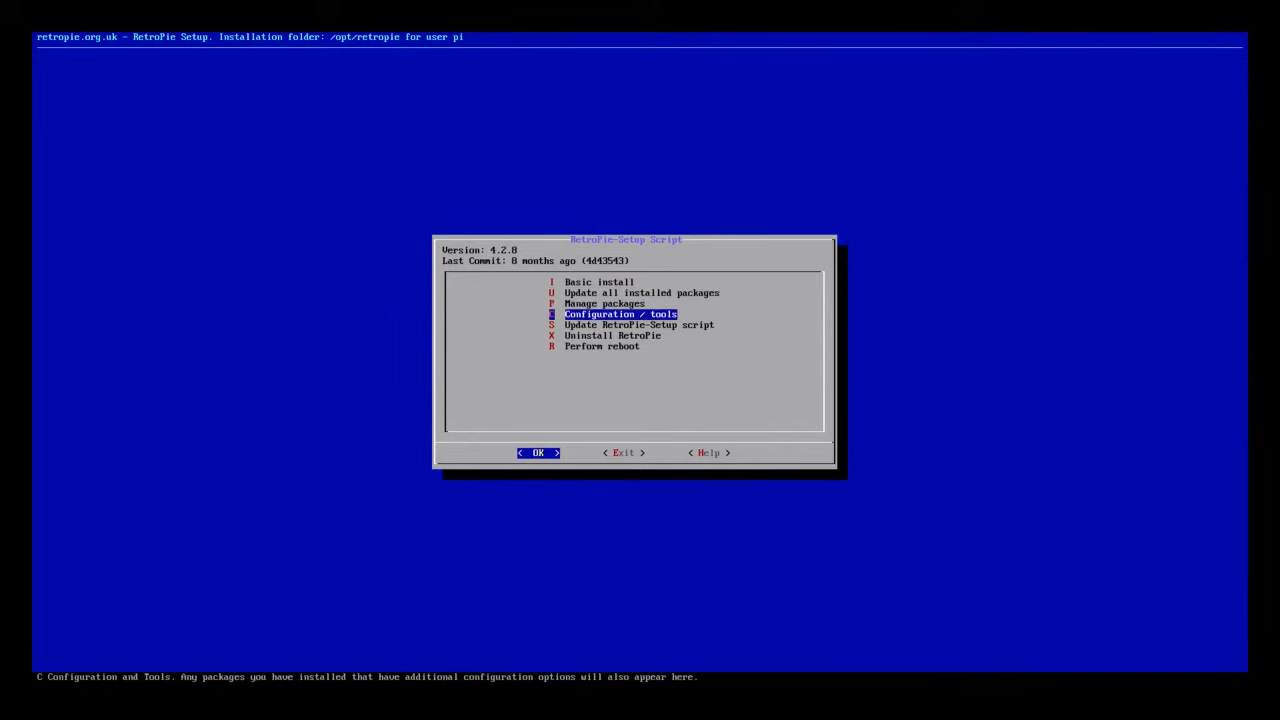
key(Down)
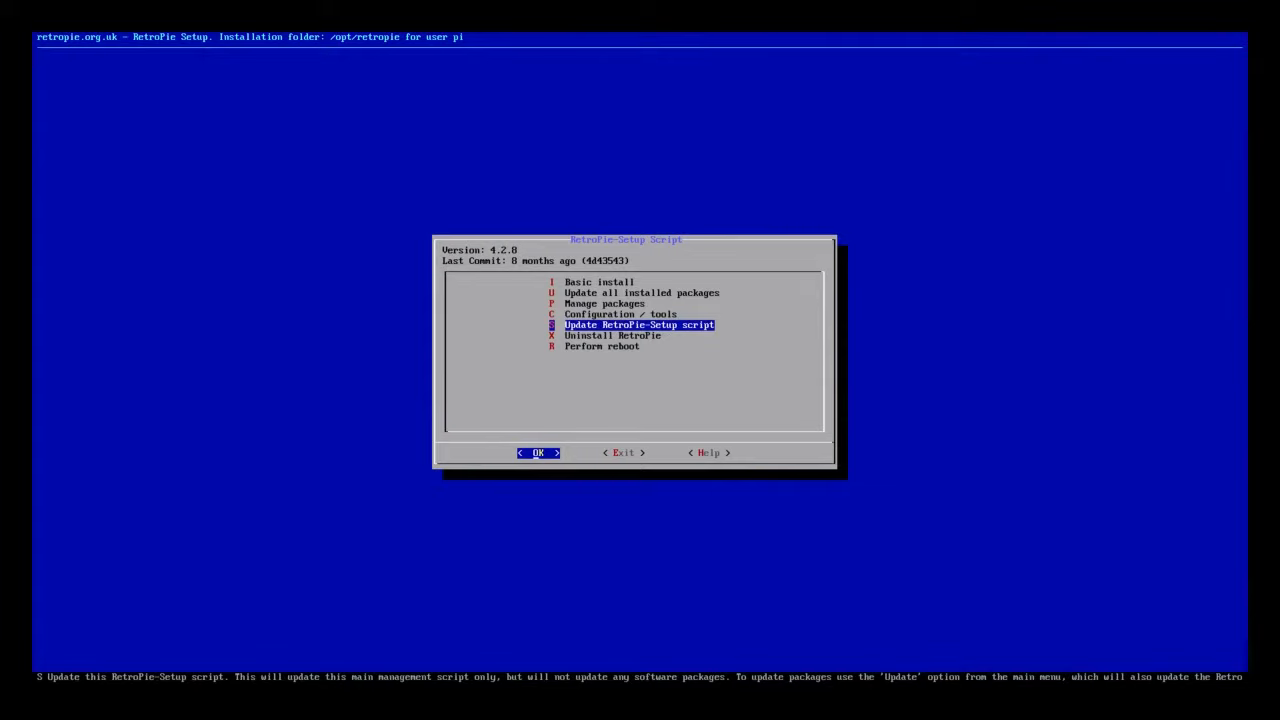
key(Down)
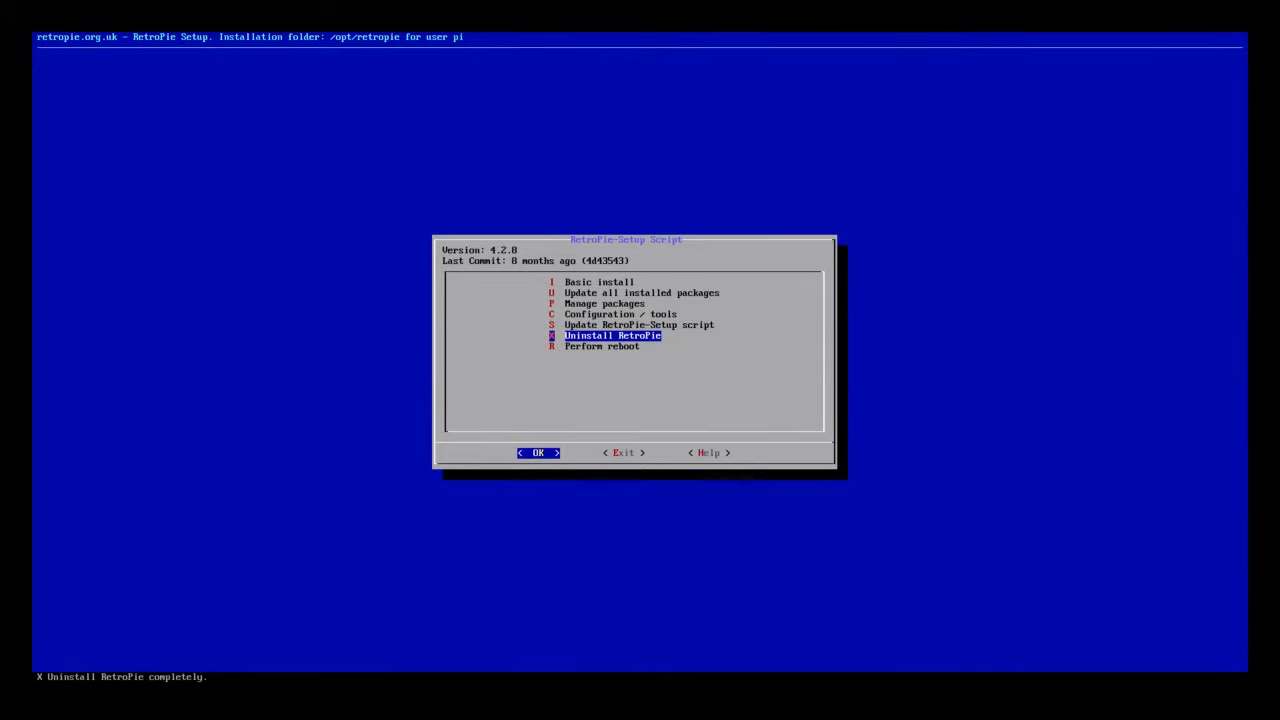
key(up)
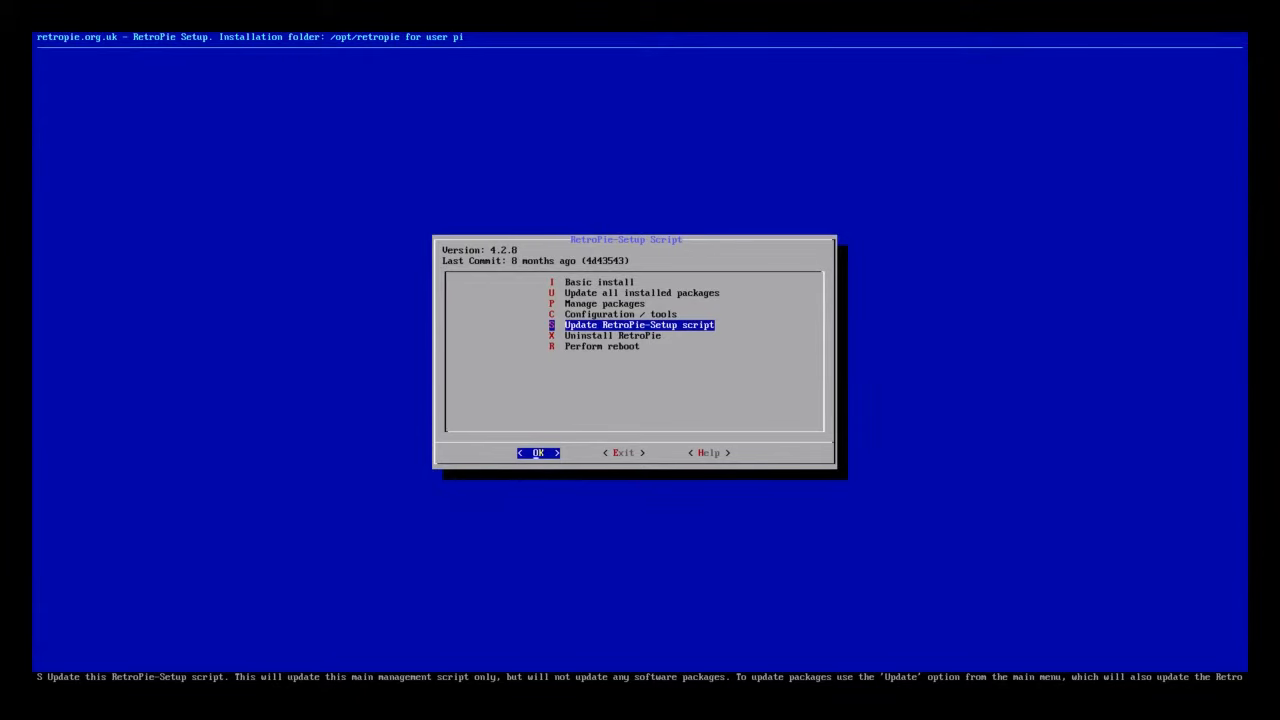
click(538, 452)
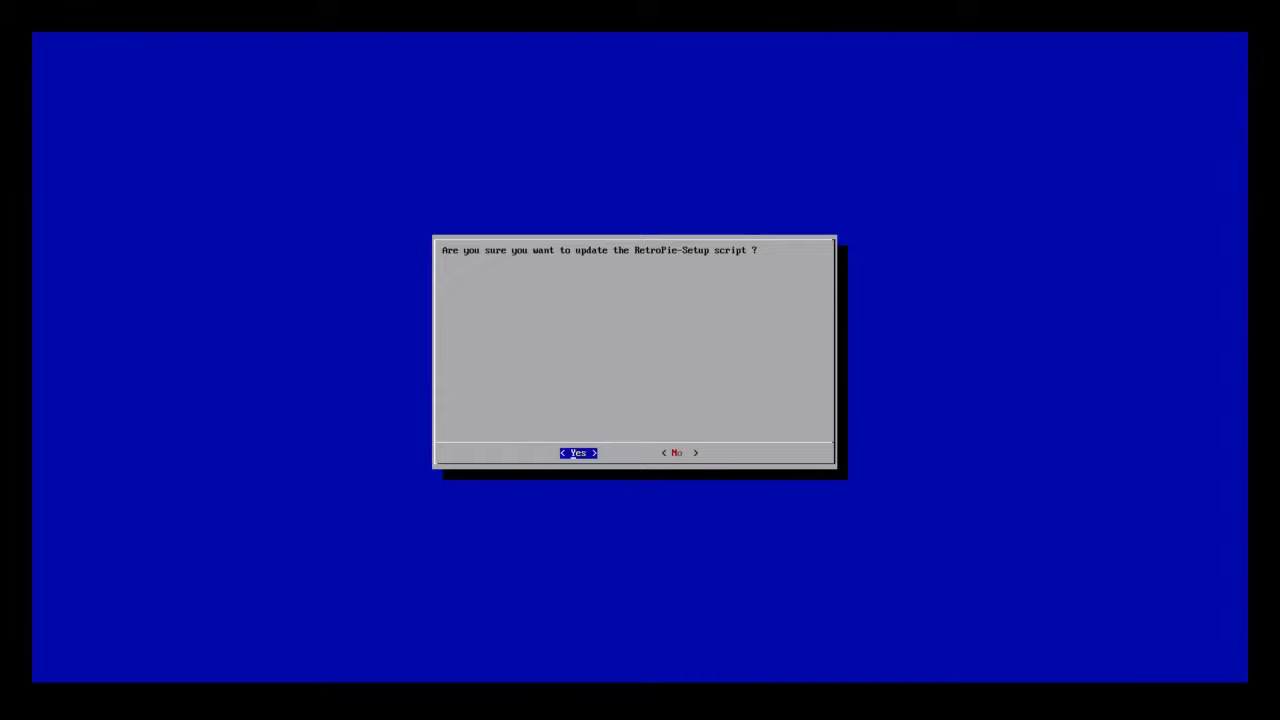
click(576, 452)
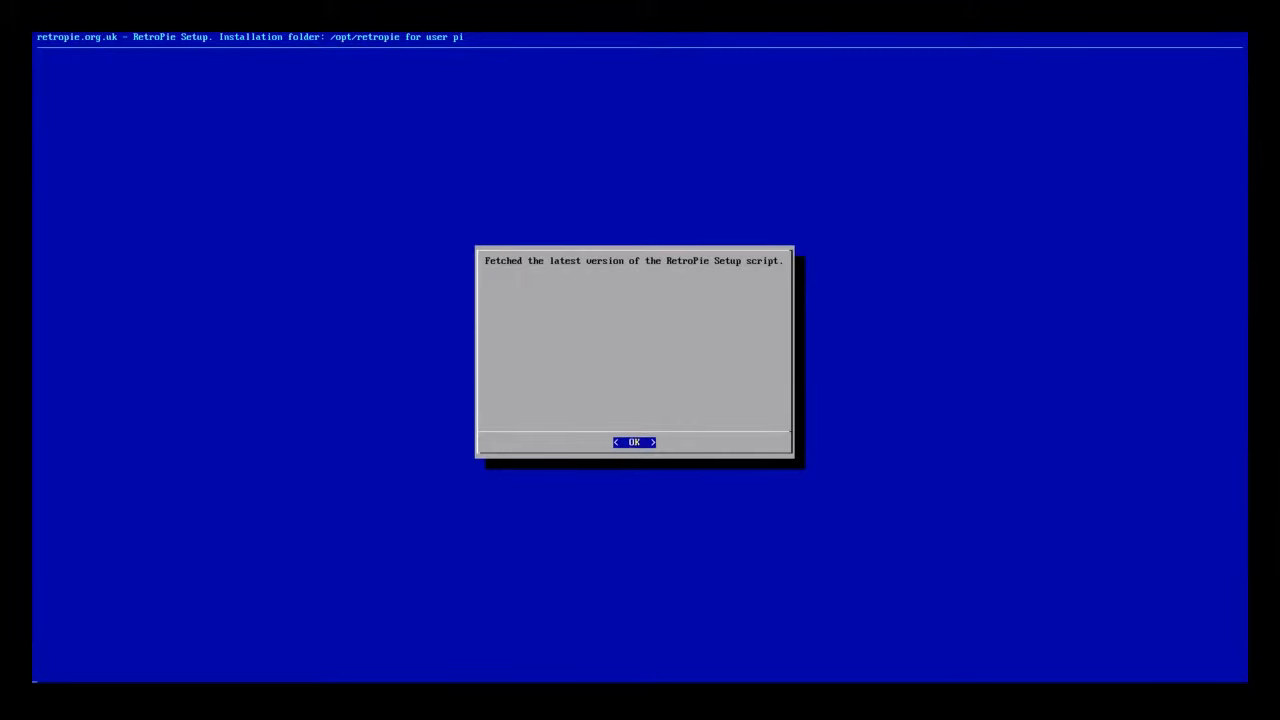
click(632, 442)
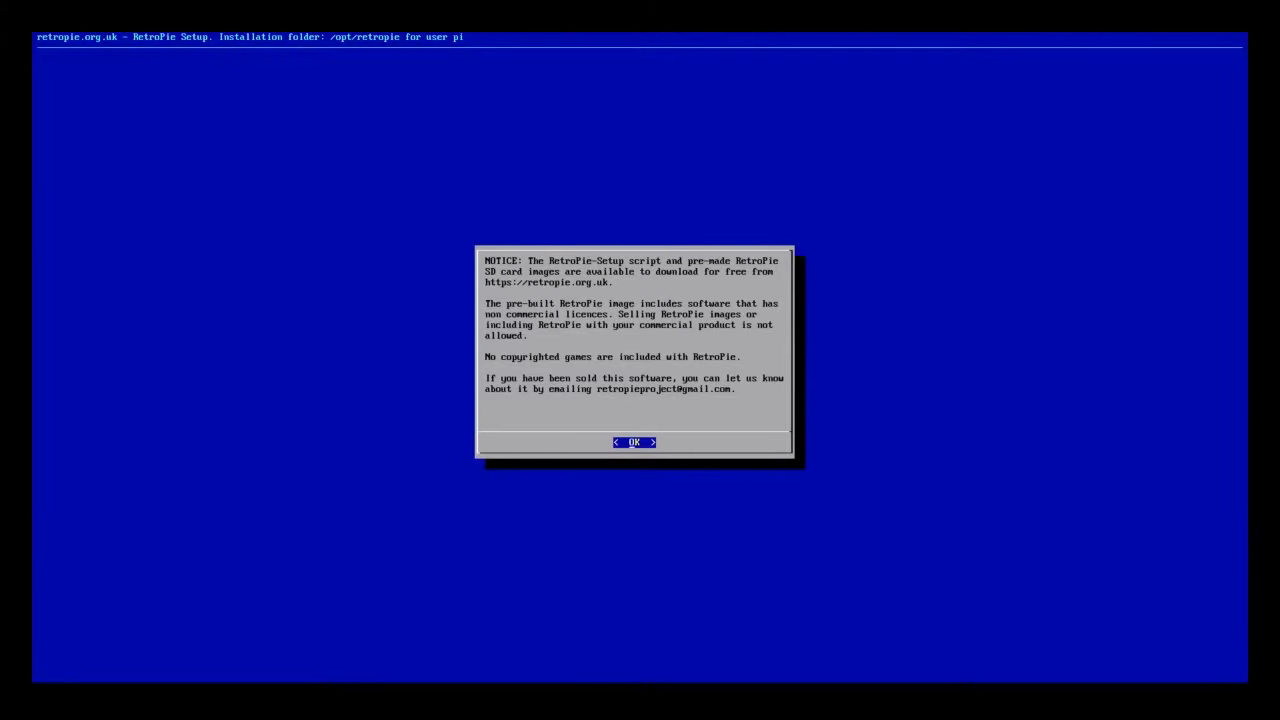
click(634, 442)
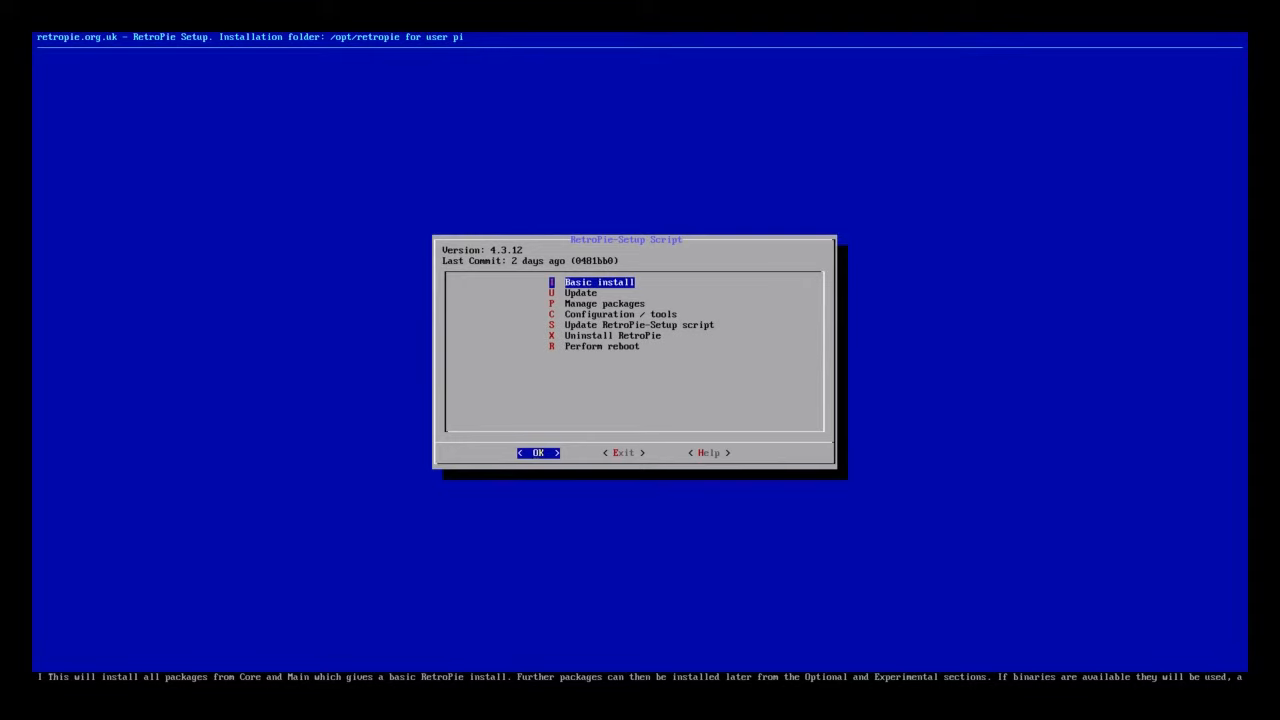
key(Down)
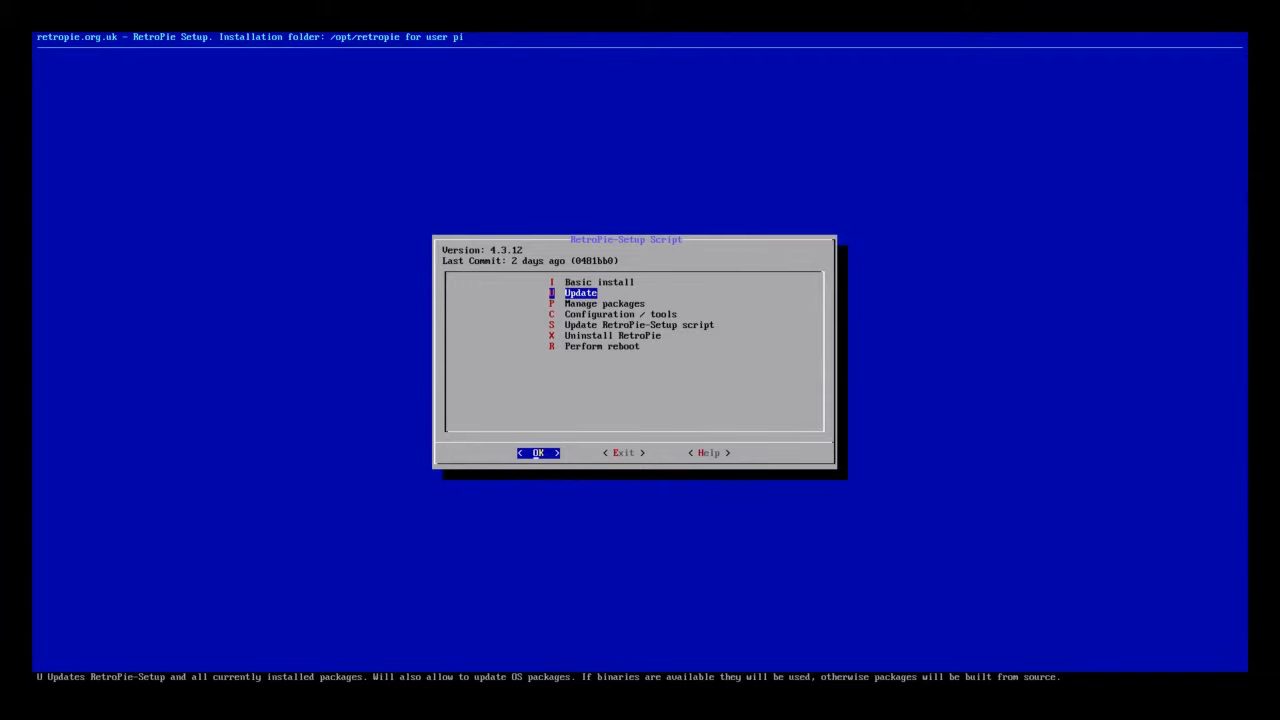
Run Update for installed packages, answering the OS packages prompt and dismissing the notices.
click(538, 452)
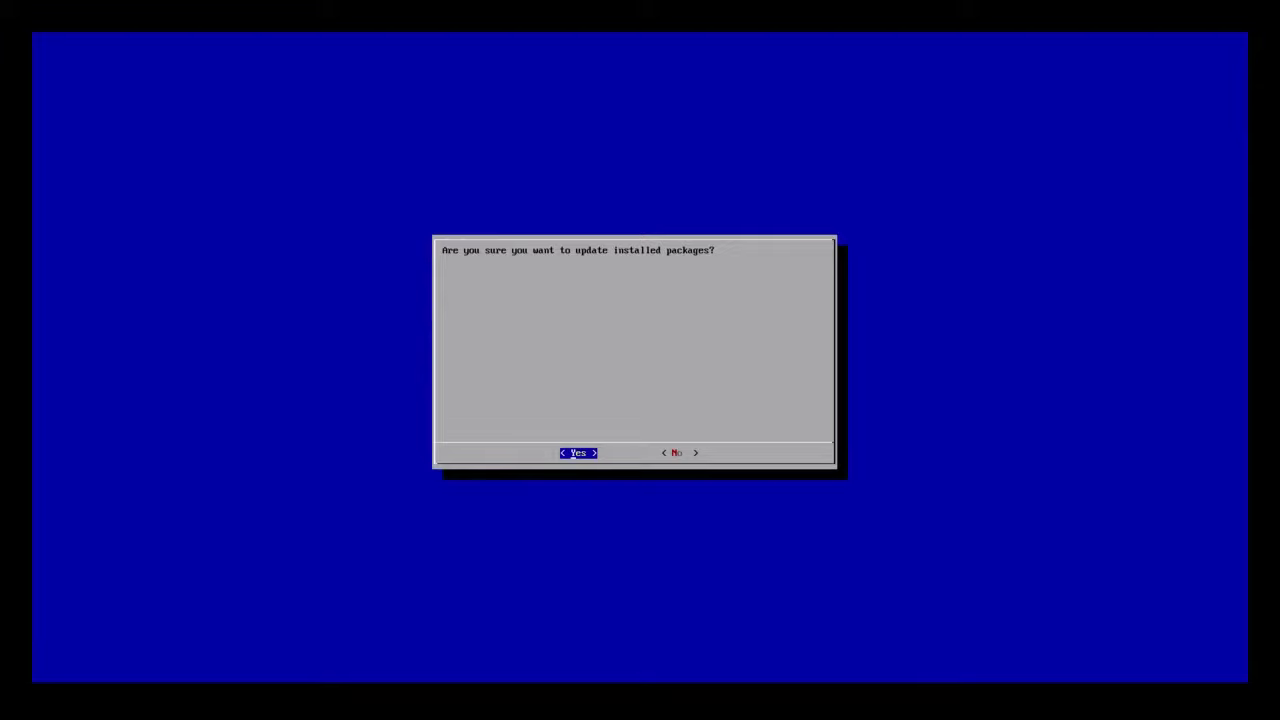
click(576, 452)
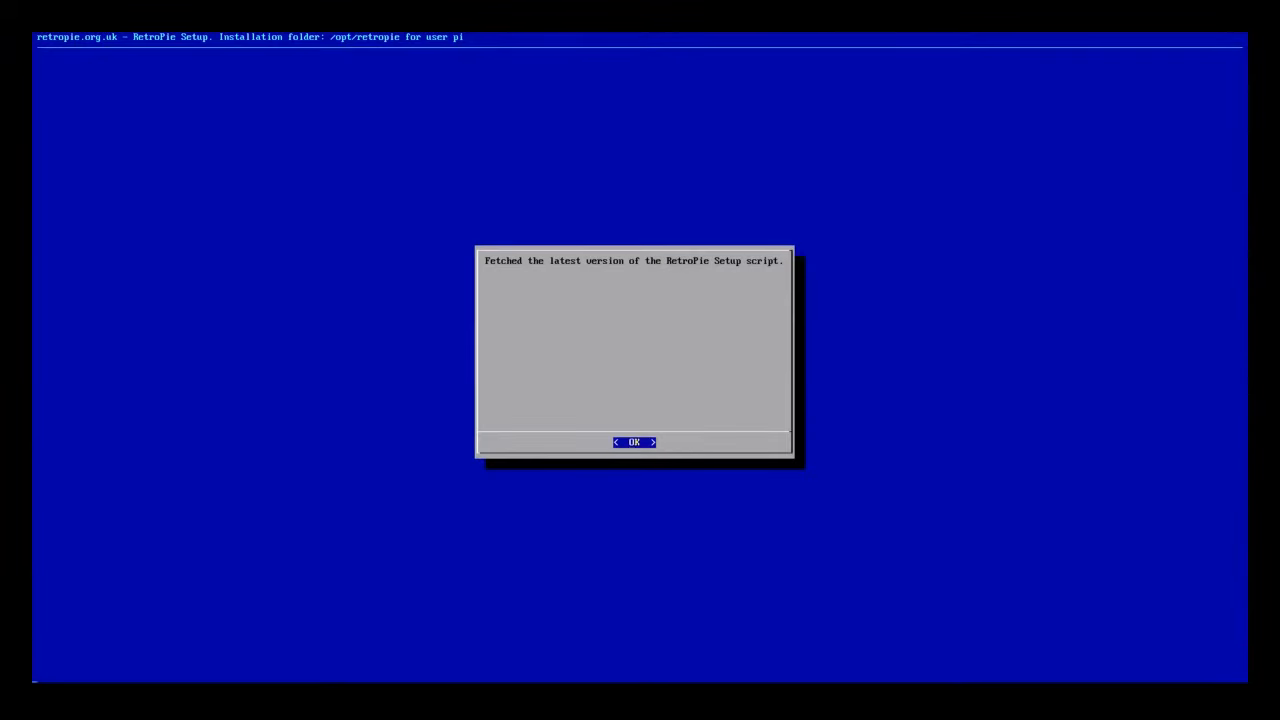
click(632, 442)
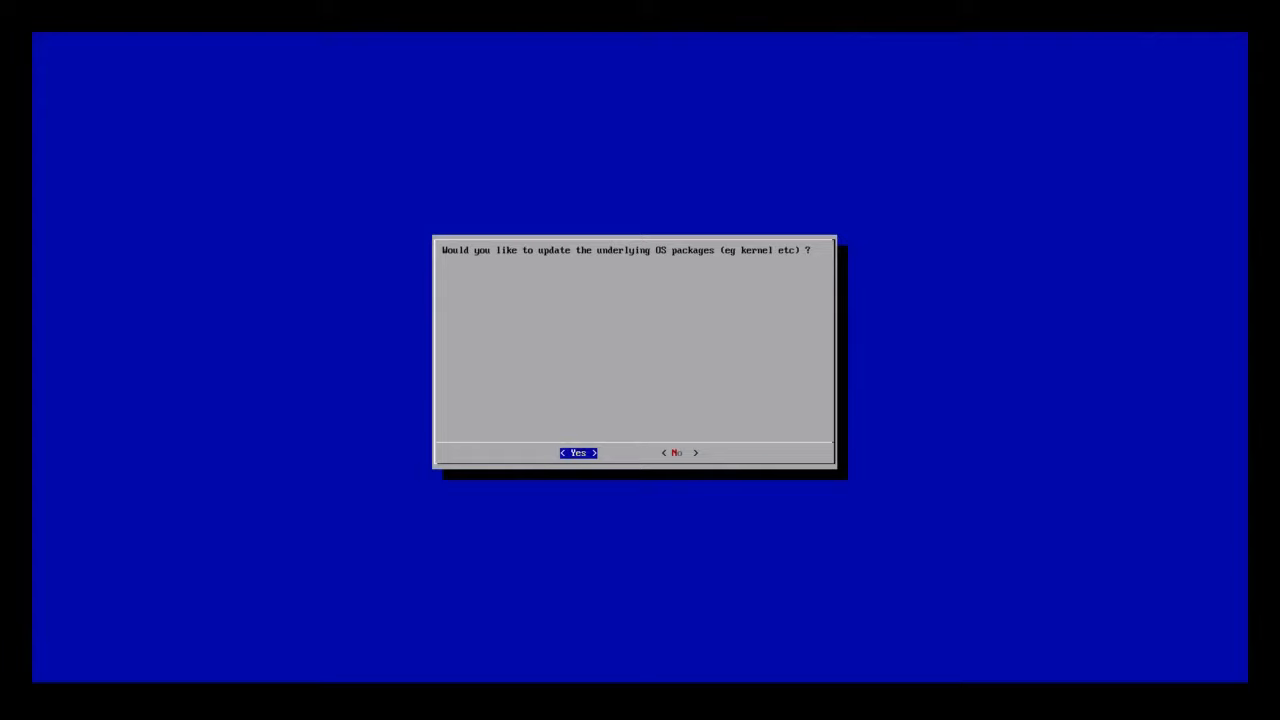
click(576, 452)
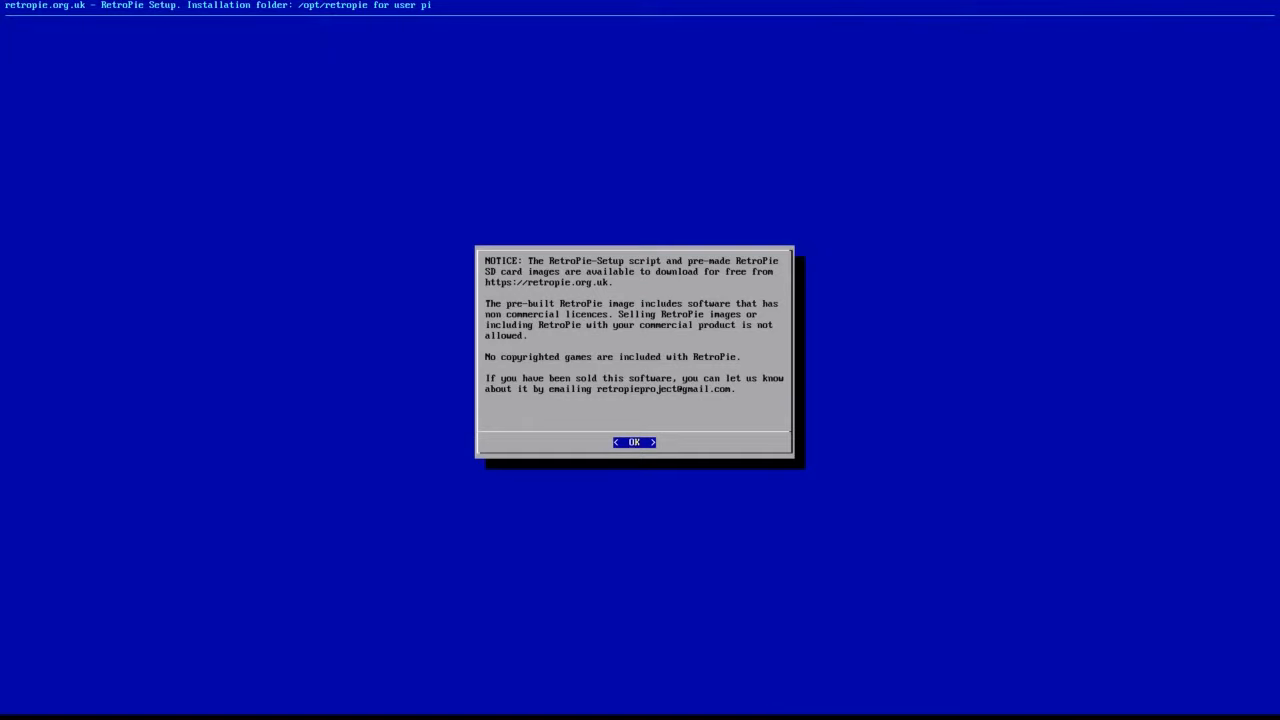
click(634, 442)
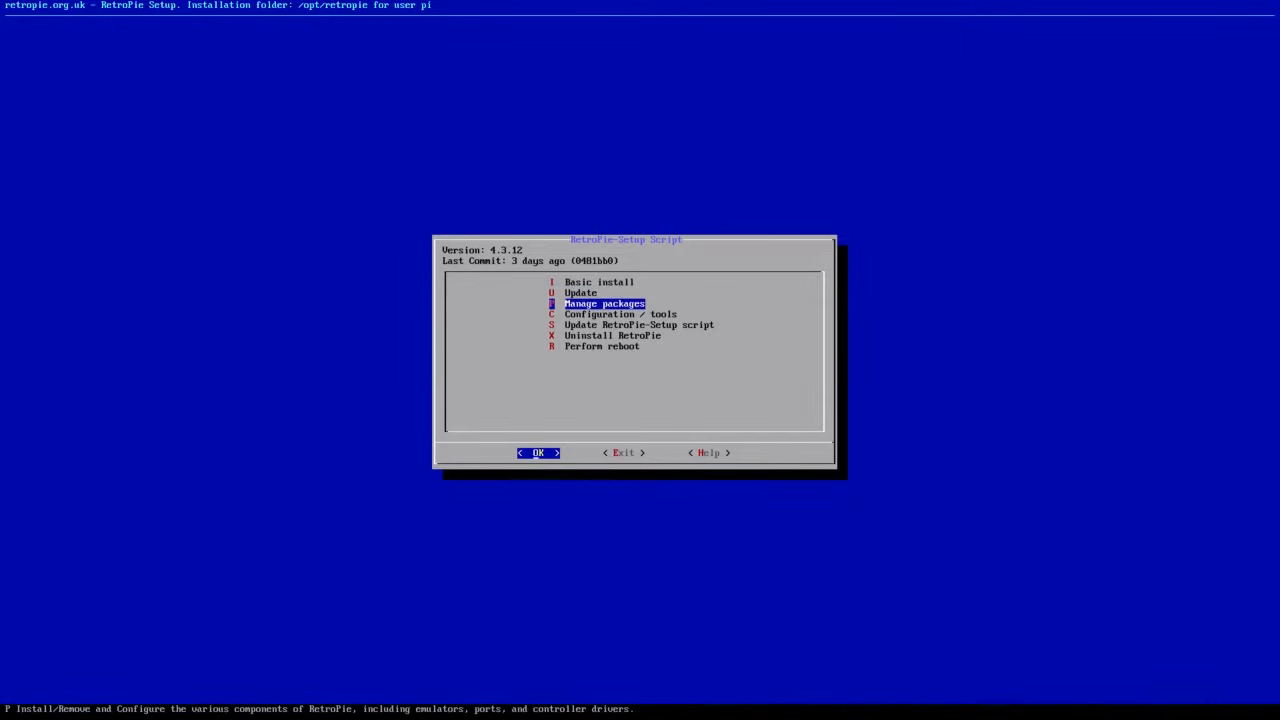
Install the kodi optional package from its prebuilt binary.
click(538, 452)
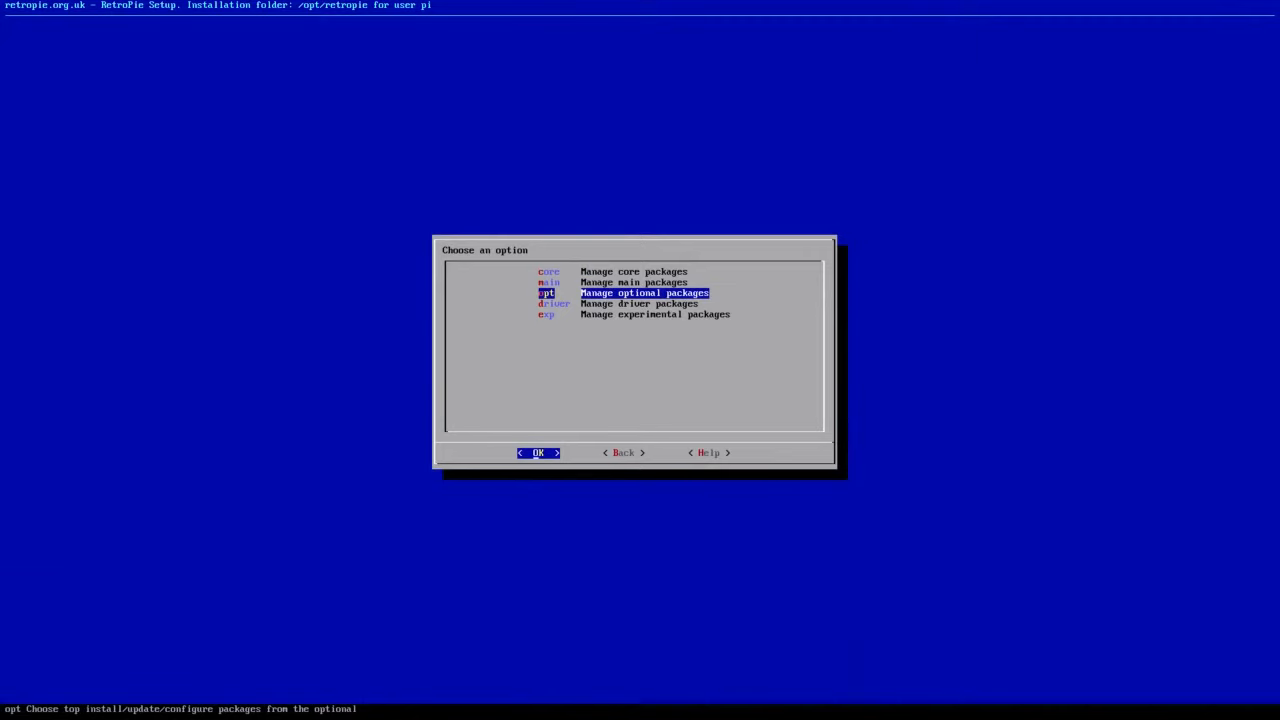
click(538, 452)
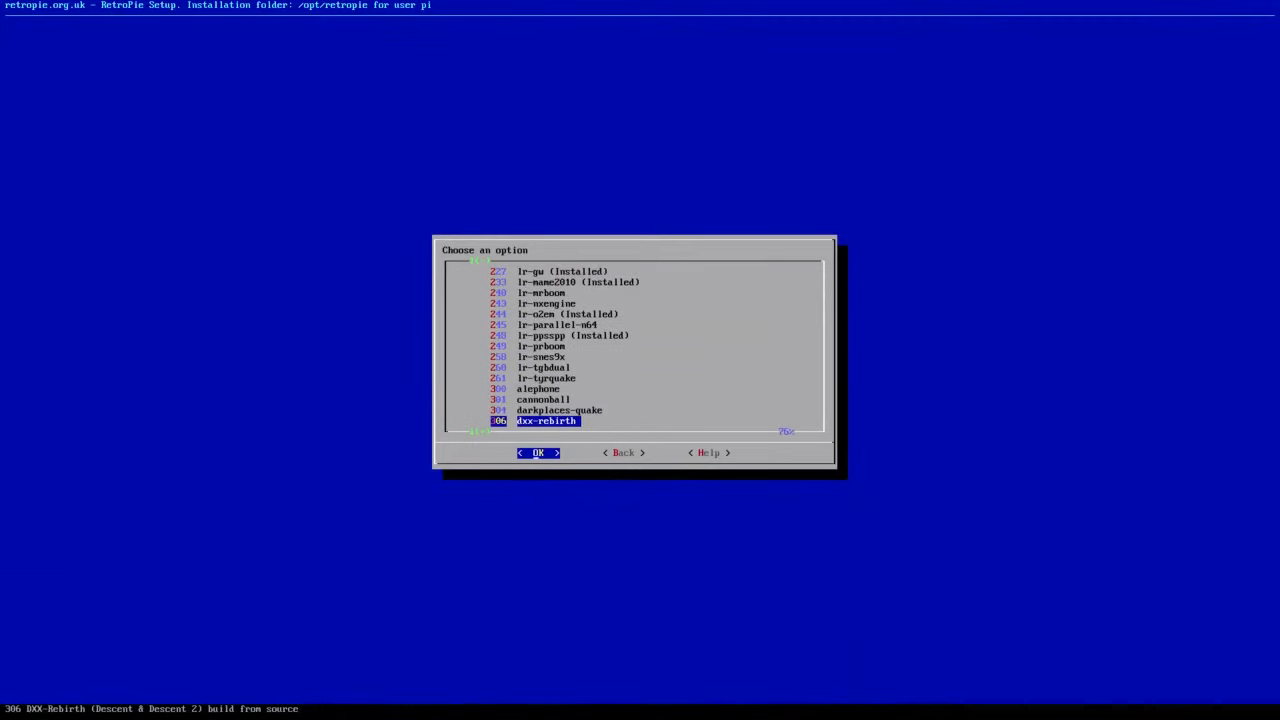
click(538, 452)
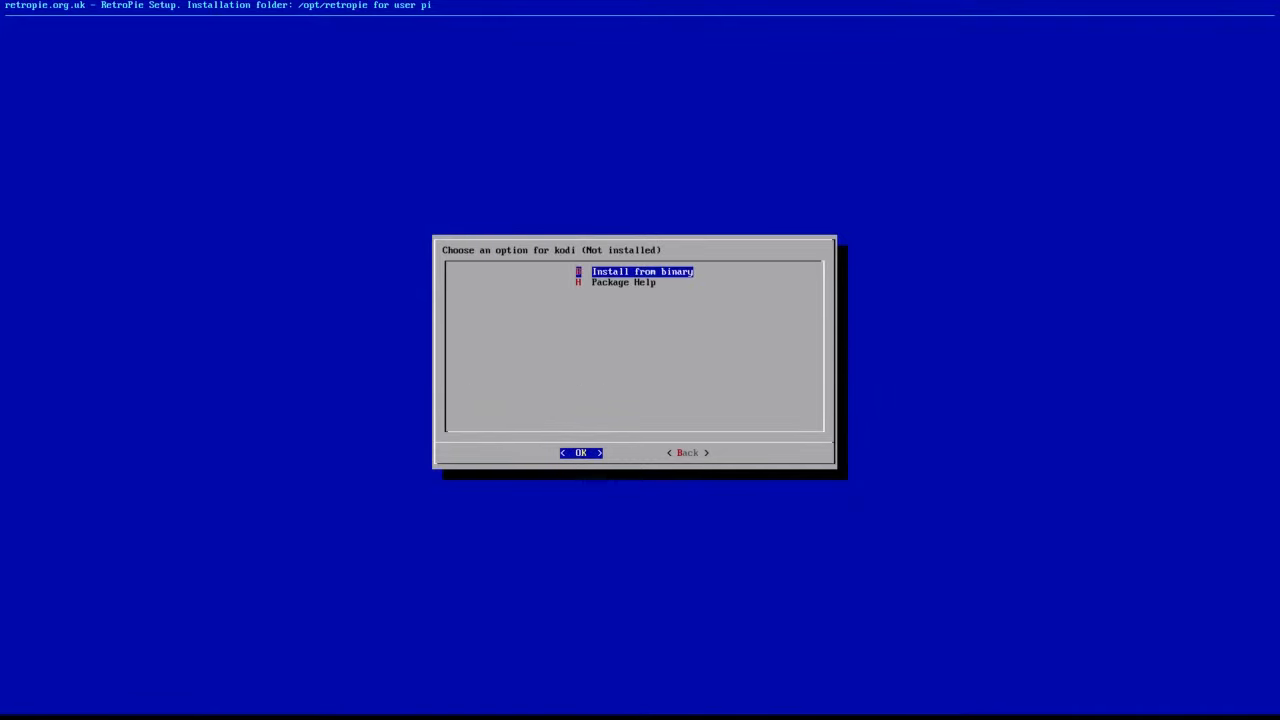
click(580, 452)
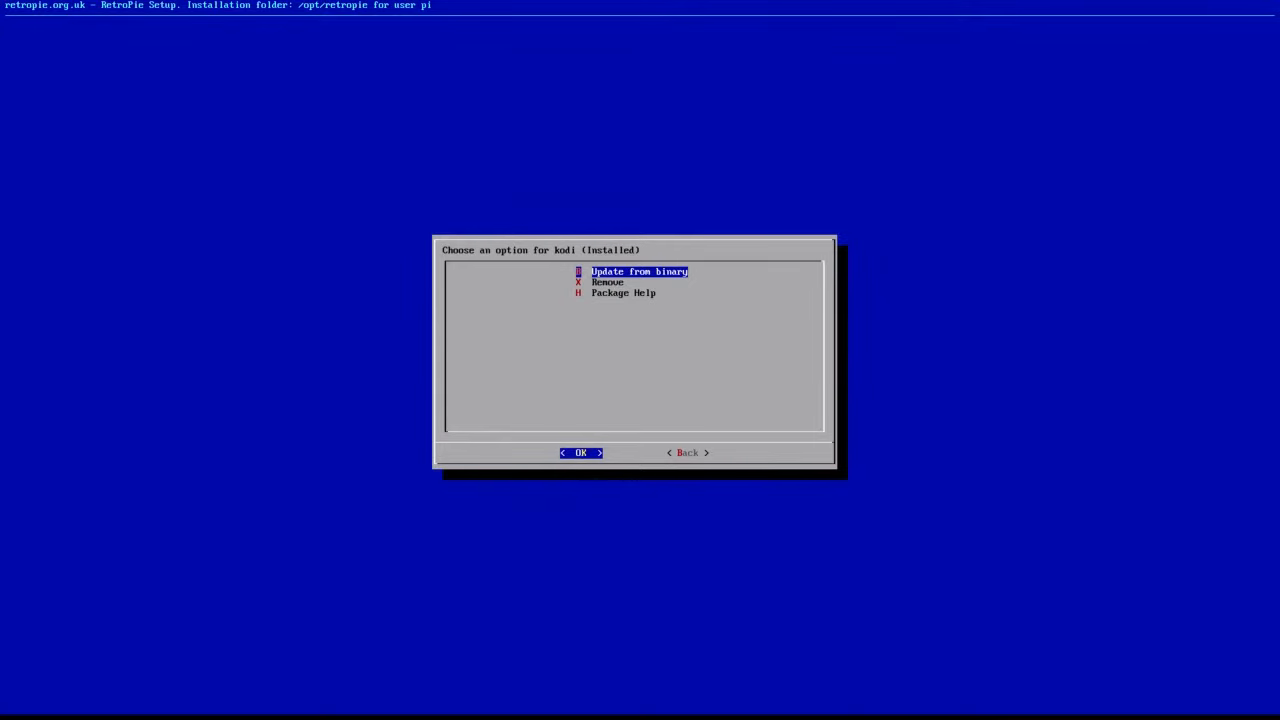
Back out of the optional packages and package management menus.
click(688, 452)
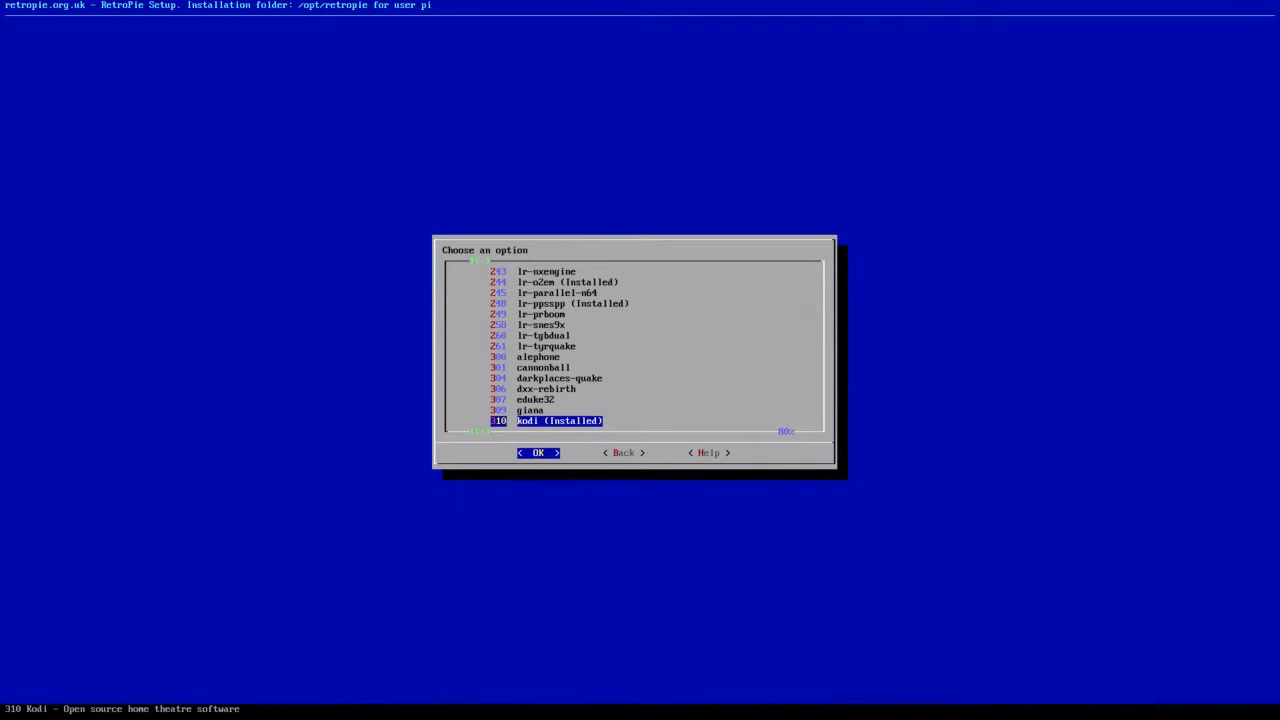
click(624, 452)
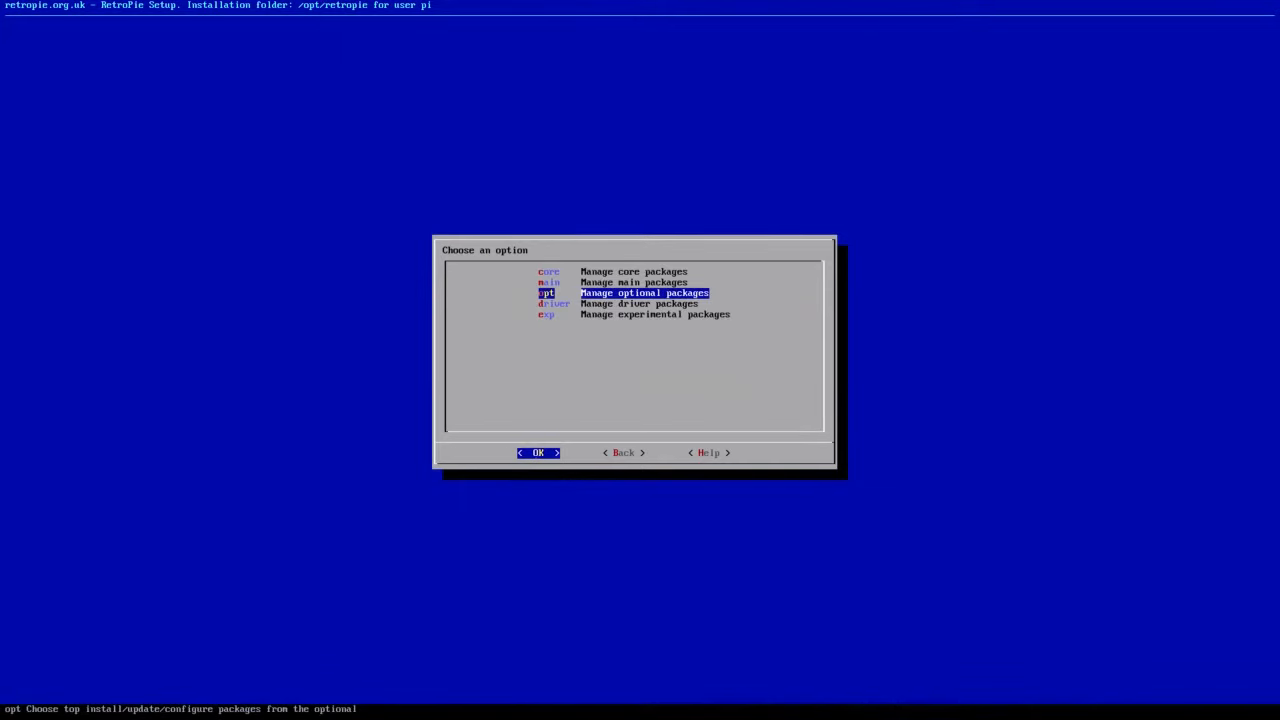
click(622, 452)
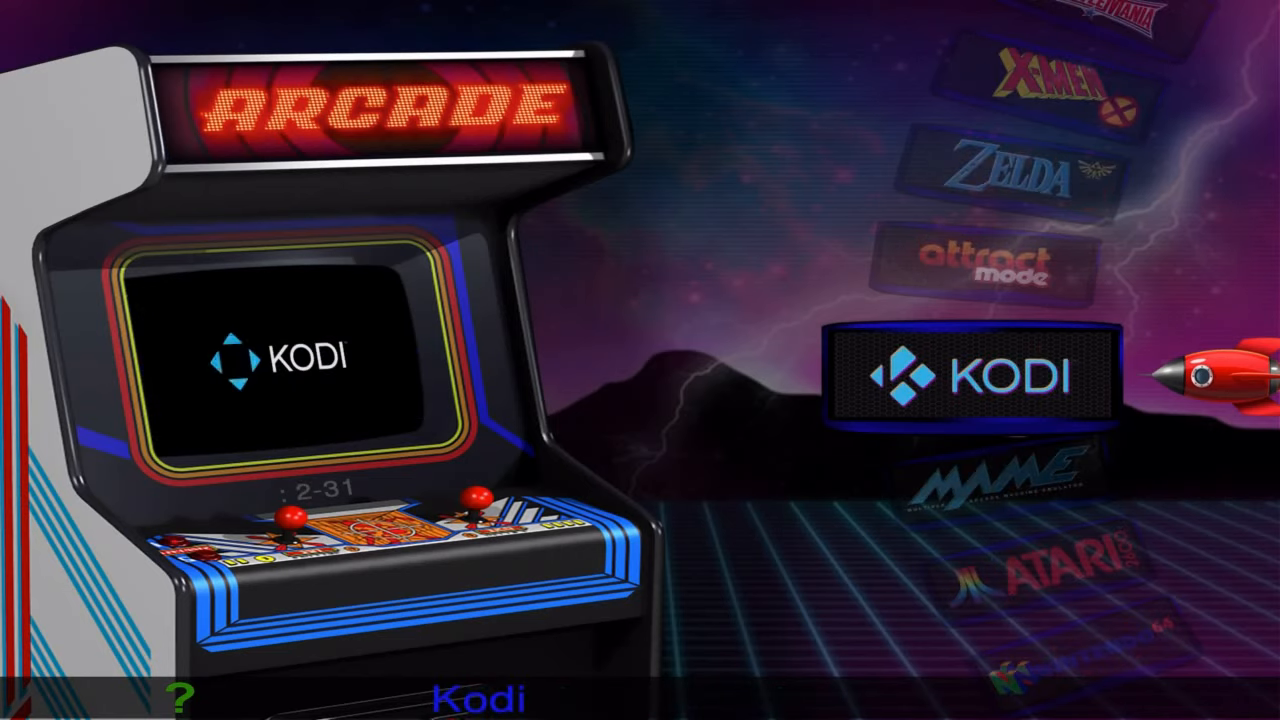
Launch the Kodi entry from the Attract Mode arcade wheel.
click(964, 376)
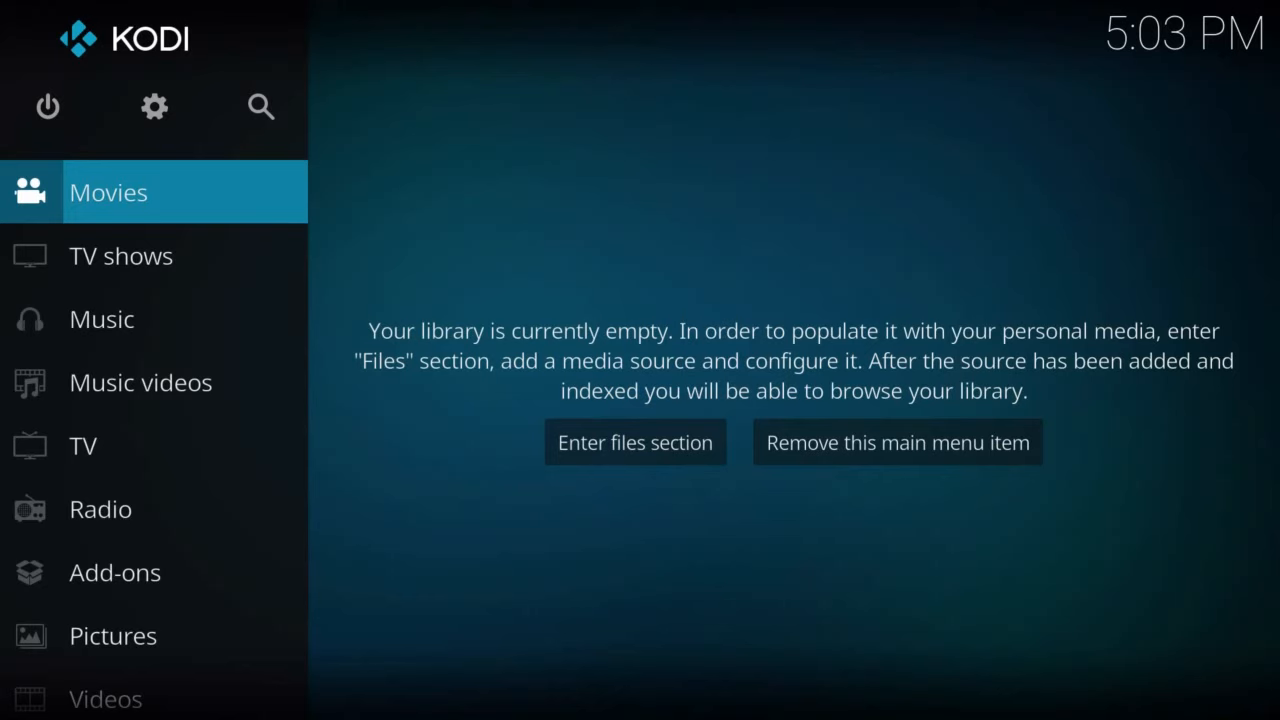
mouse_move(10, 20)
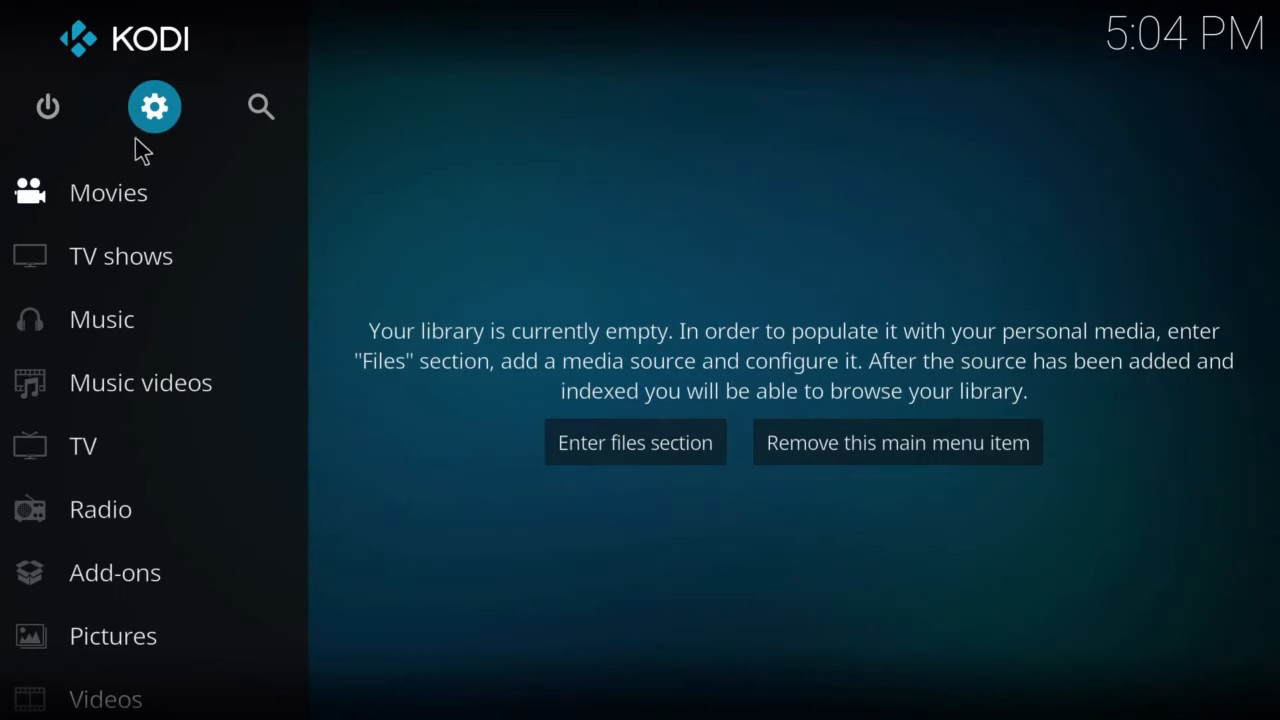
mouse_move(152, 130)
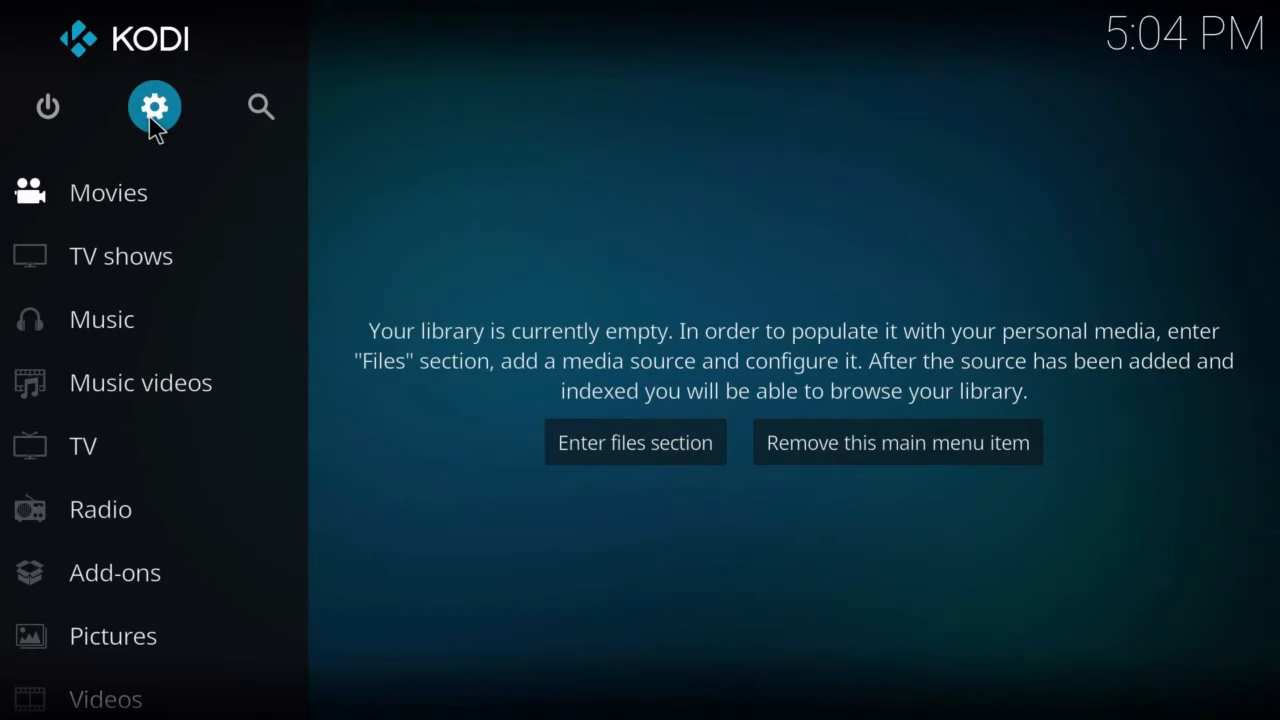
Enter Kodi's settings area from the home screen via the gear icon.
click(154, 106)
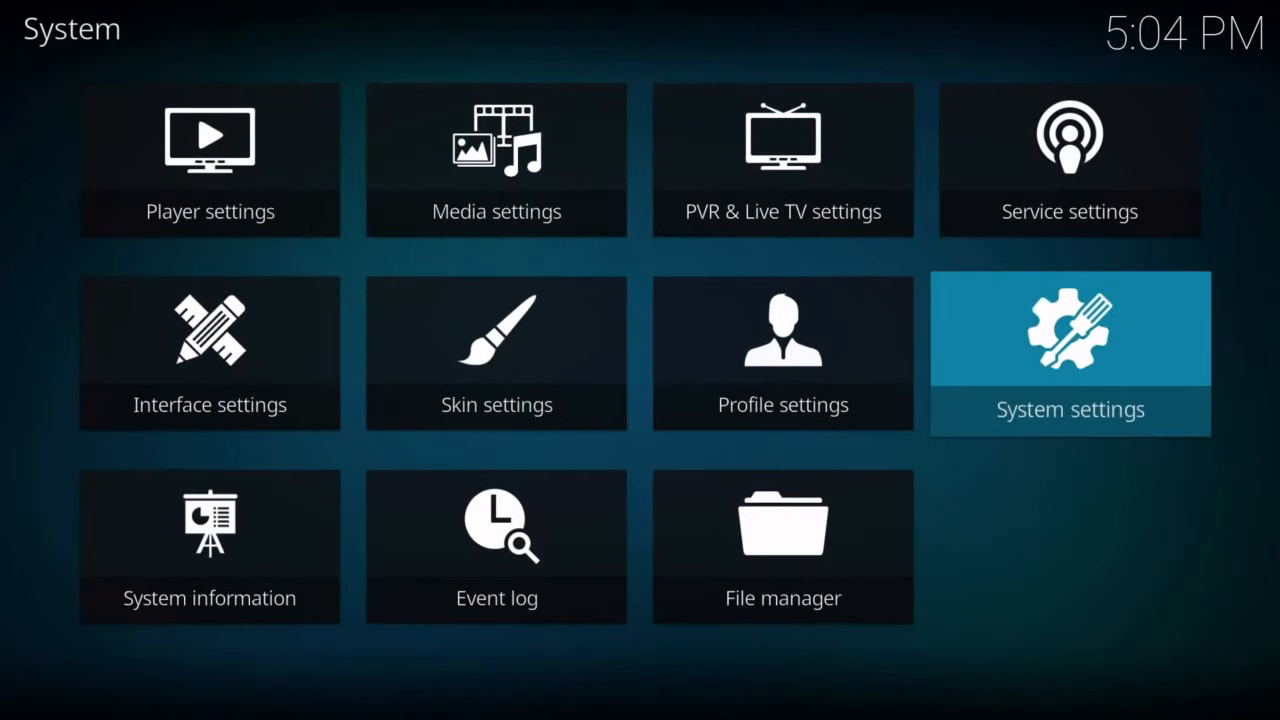
Enable Unknown sources in System settings > Add-ons.
click(1068, 352)
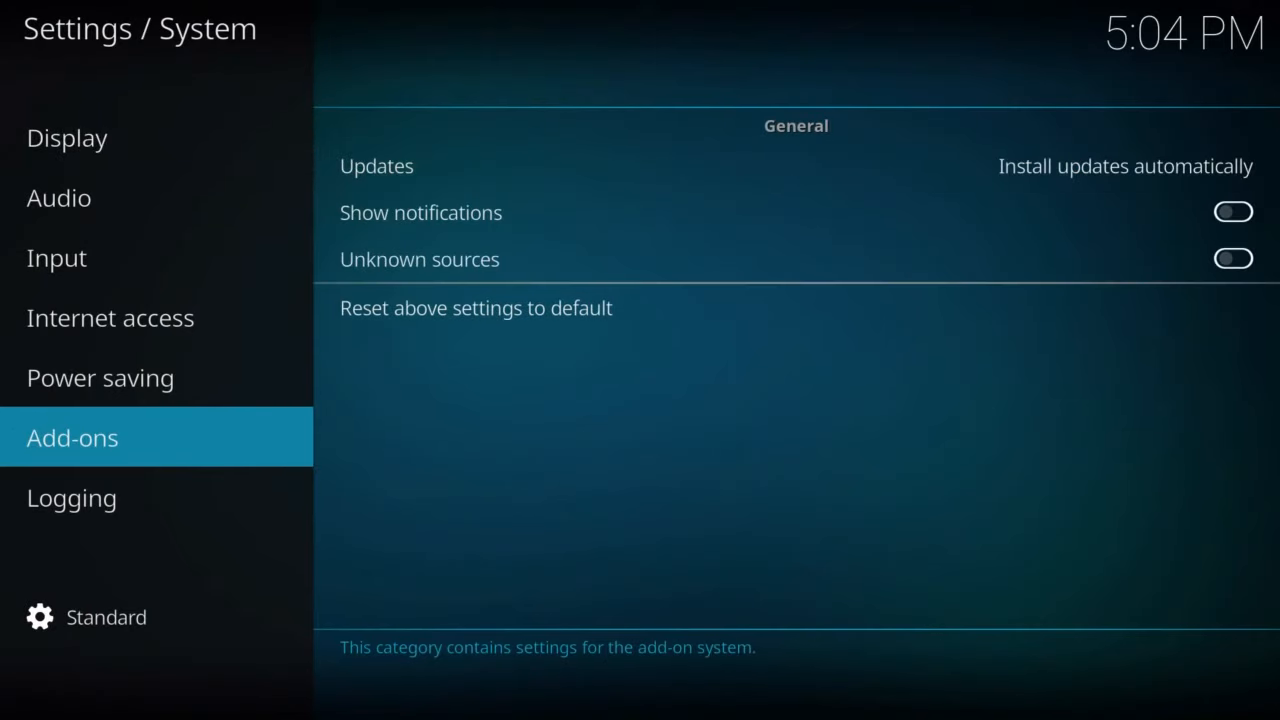
click(420, 260)
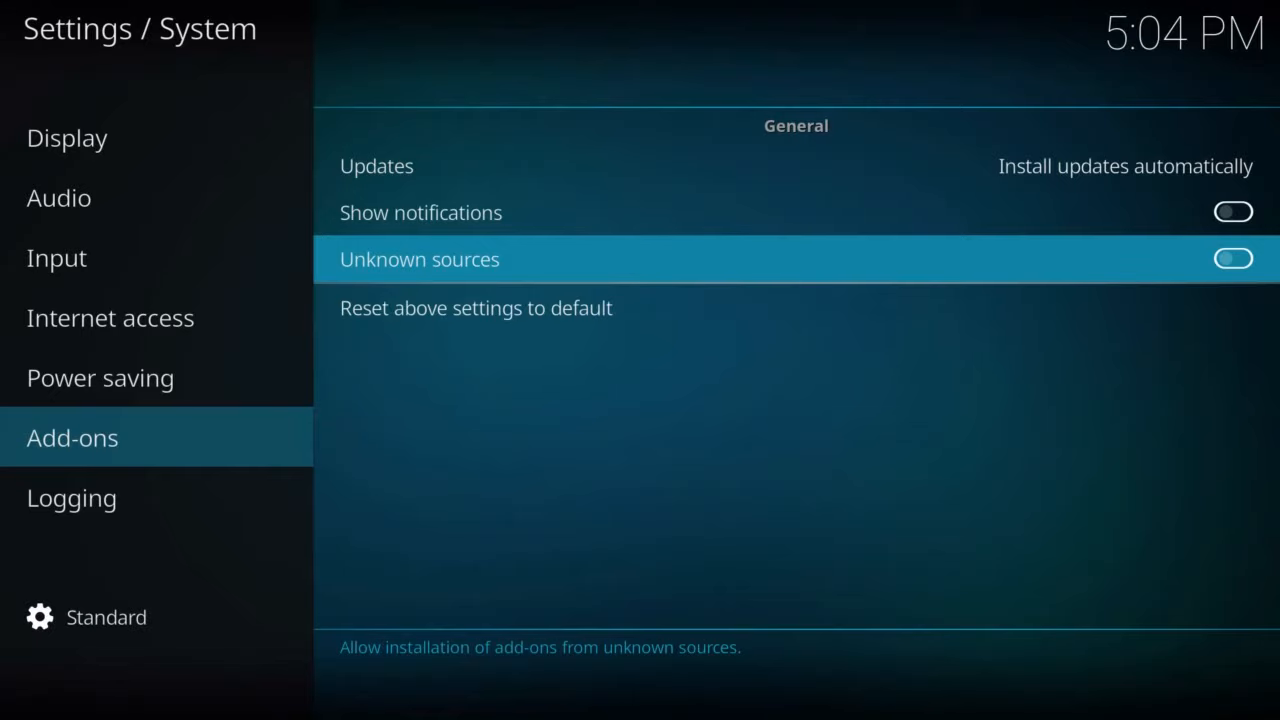
click(1232, 260)
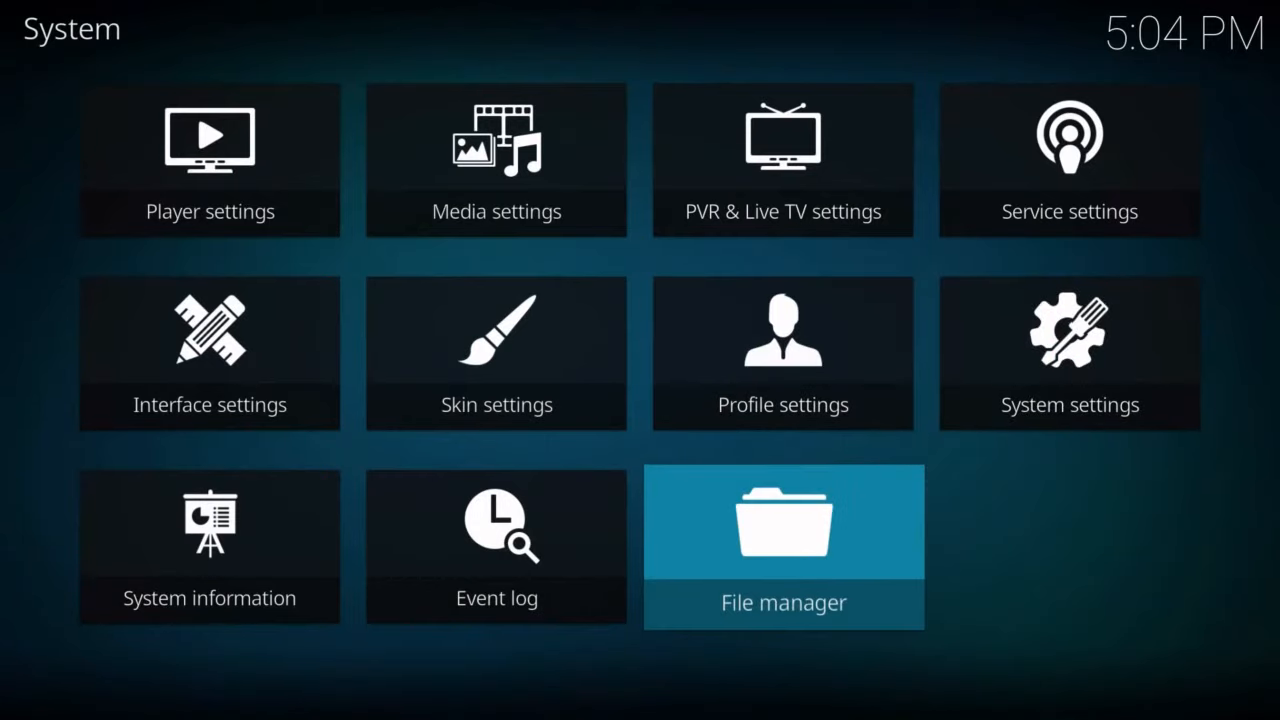
Start adding a new source in Kodi's File manager.
click(784, 548)
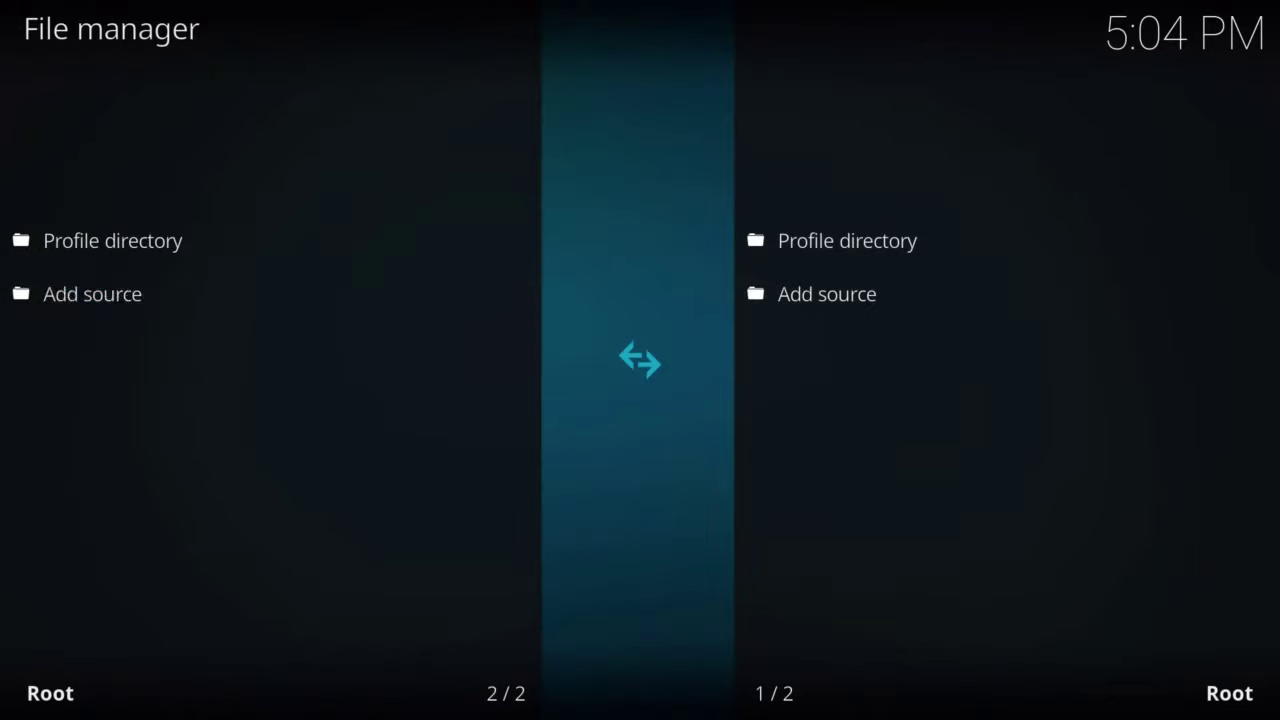
click(92, 292)
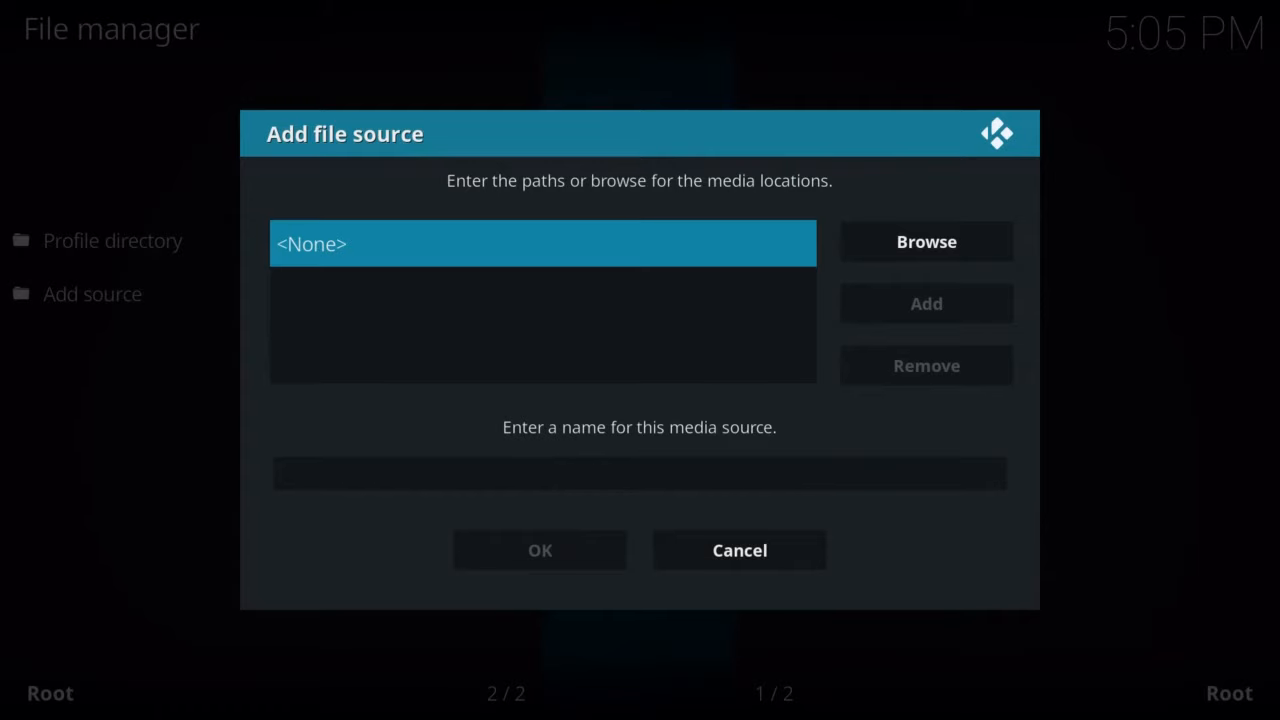
click(542, 244)
text(h)
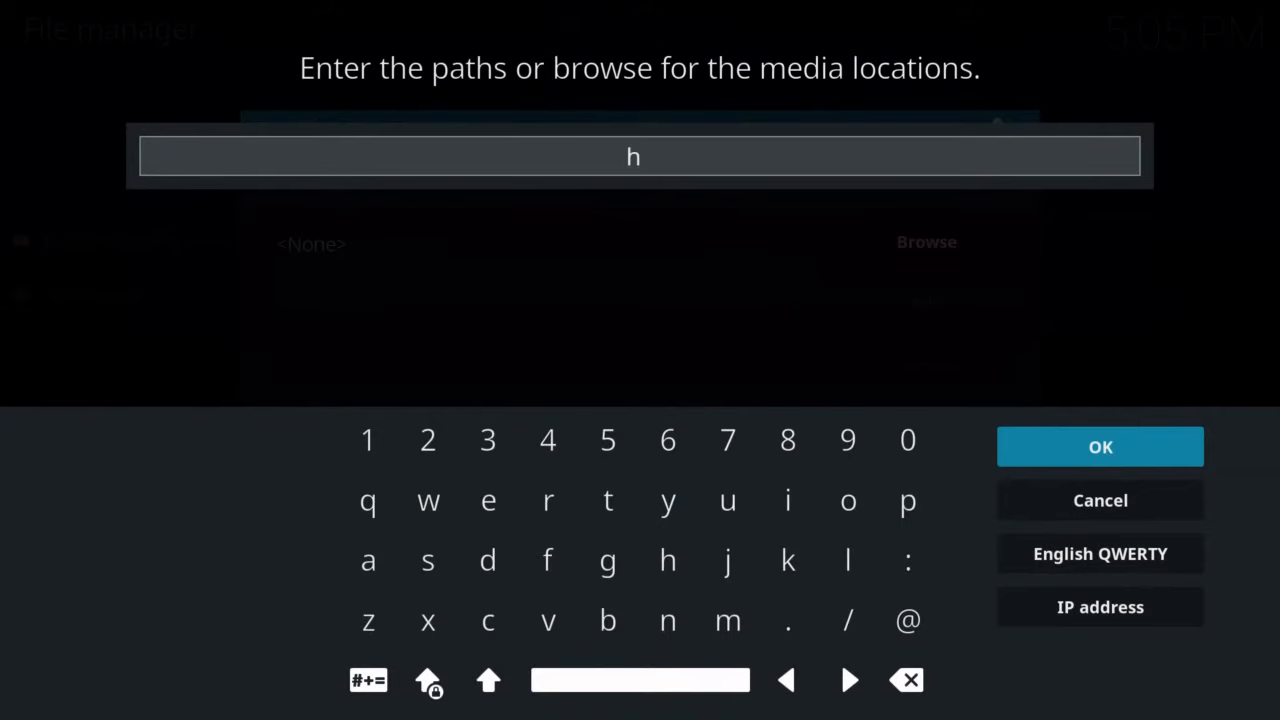
text(ttp)
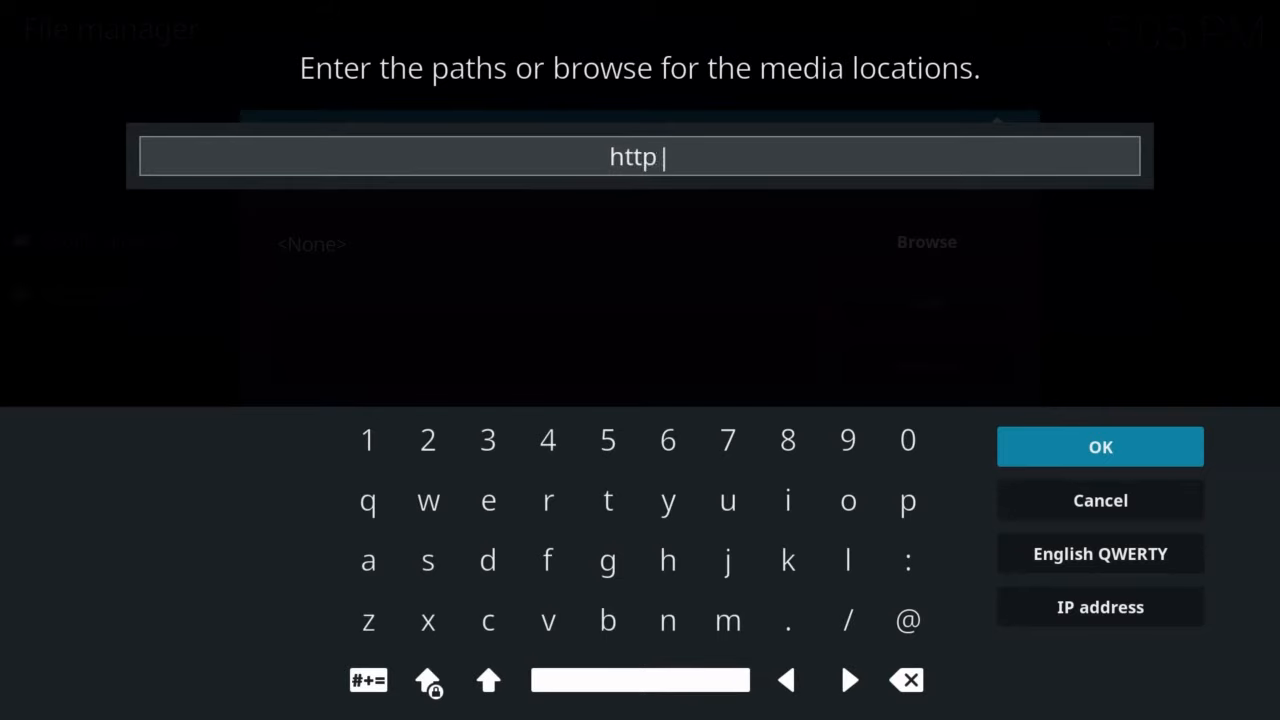
text(://repozip)
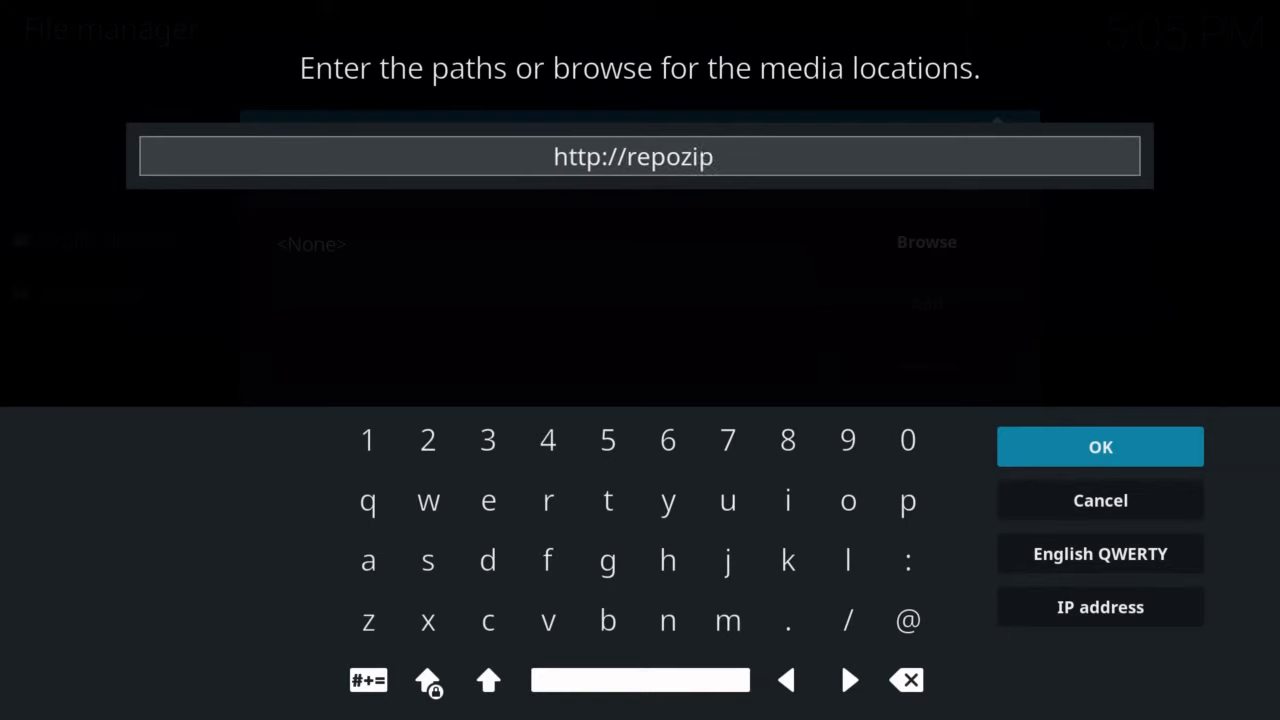
click(368, 620)
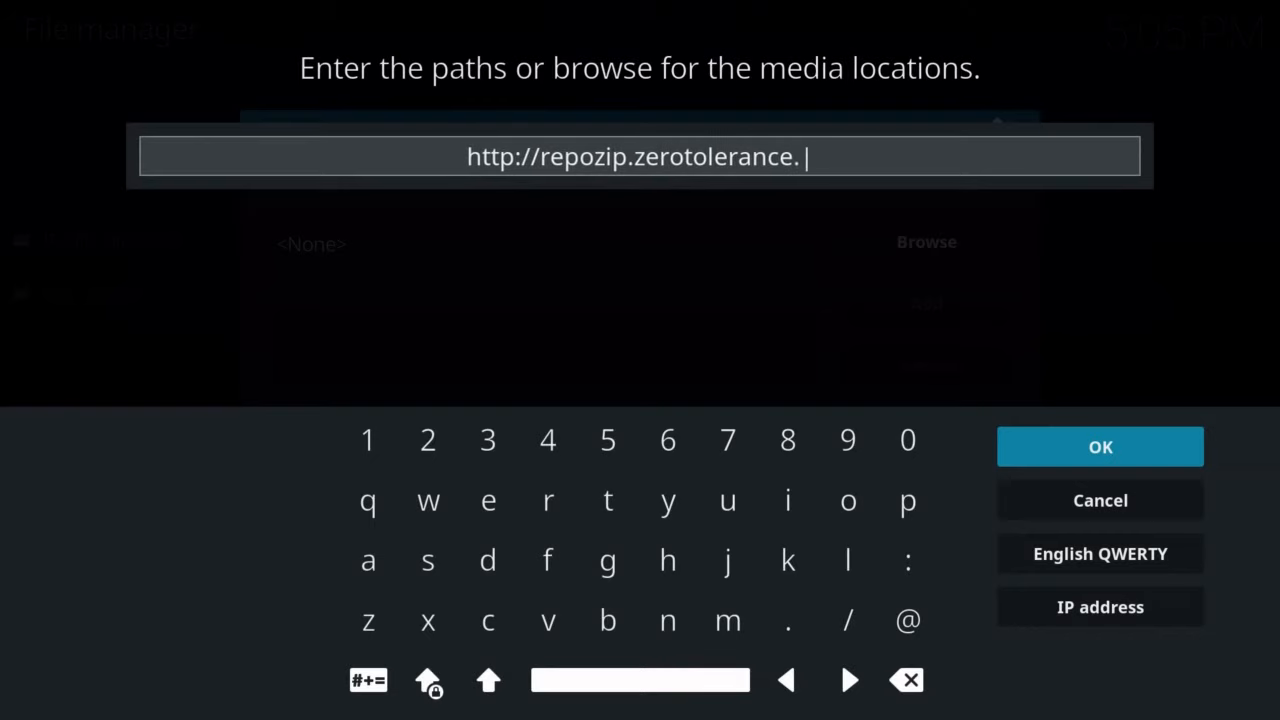
text(gq)
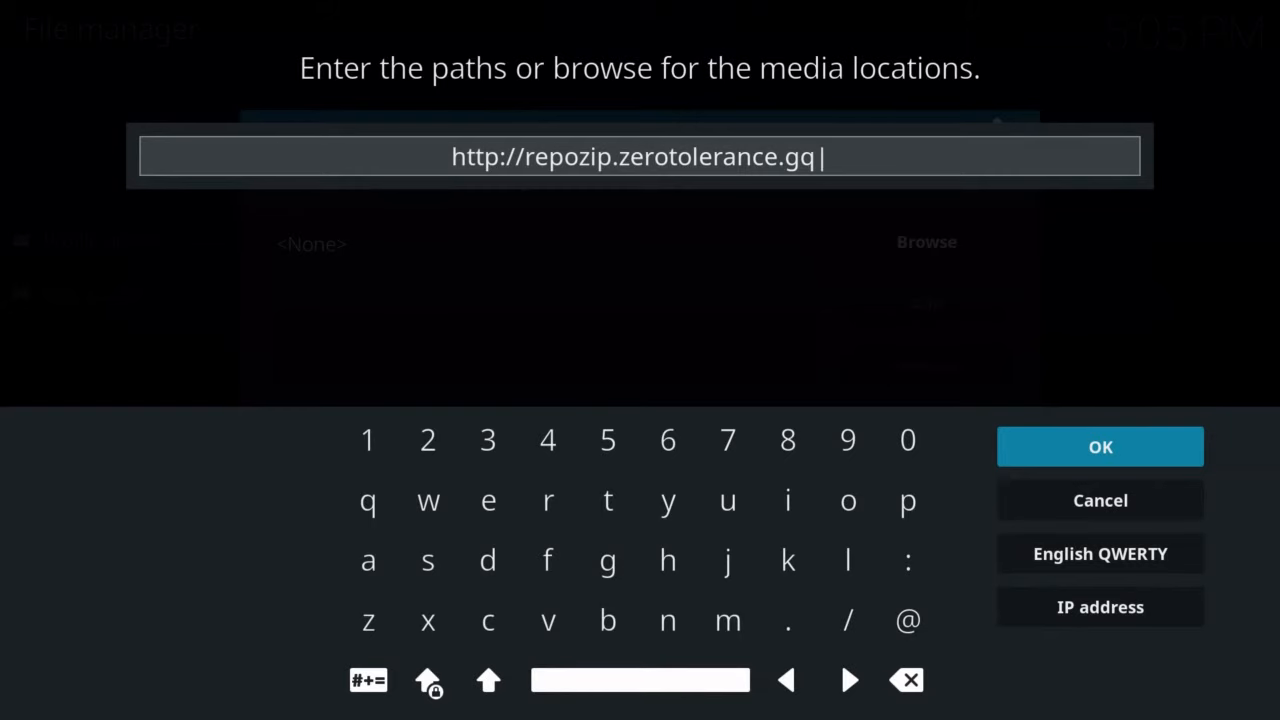
click(1100, 446)
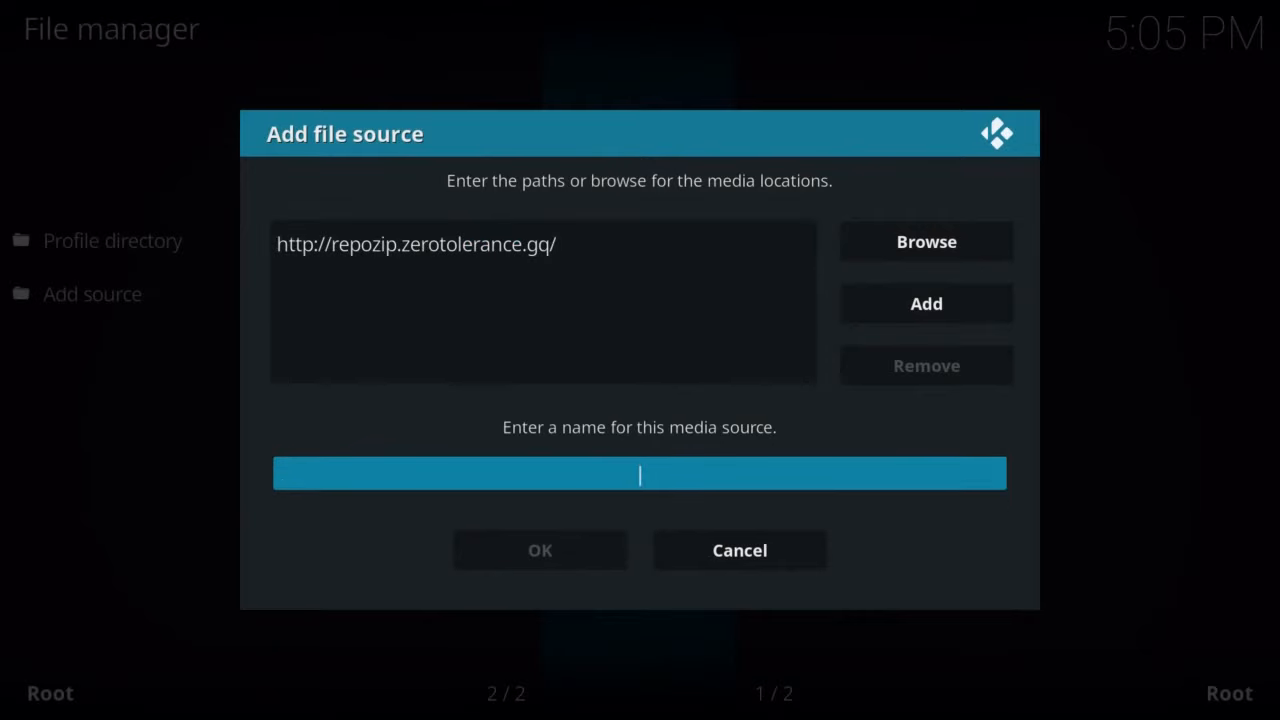
Name the source .zt and save it.
click(640, 472)
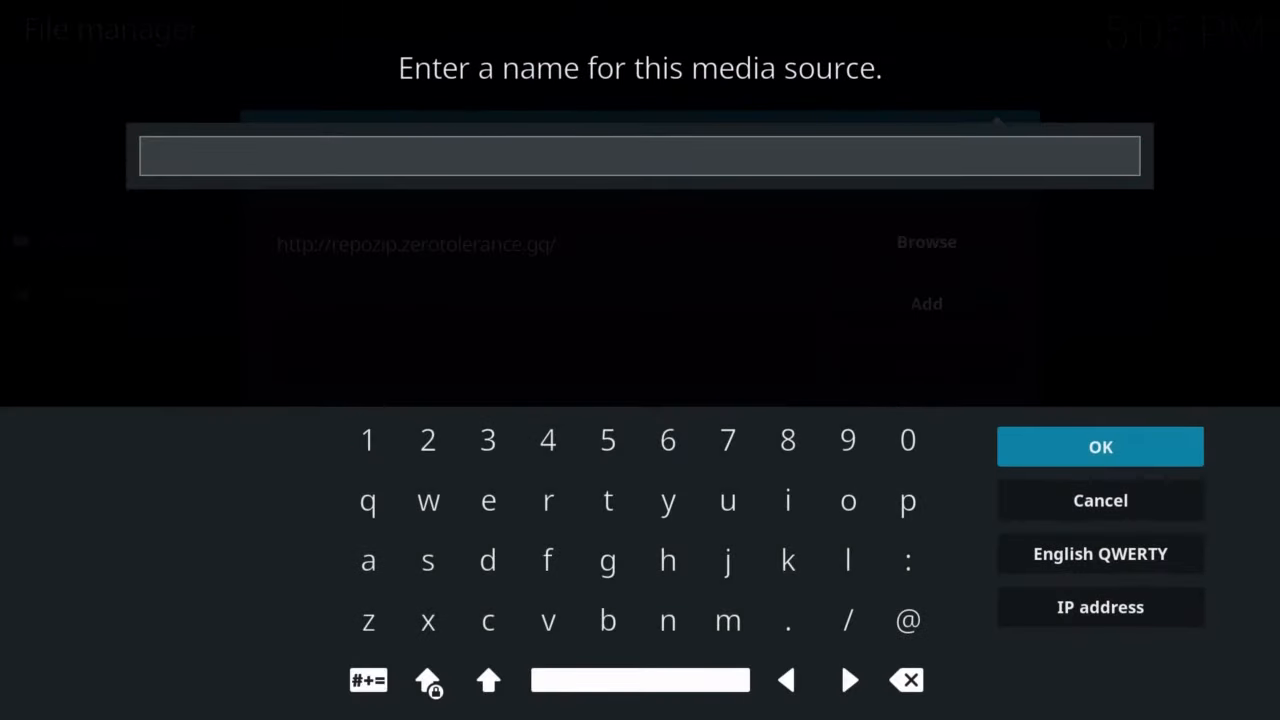
click(788, 620)
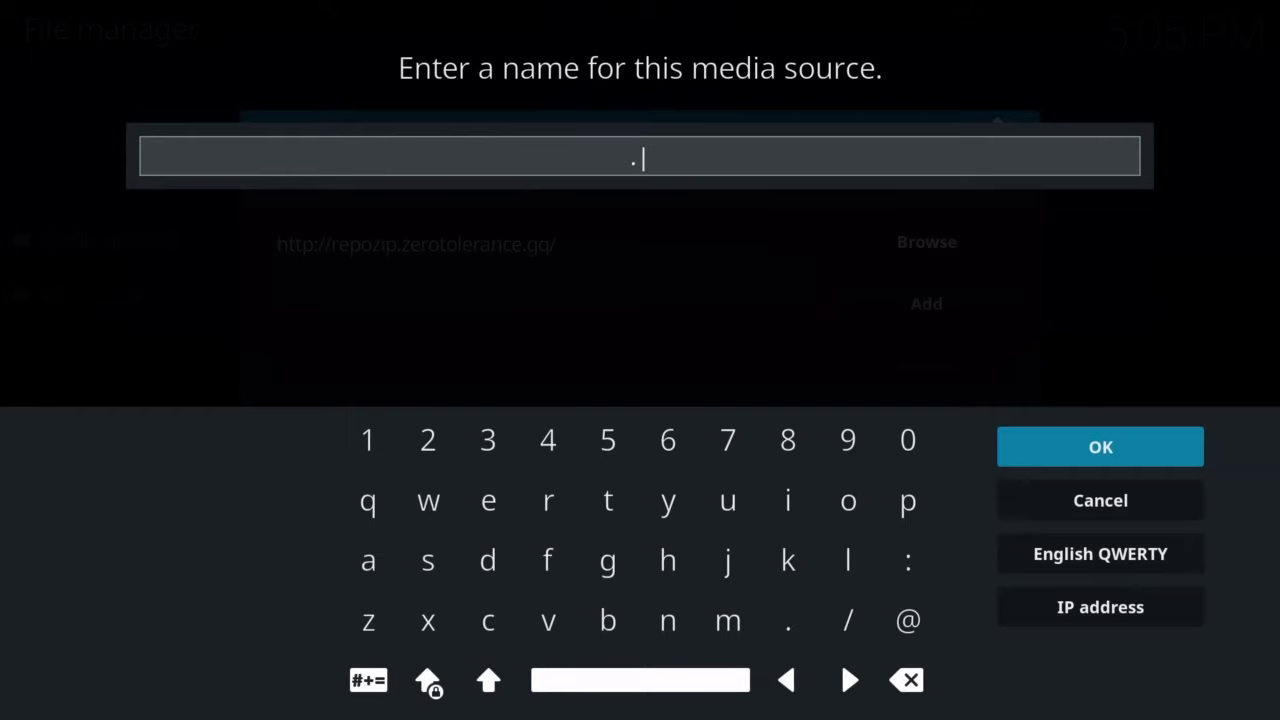
text(zt)
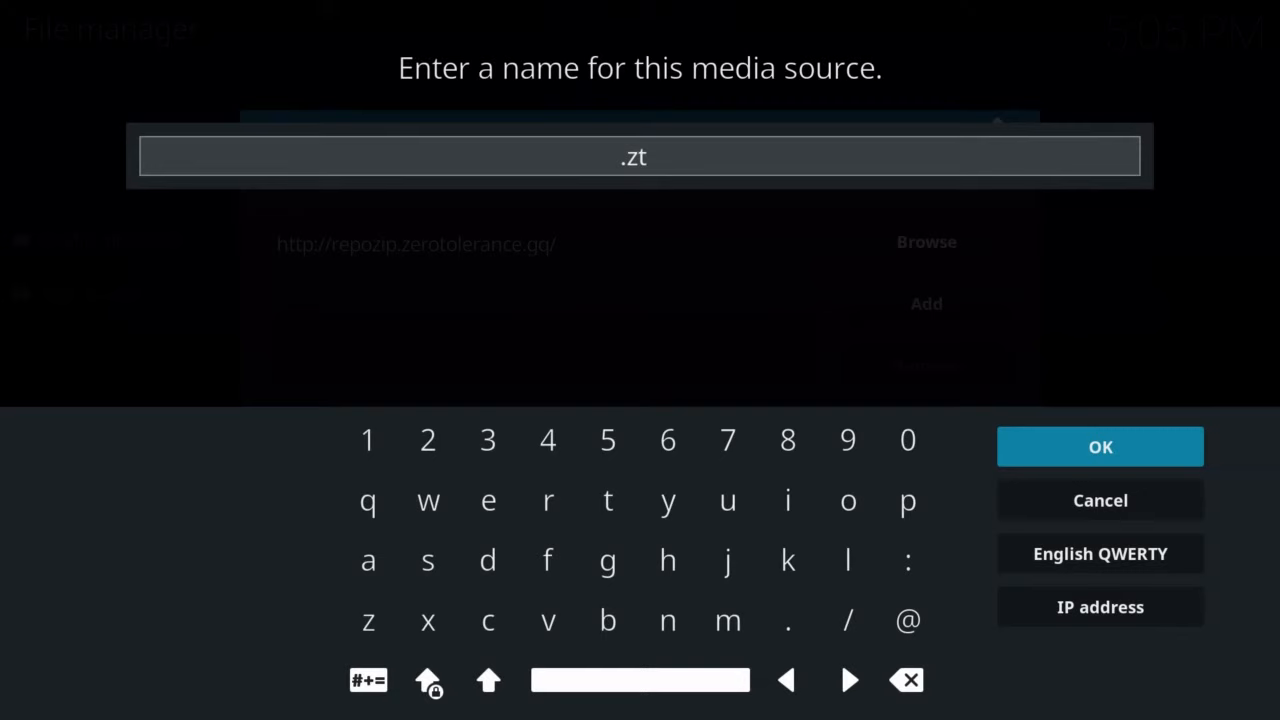
click(1100, 446)
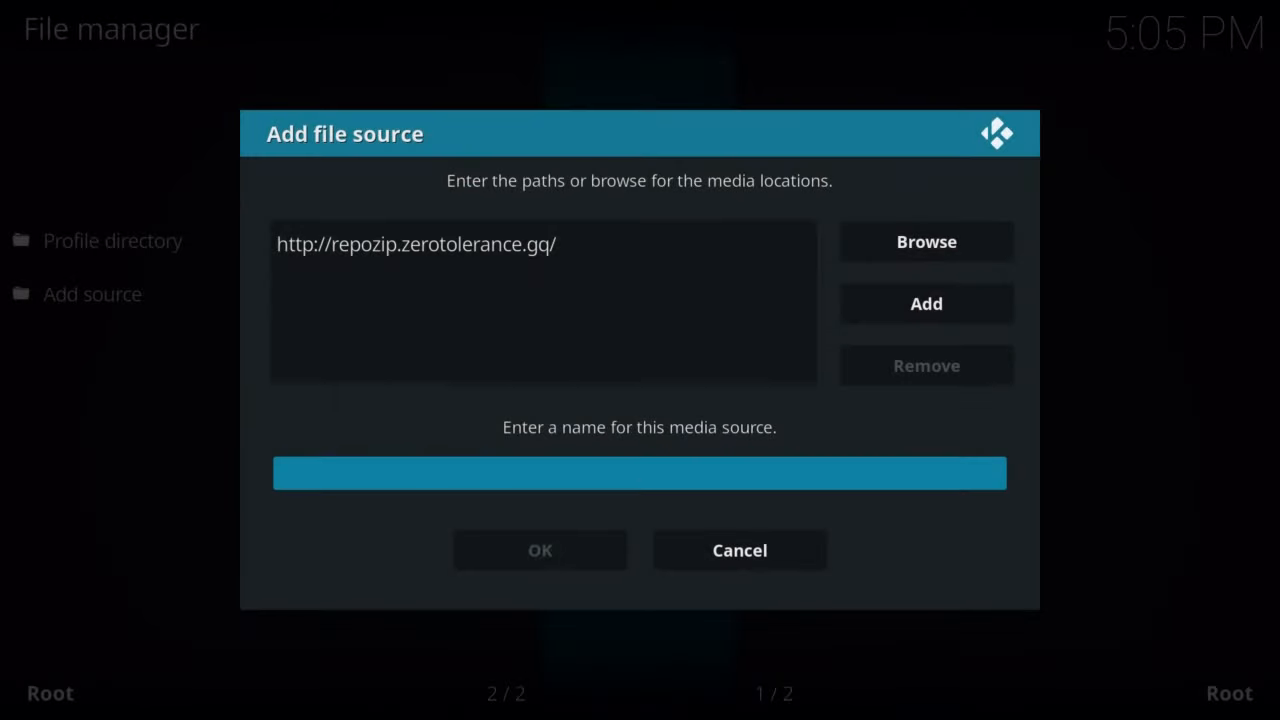
text(.zt)
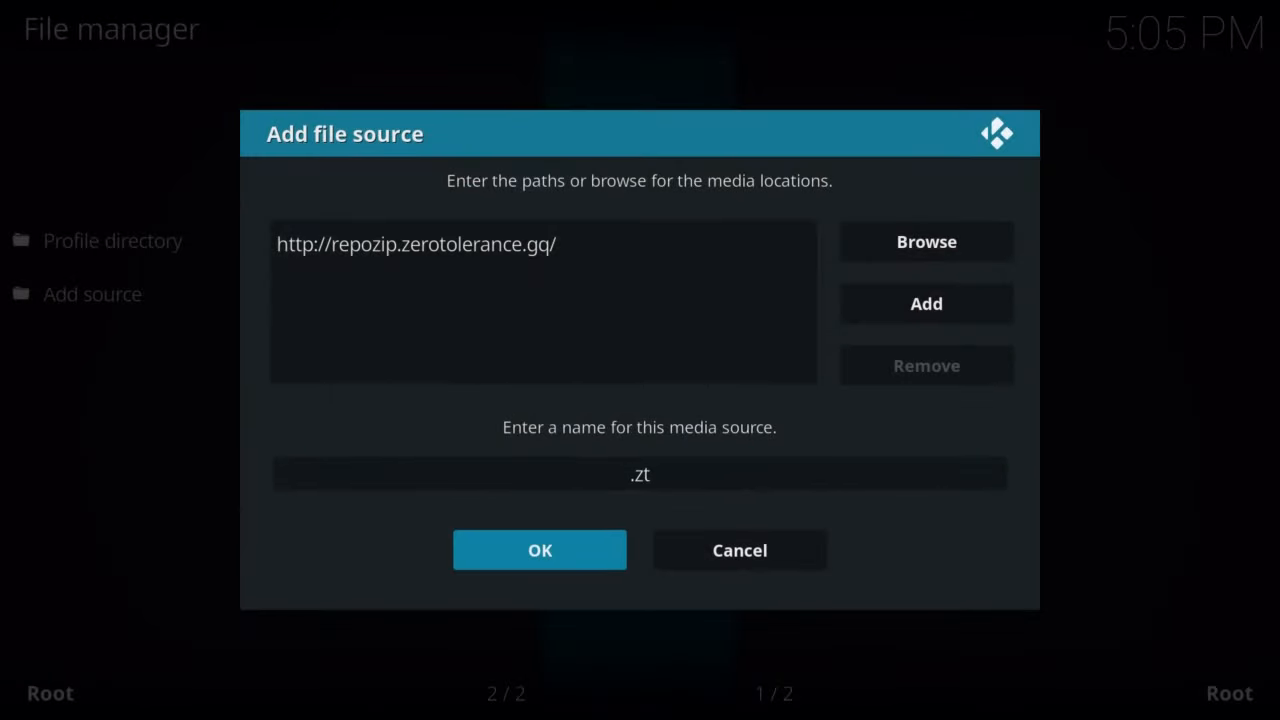
click(540, 550)
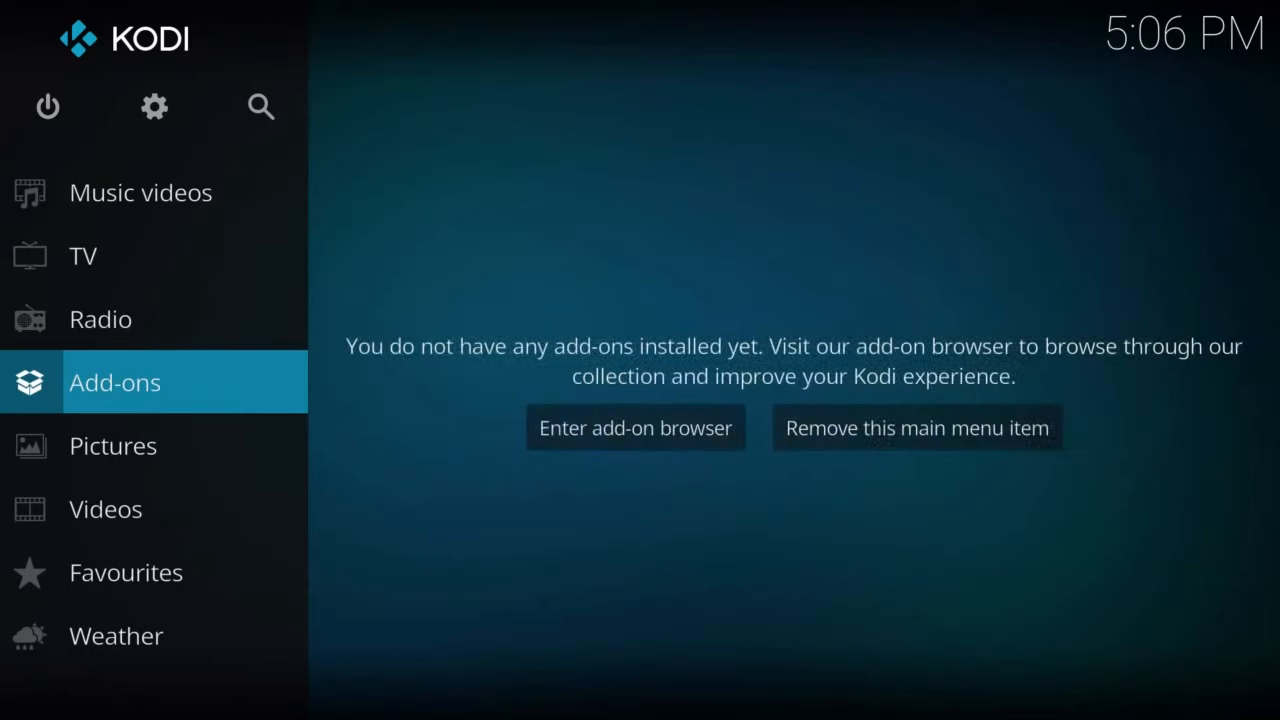
Go to Add-ons > Install from zip file and choose the .zt source.
click(636, 428)
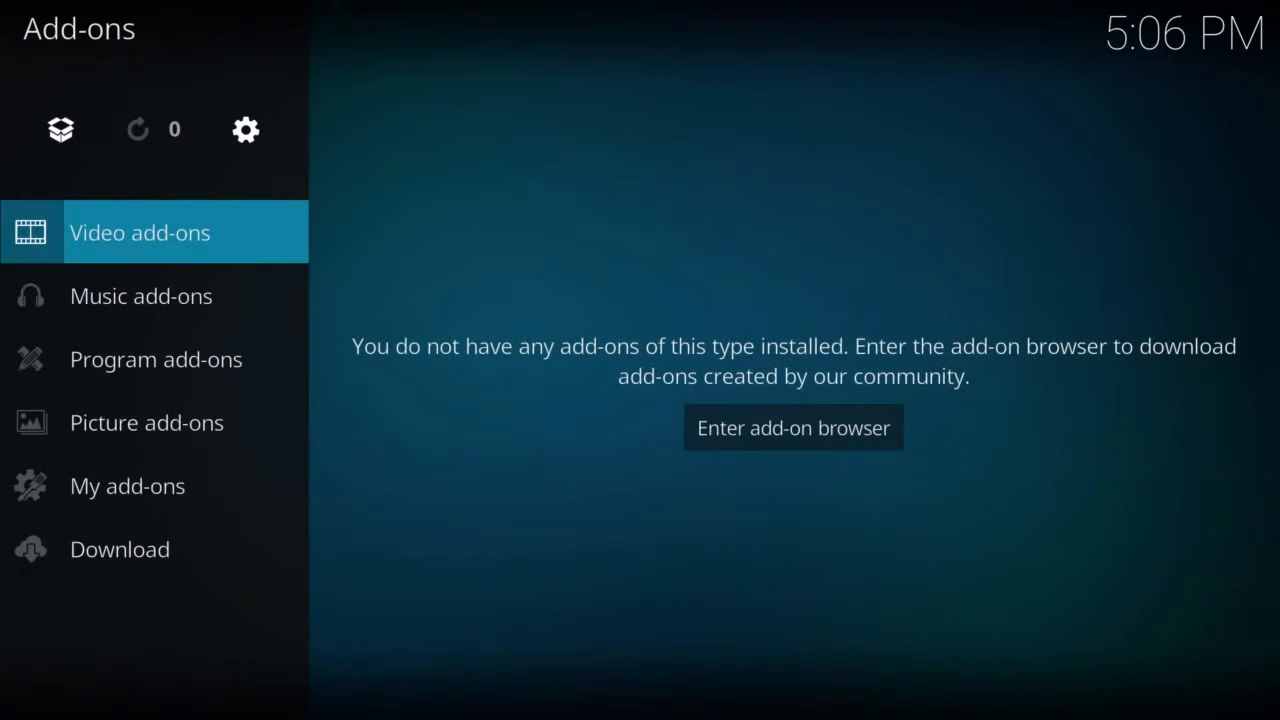
click(60, 128)
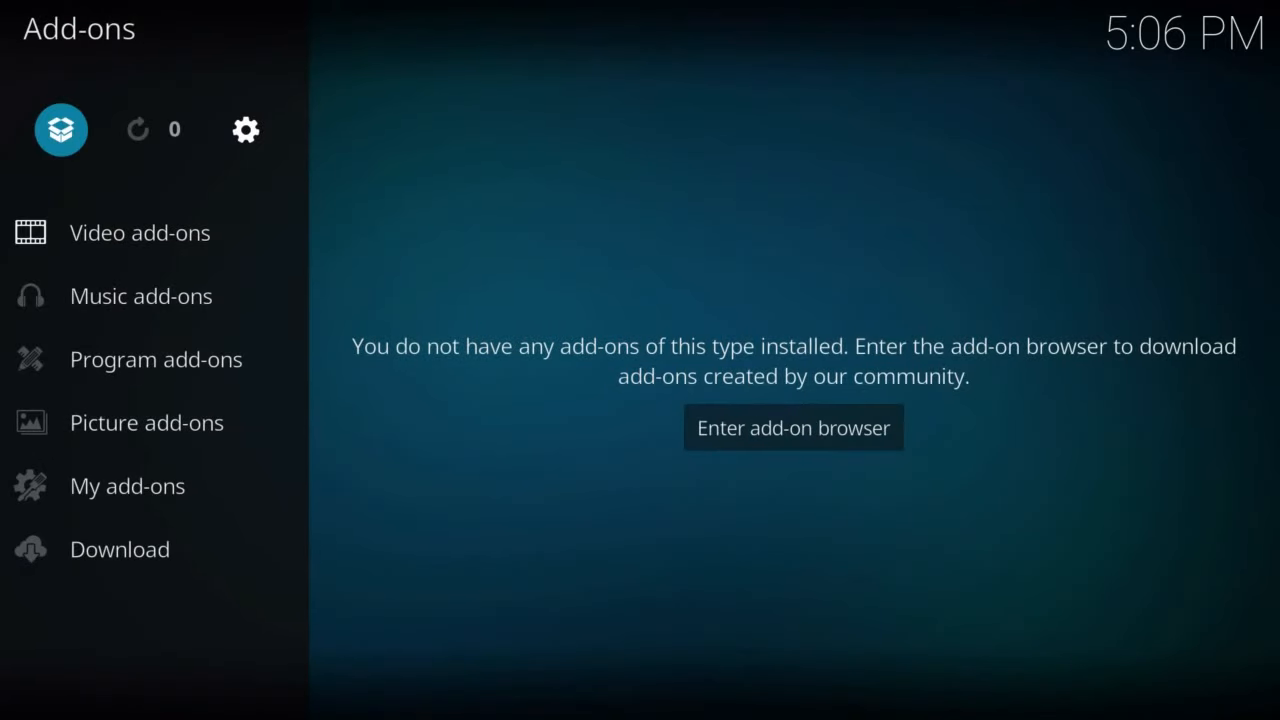
click(792, 428)
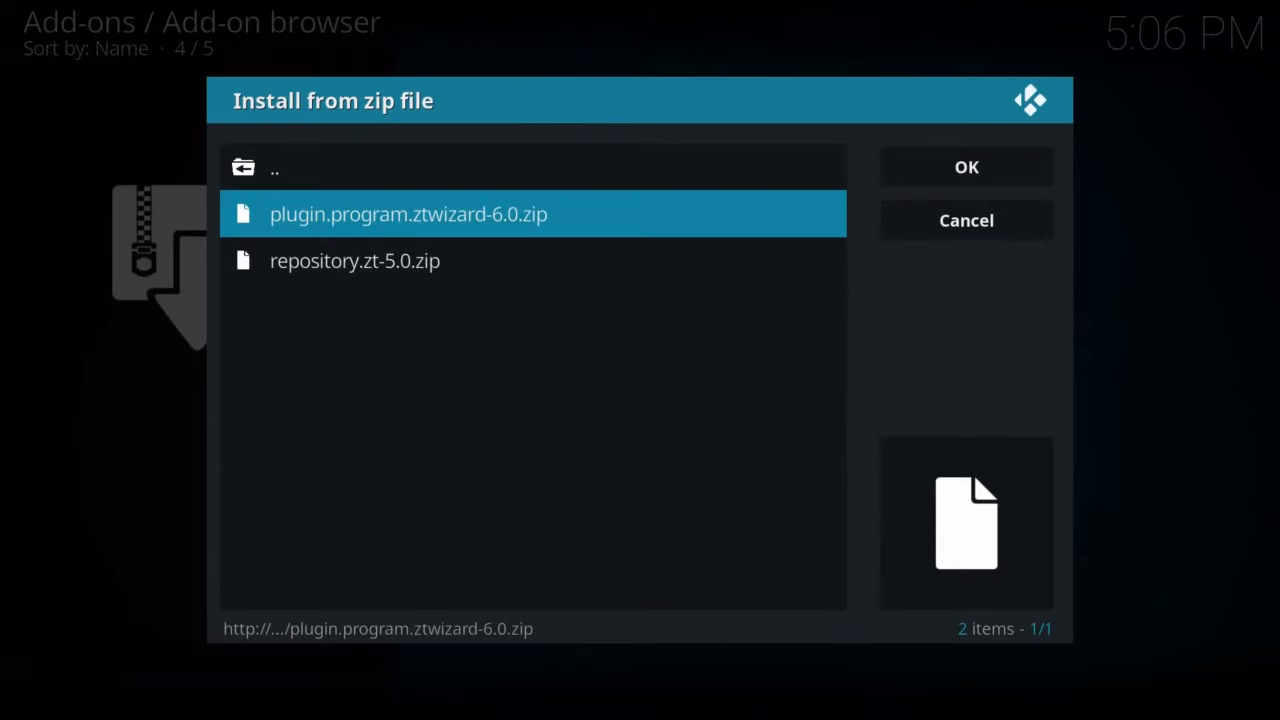
Install plugin.program.ztwizard-6.0.zip, untick Clear Old Thumbnails, continue, and enter the Build Menu.
click(964, 220)
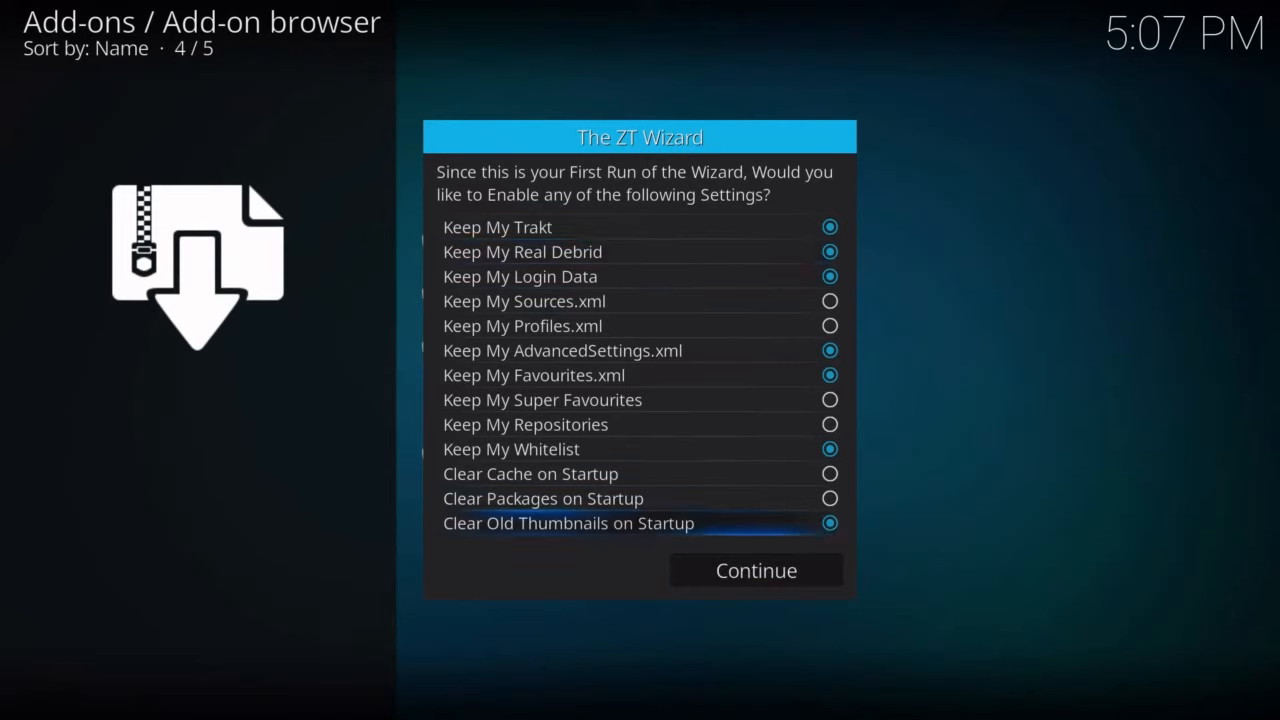
click(828, 524)
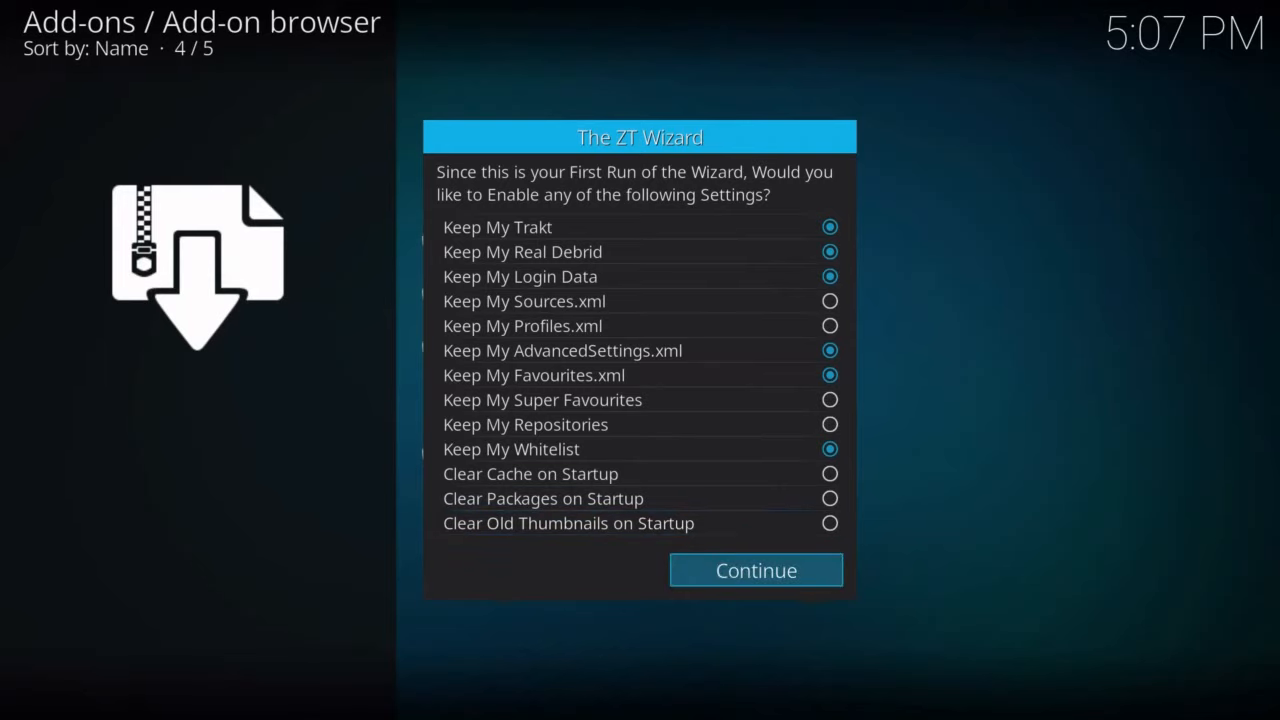
click(756, 570)
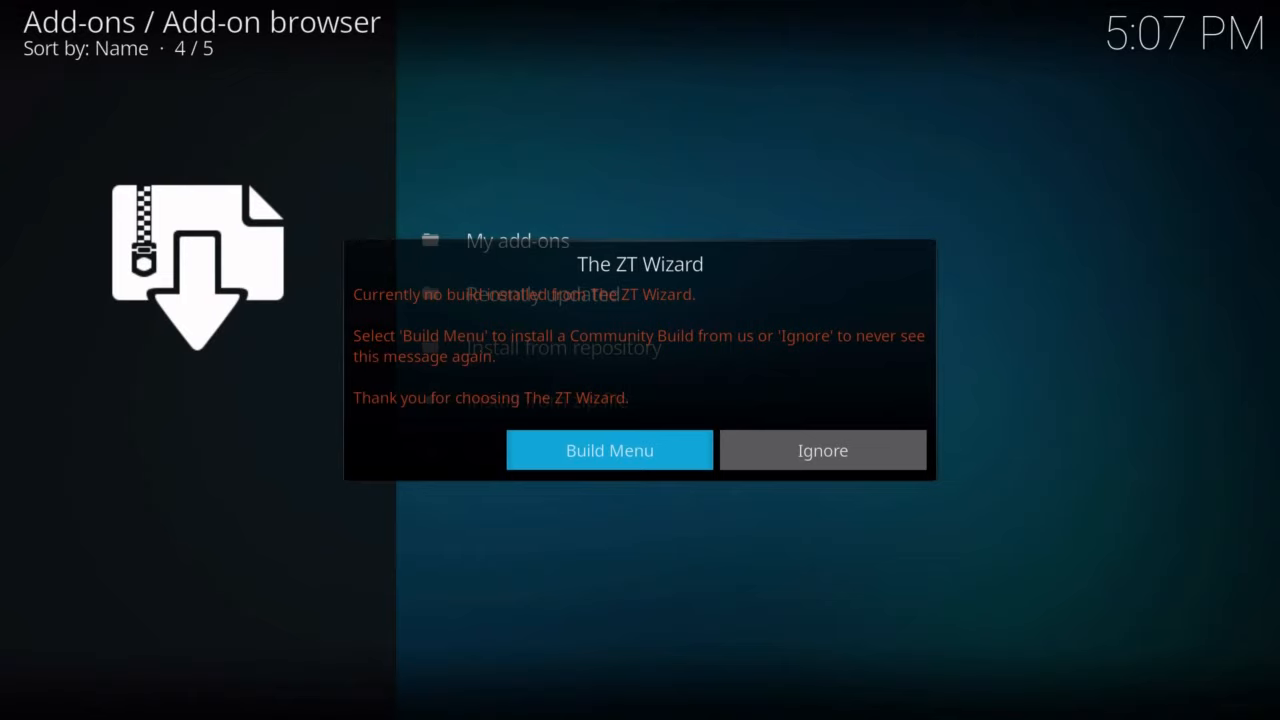
click(608, 450)
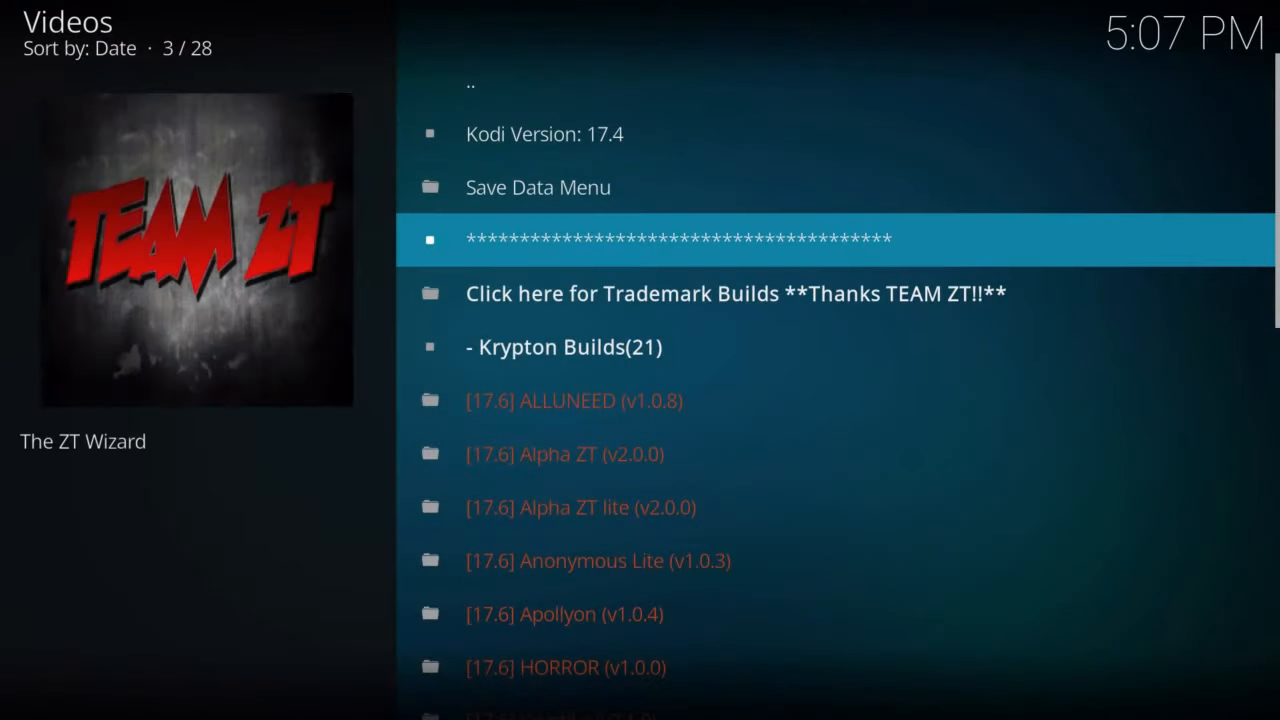
Browse the Krypton builds and select [17.6] StrangerThings (v1.0.0).
scroll(down, 3)
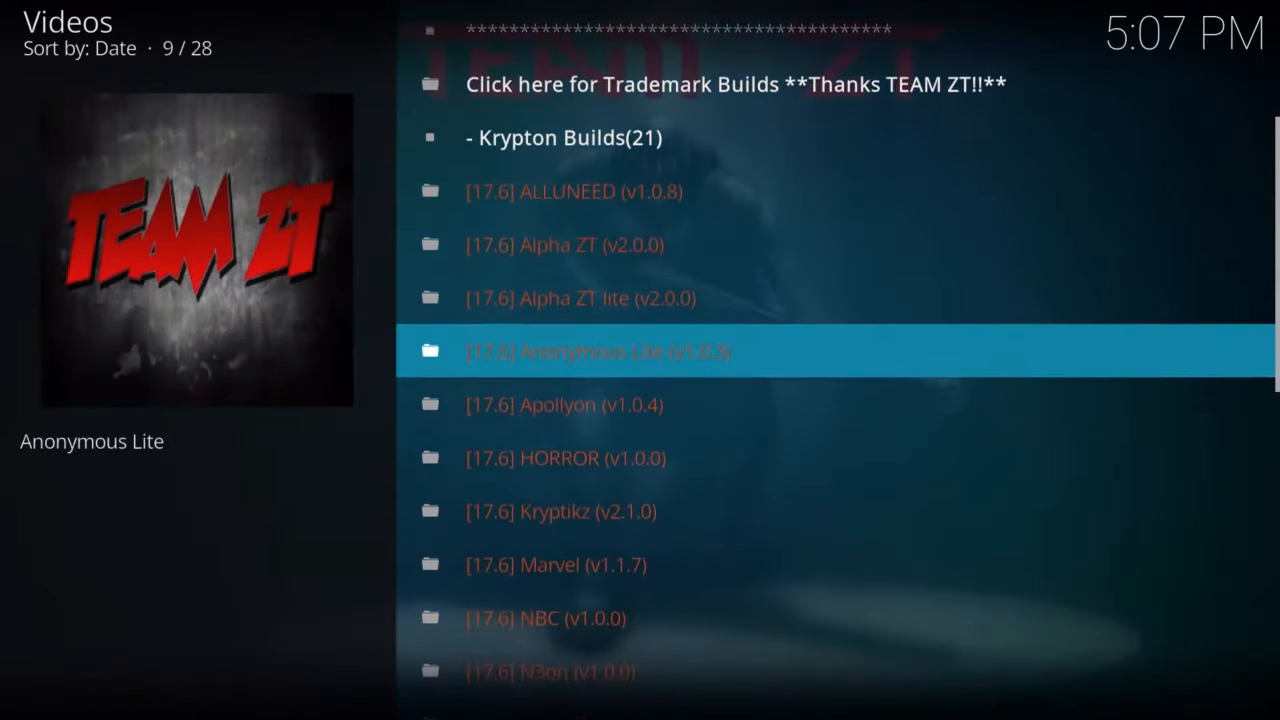
scroll(down, 3)
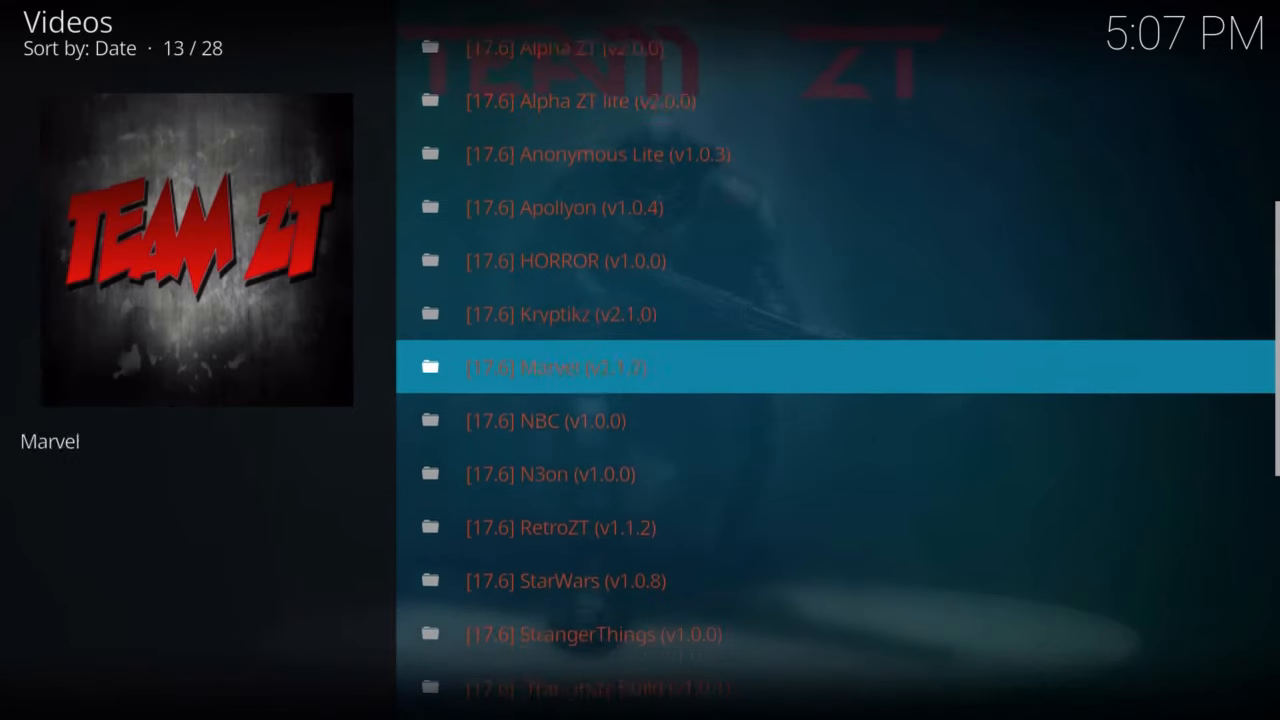
scroll(down, 3)
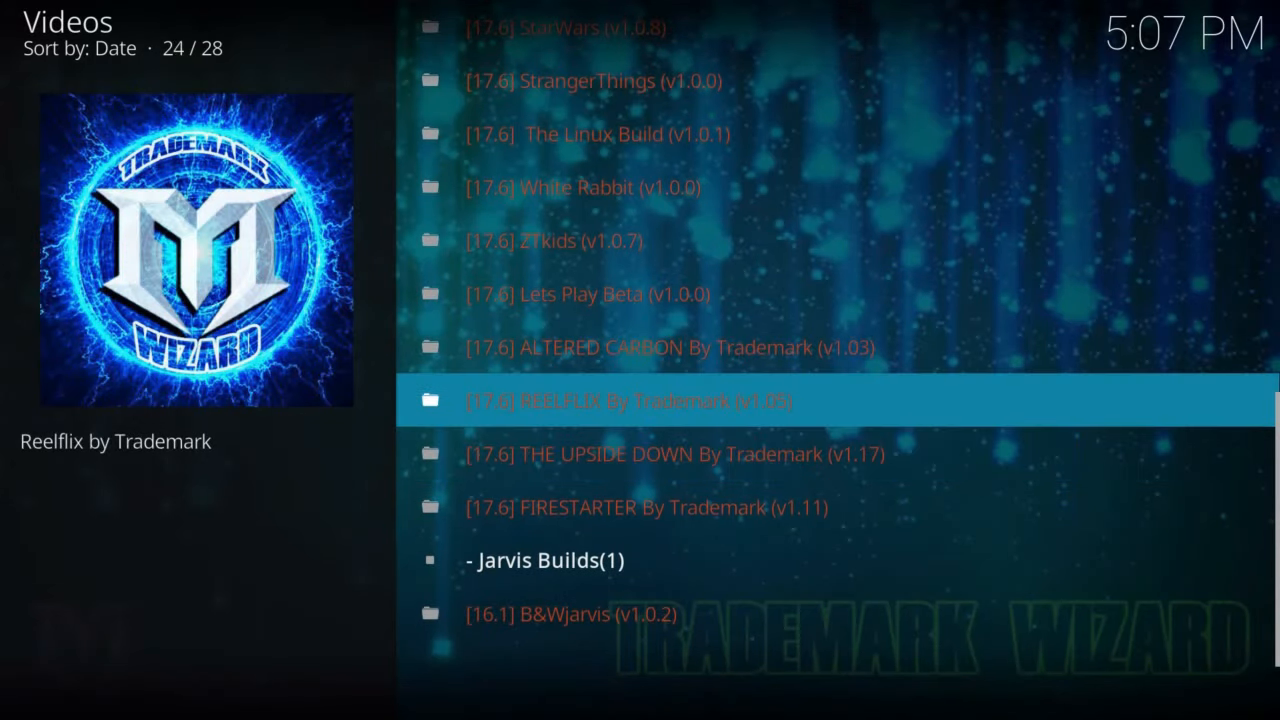
scroll(up, 3)
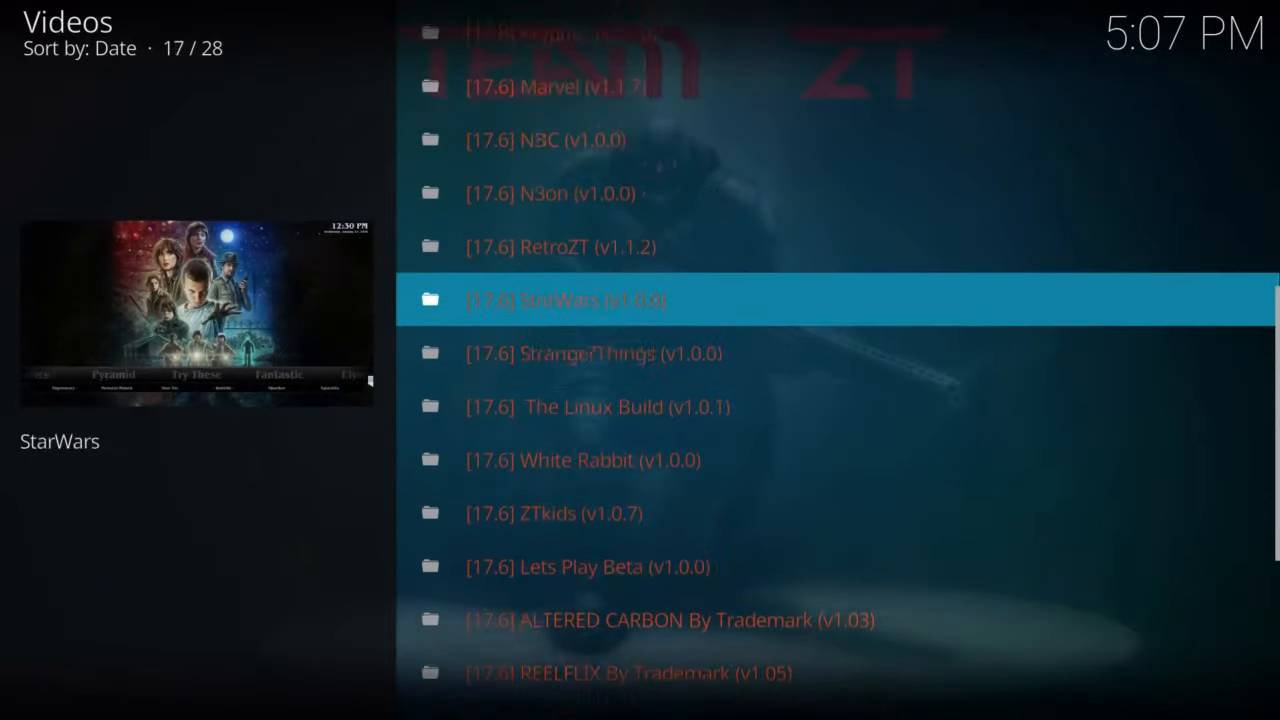
scroll(up, 3)
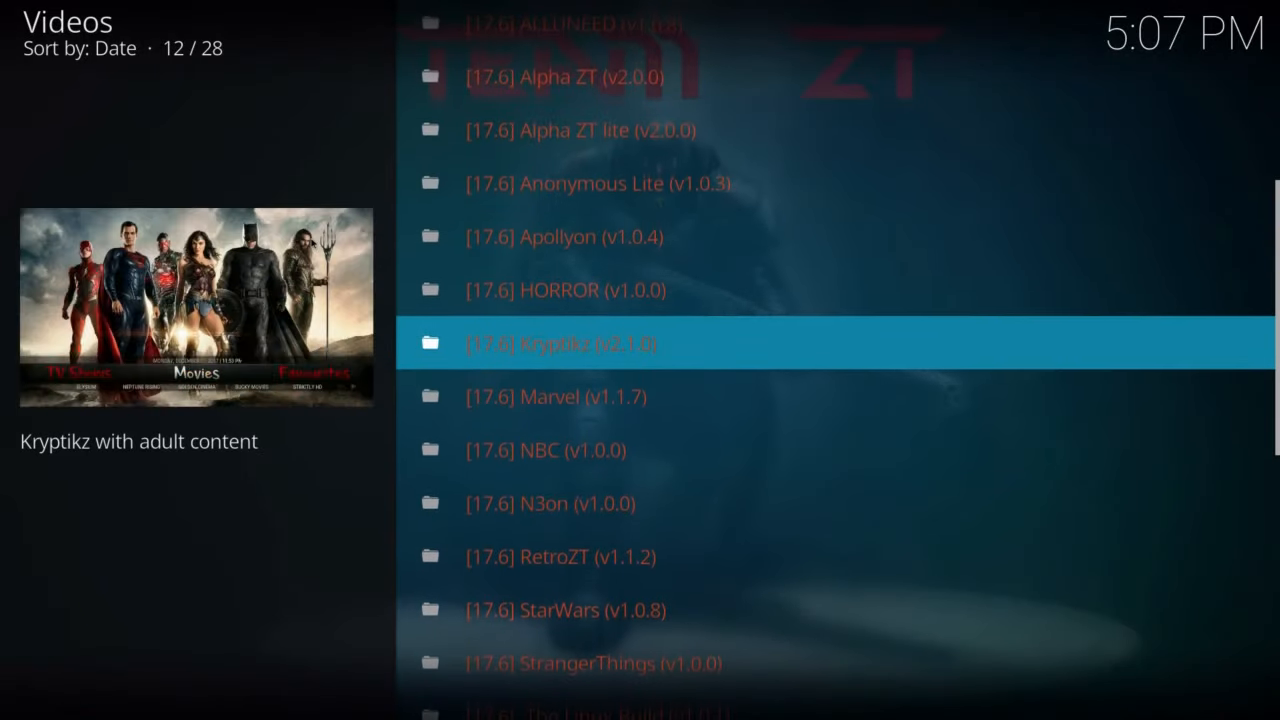
scroll(up, 3)
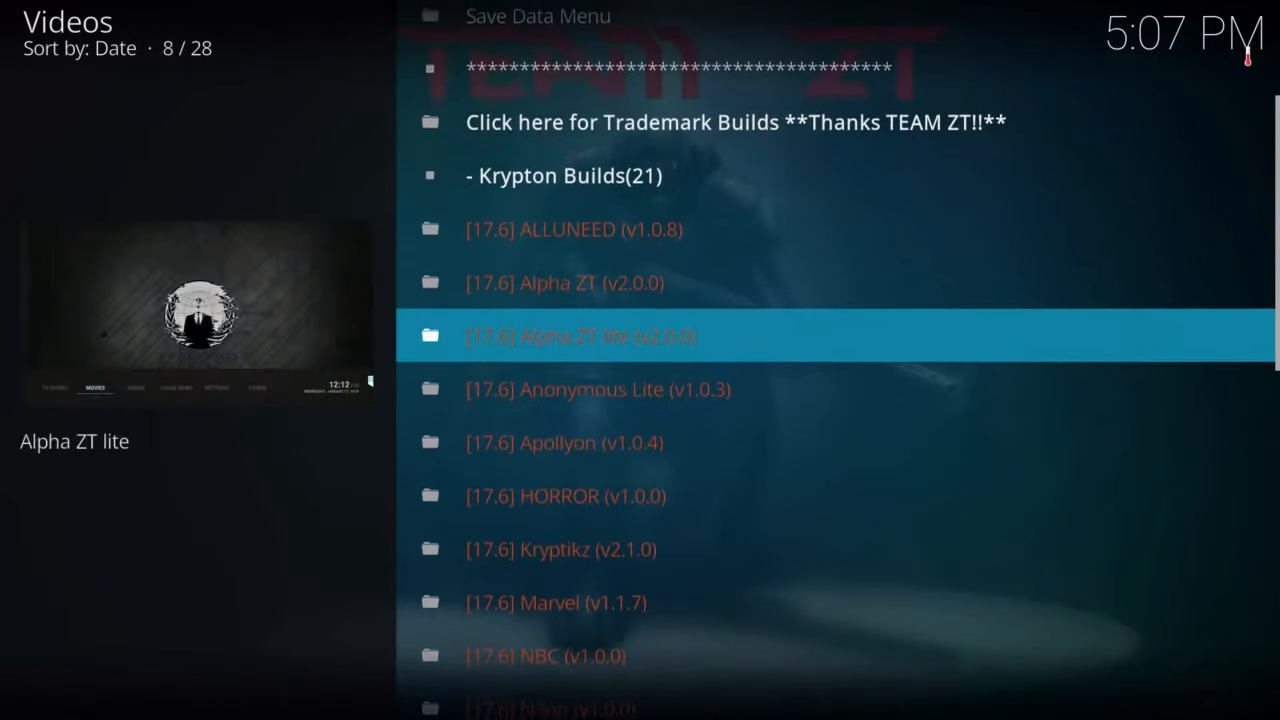
scroll(down, 3)
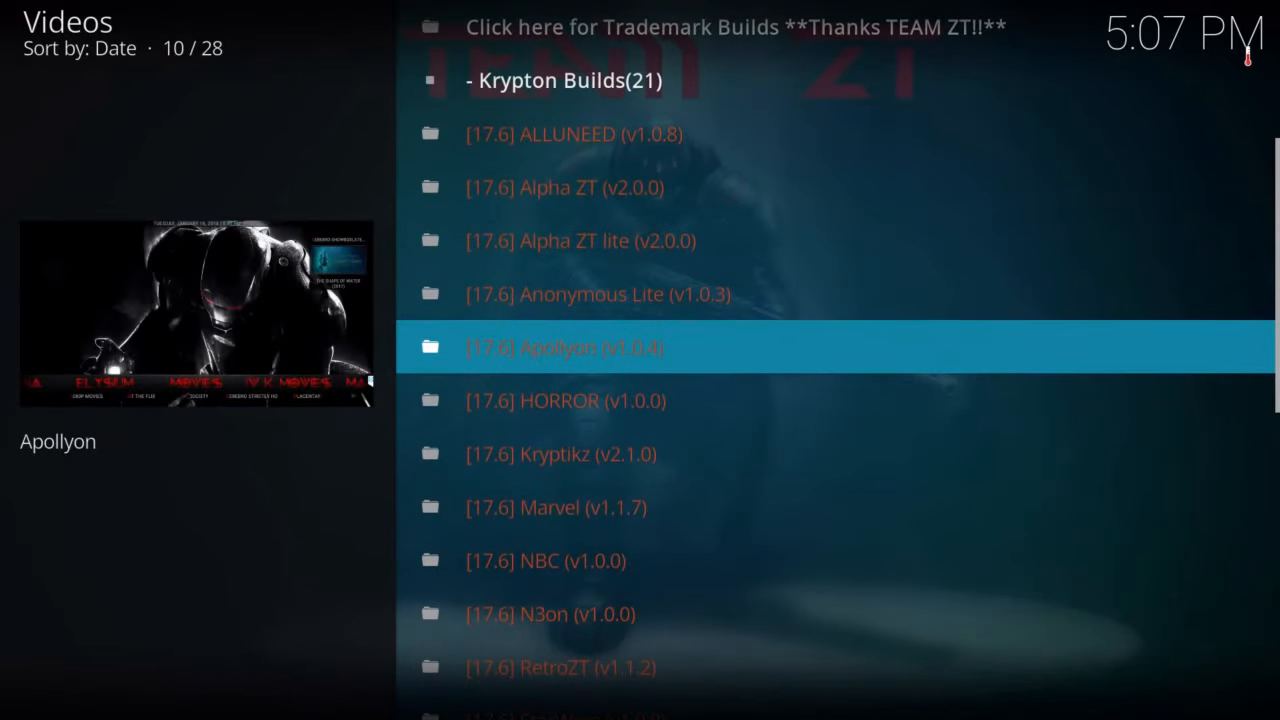
scroll(down, 3)
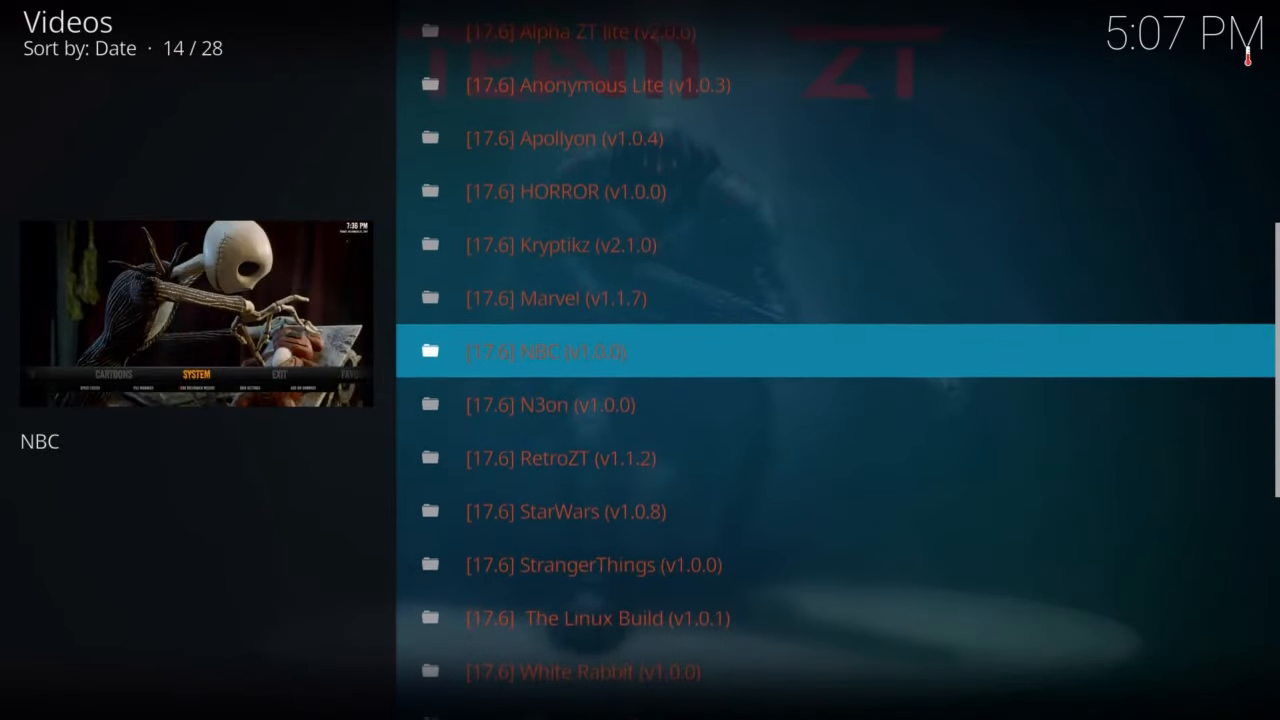
scroll(down, 3)
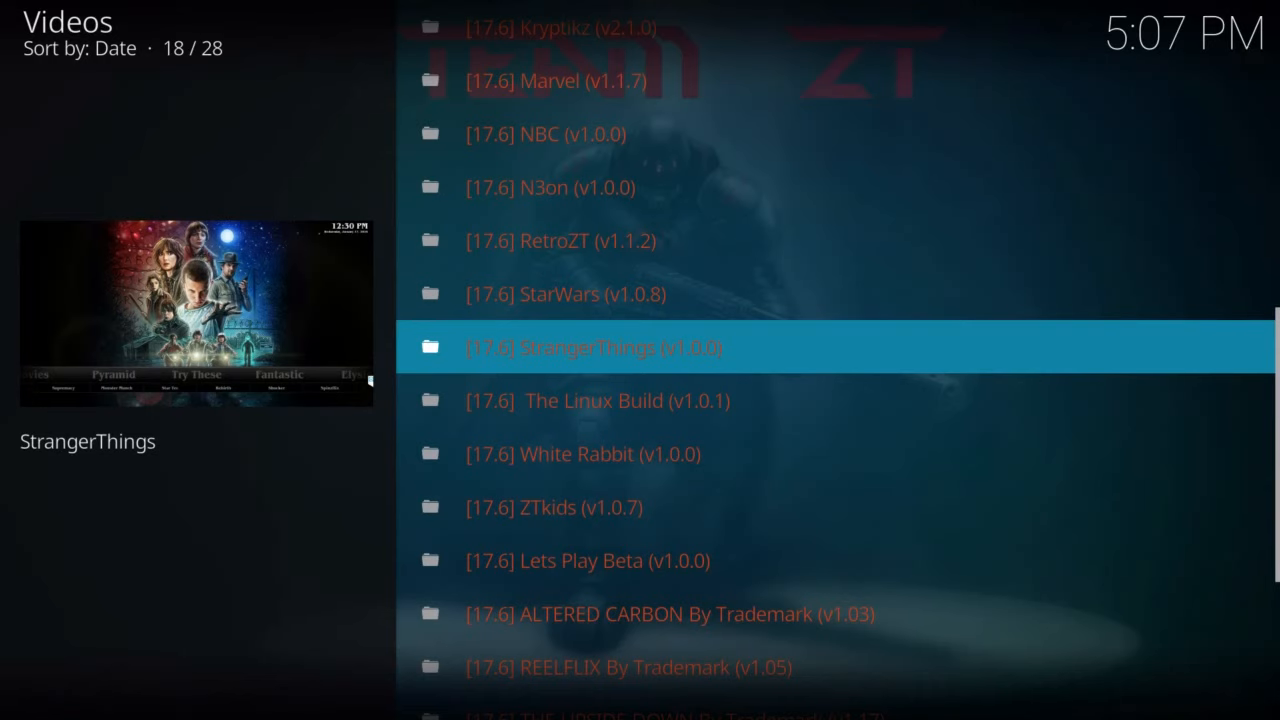
click(592, 348)
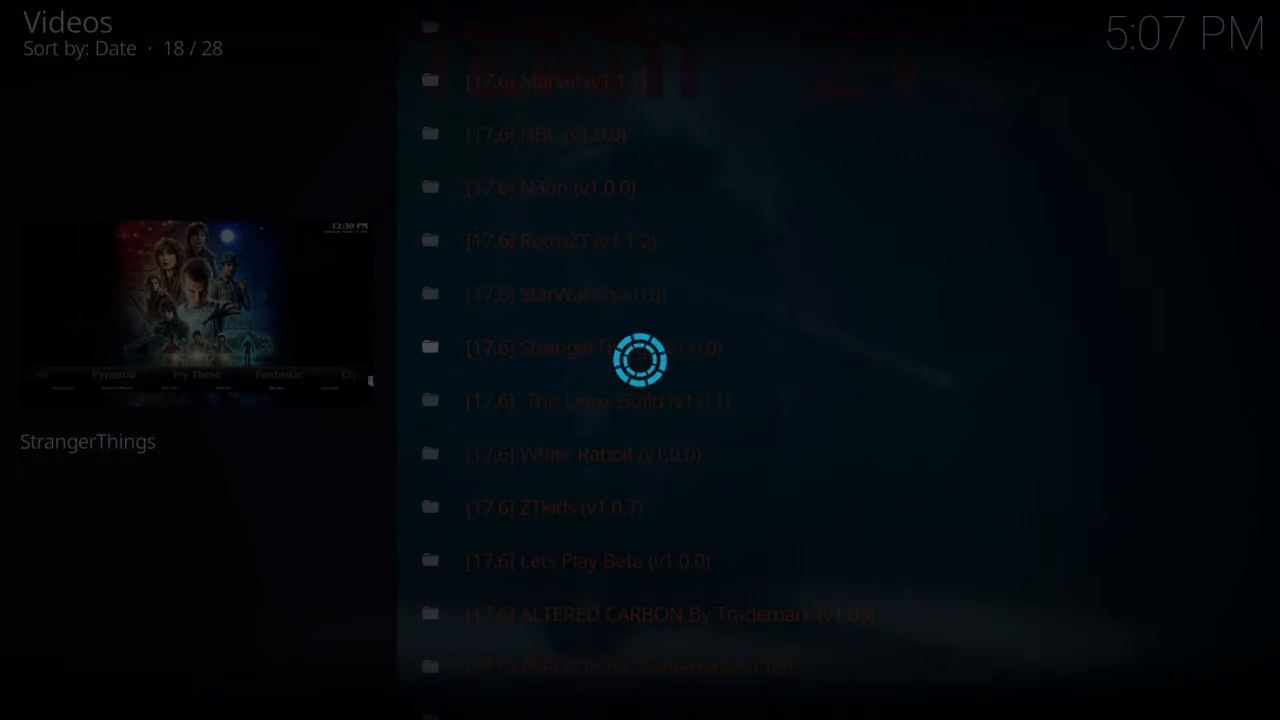
click(590, 348)
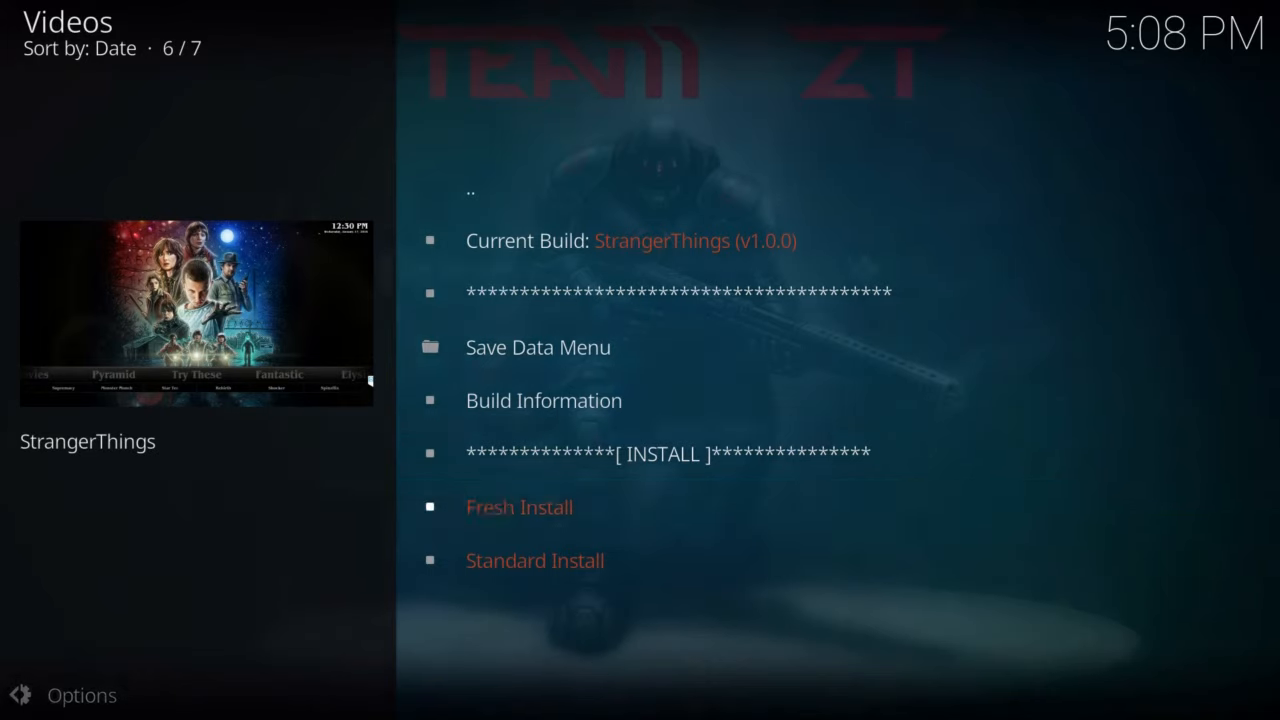
Run Fresh Install of StrangerThings, agreeing to restore default settings first.
click(520, 508)
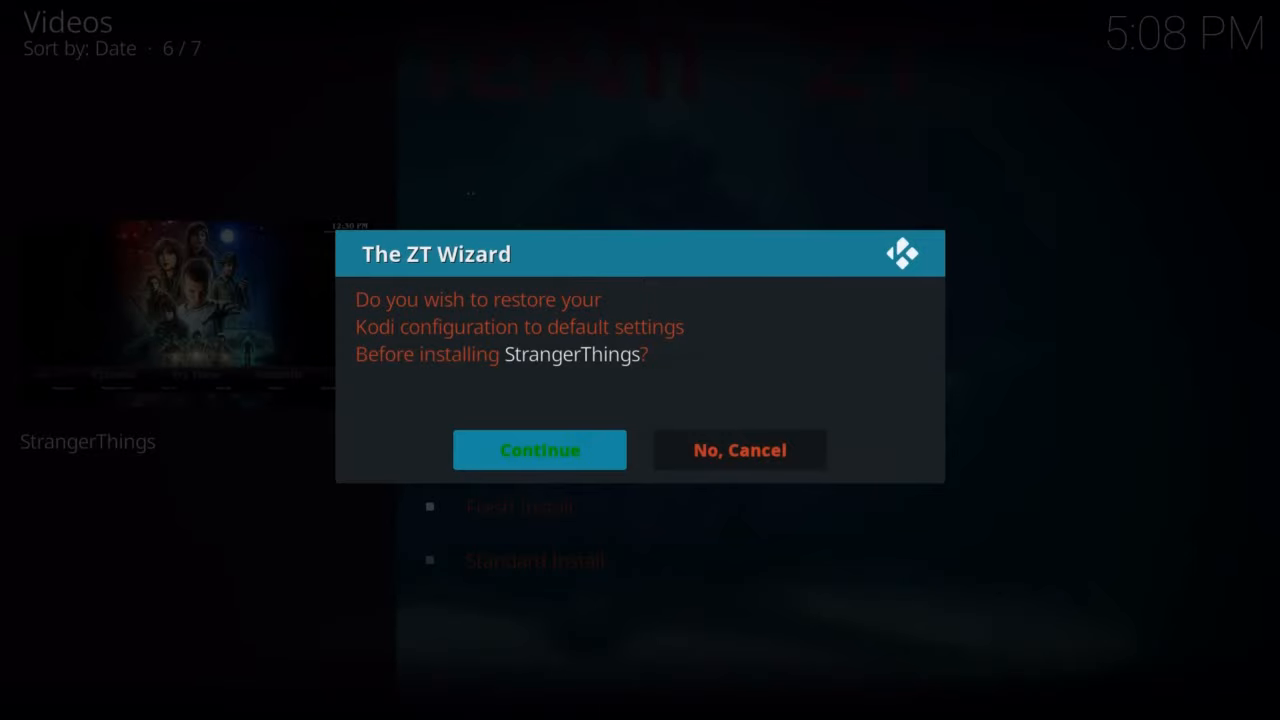
click(740, 448)
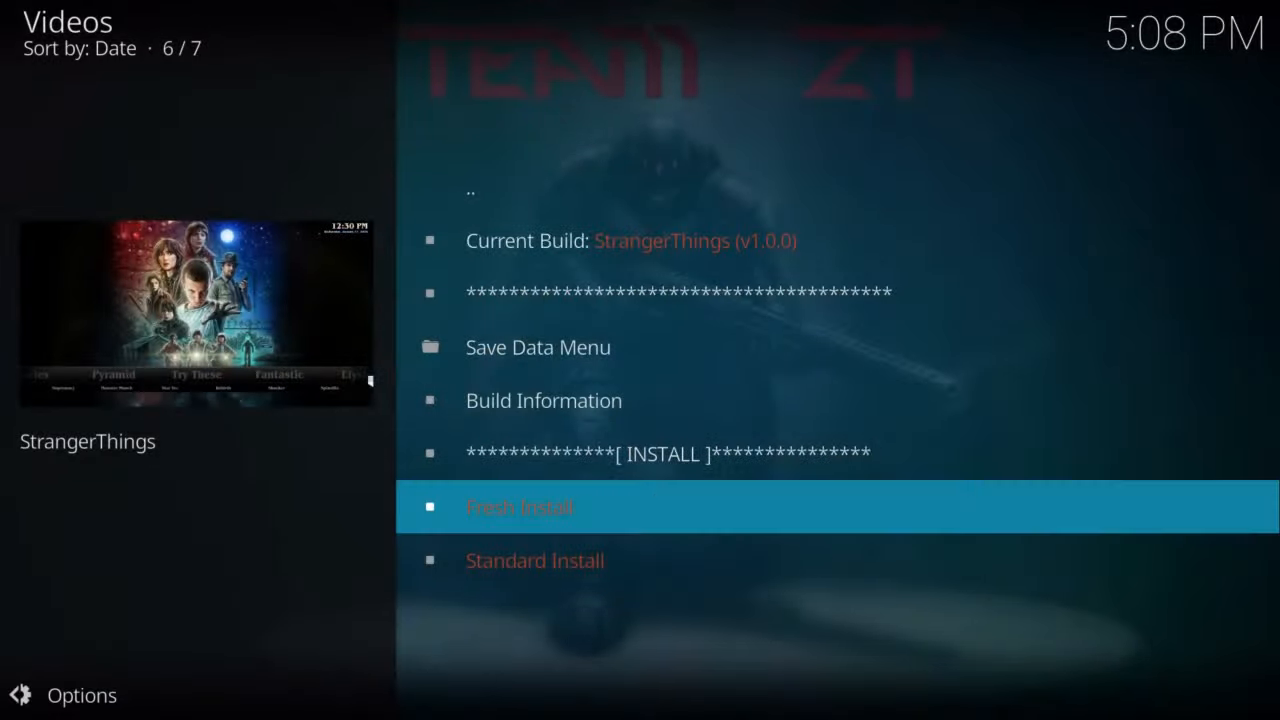
click(520, 508)
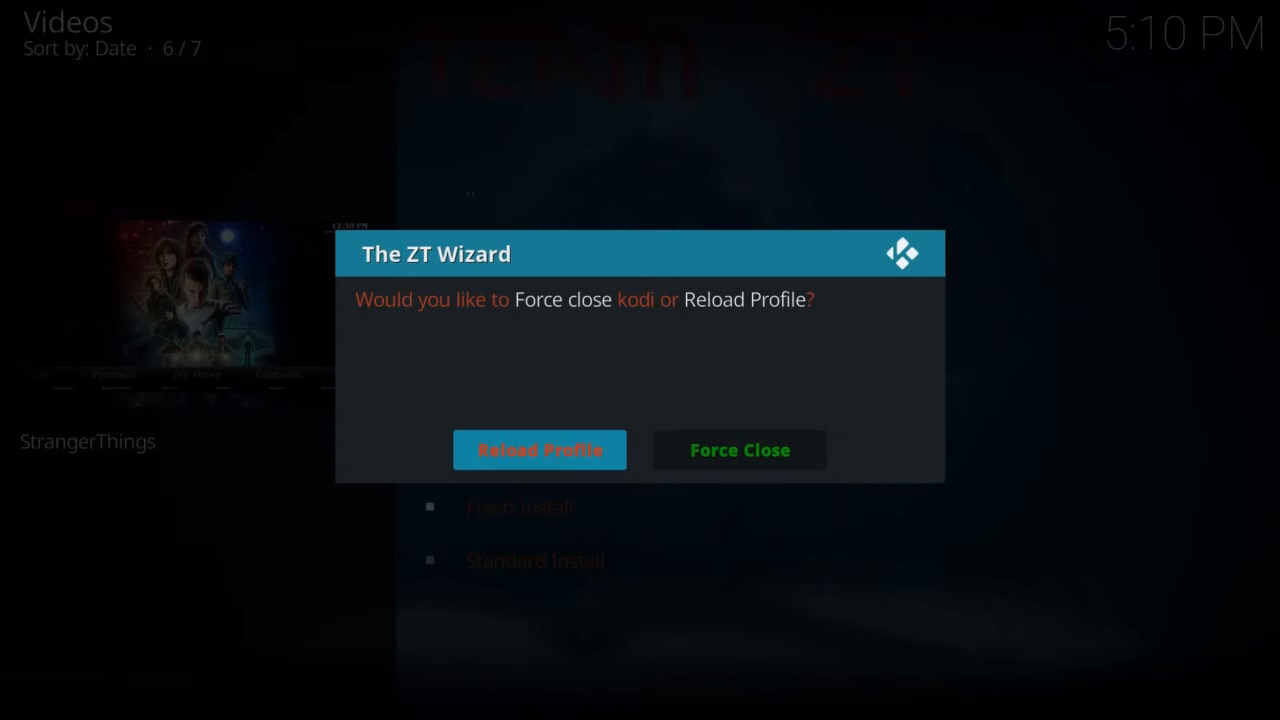
mouse_move(740, 448)
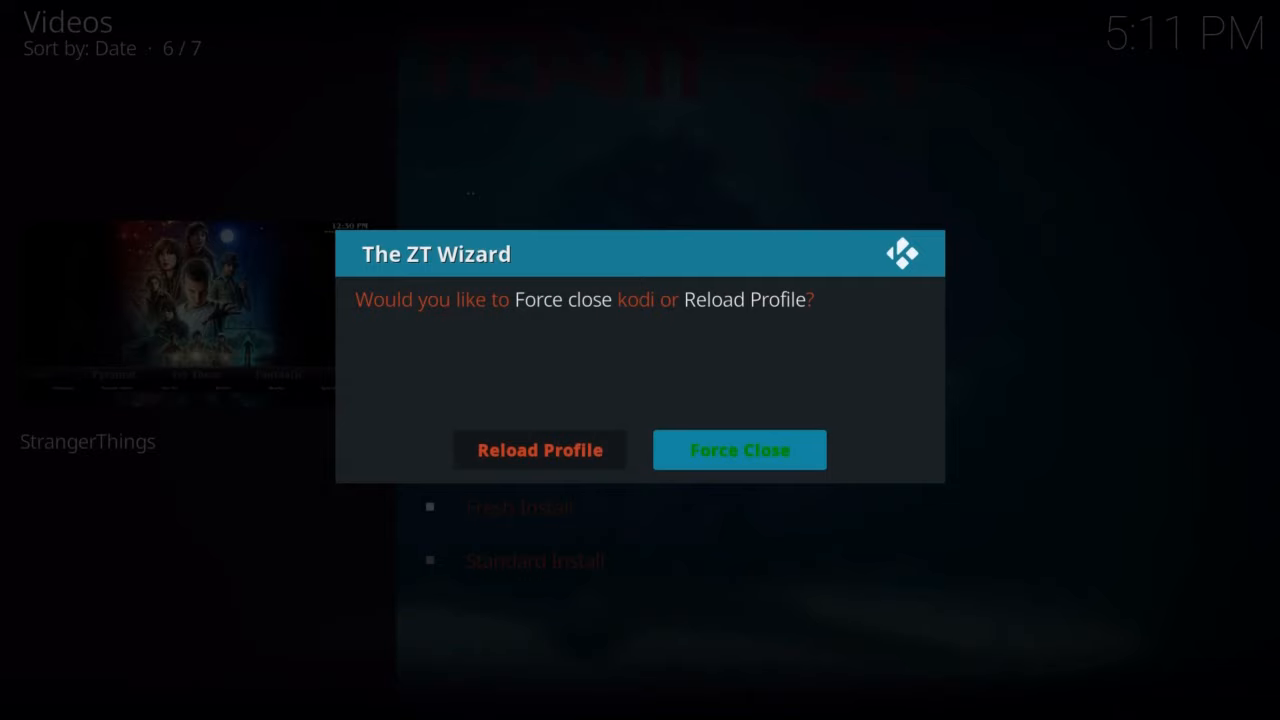
Choose Force Close in the ZT Wizard dialog, shutting Kodi down to RetroPie-Setup.
click(740, 448)
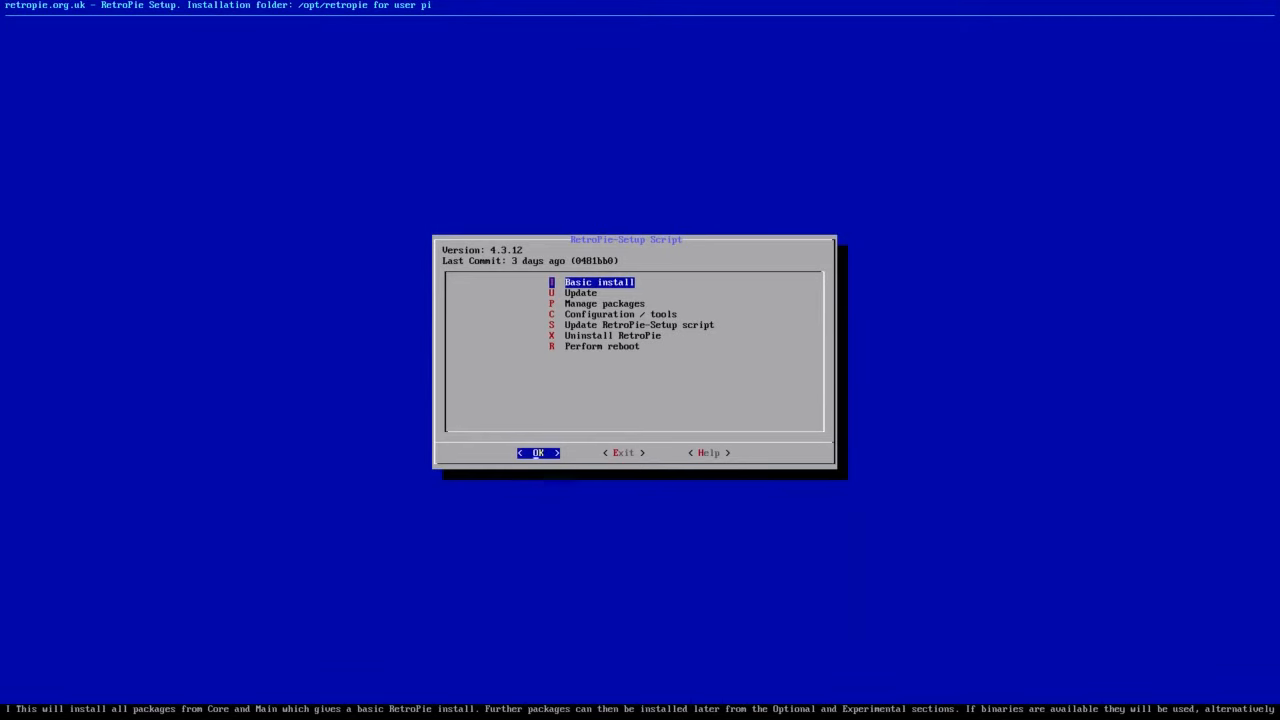
Navigate Manage packages > optional packages and select the kodi package.
key(Down)
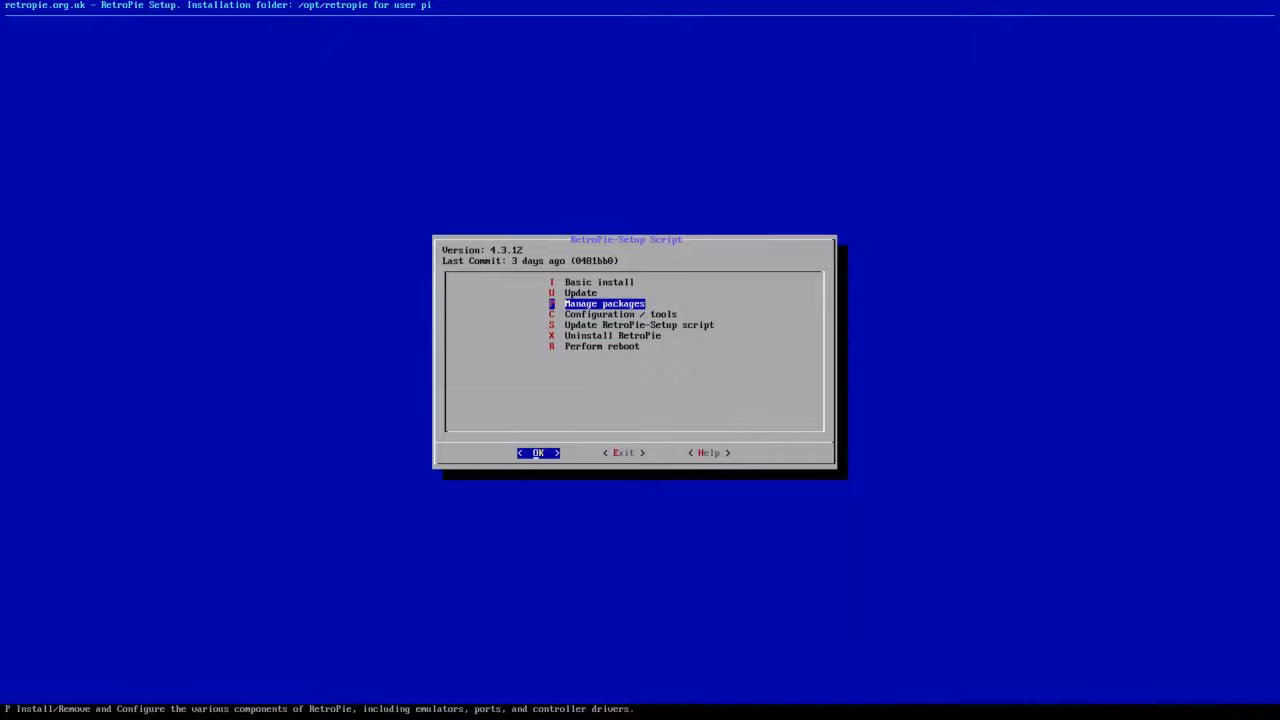
click(538, 452)
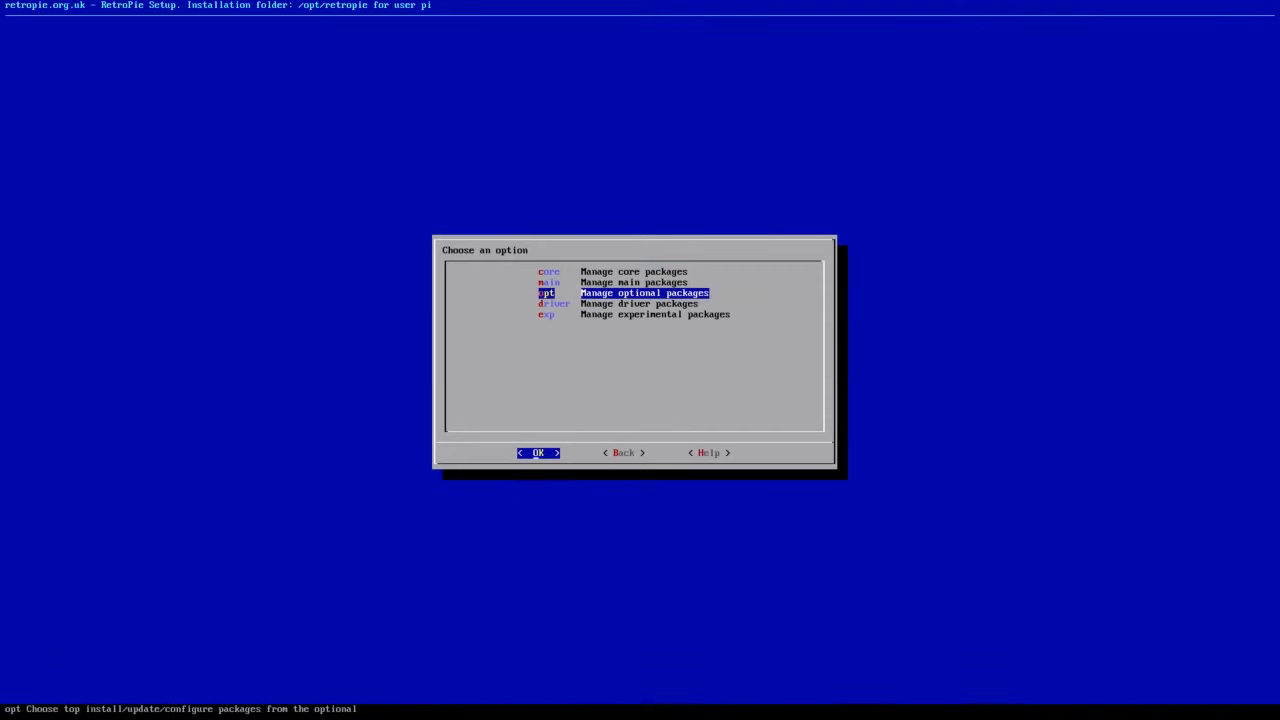
click(538, 452)
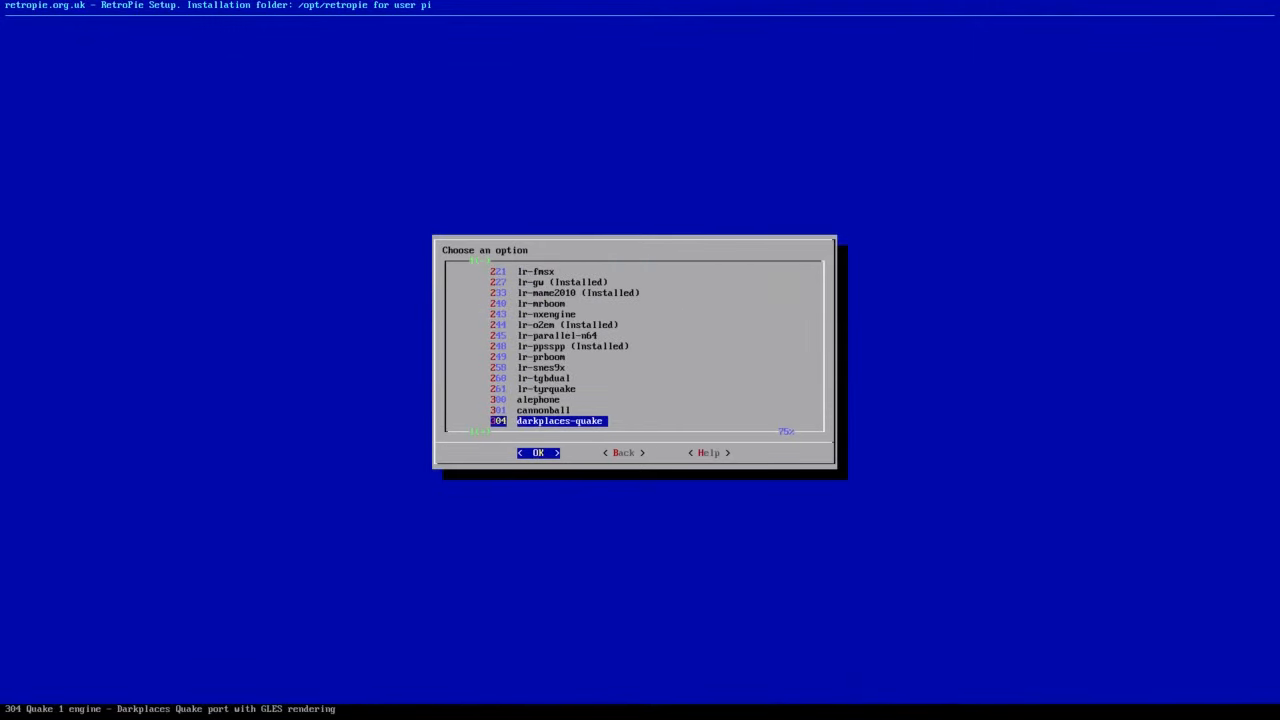
scroll(down, 3)
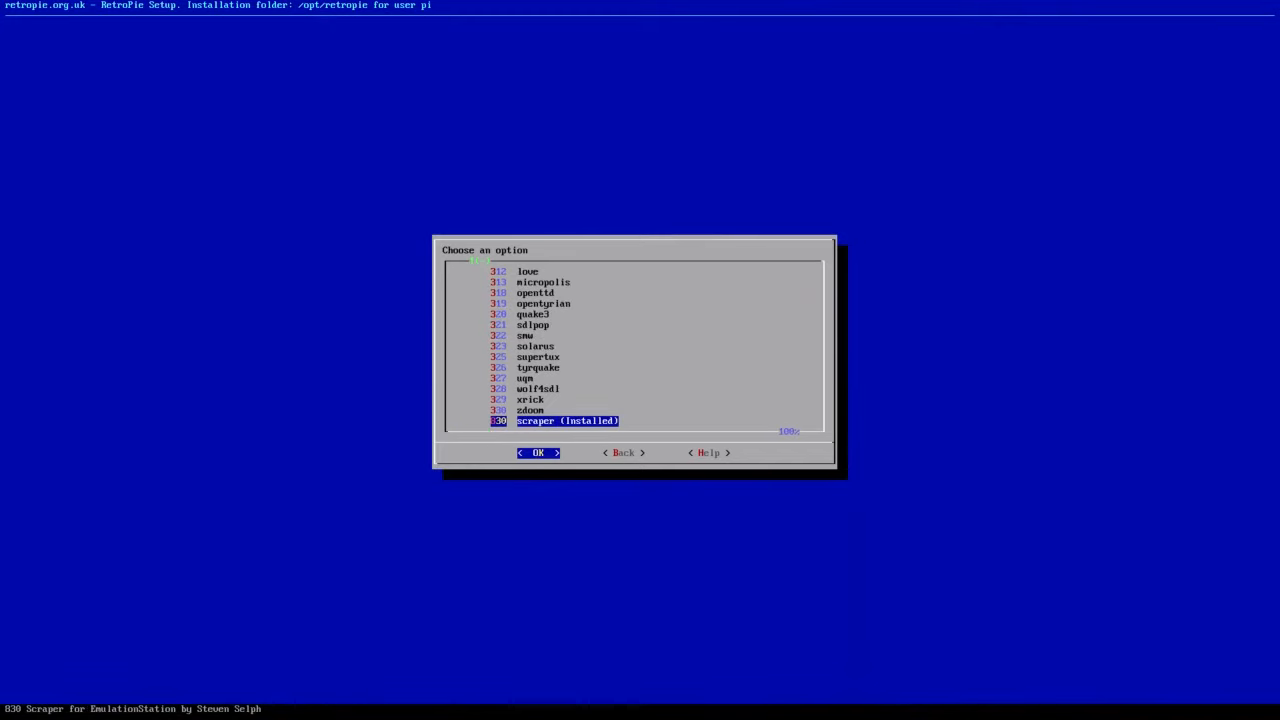
scroll(up, 3)
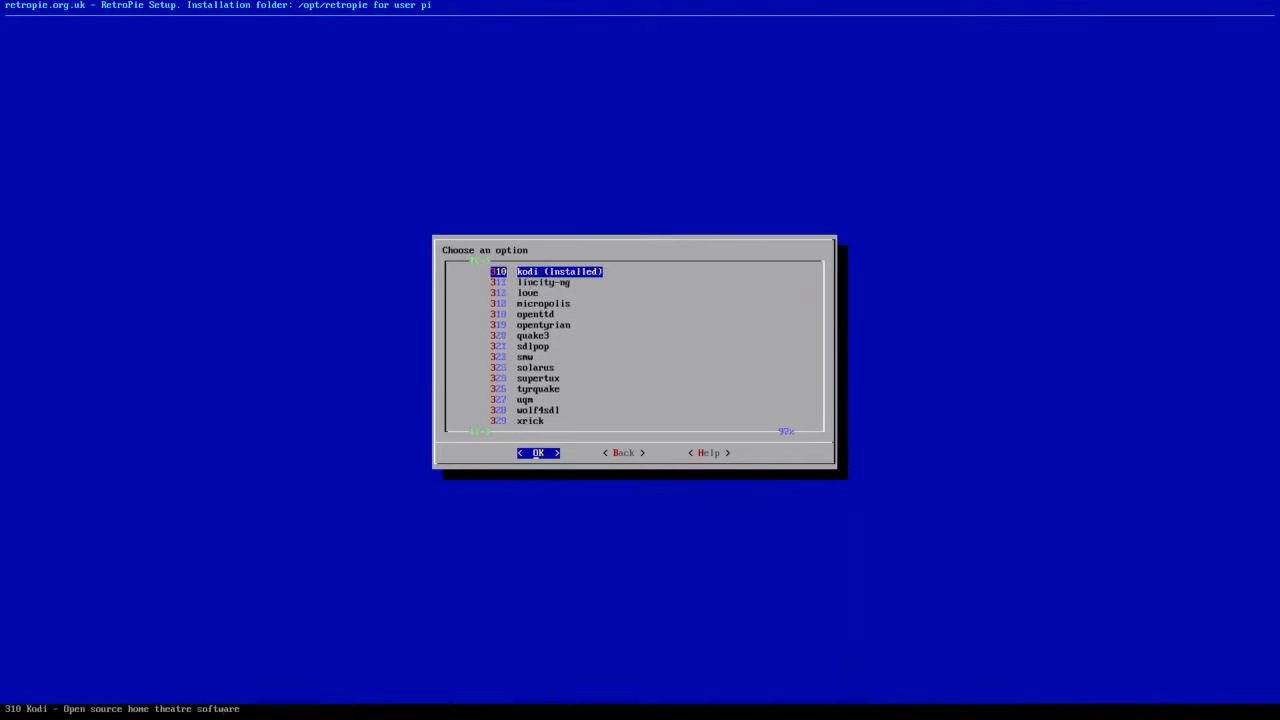
scroll(up, 3)
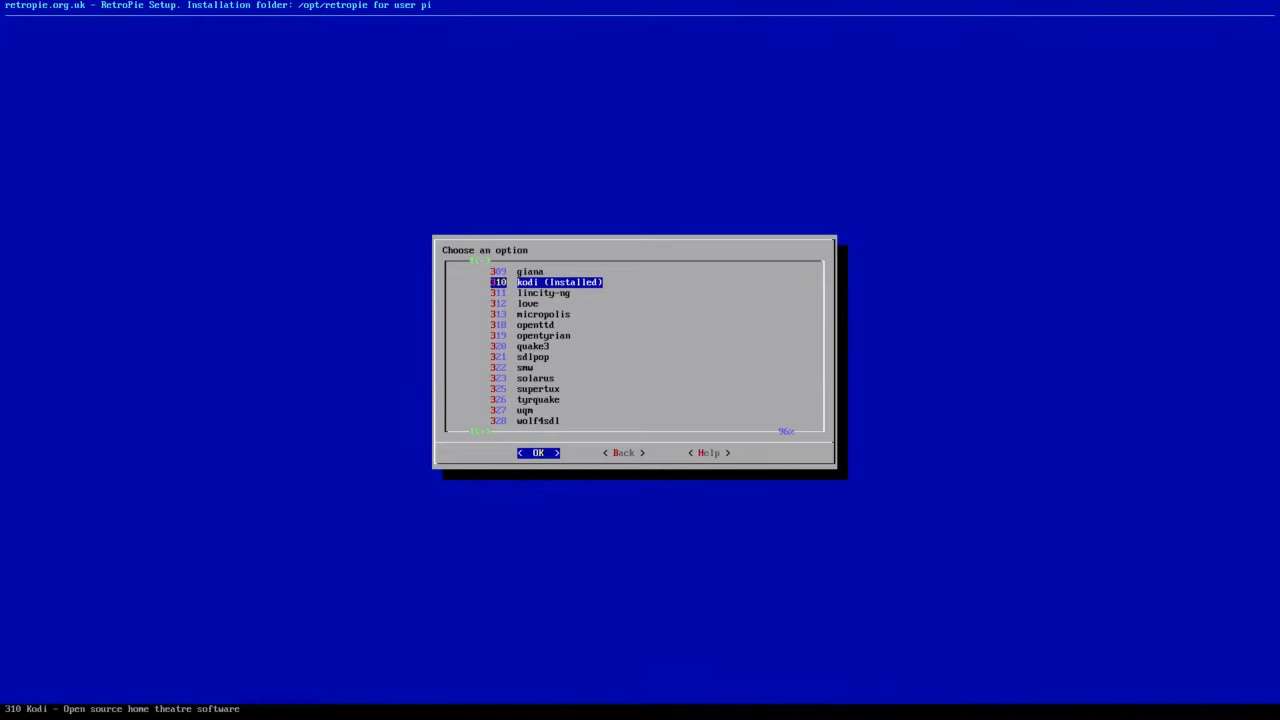
click(538, 452)
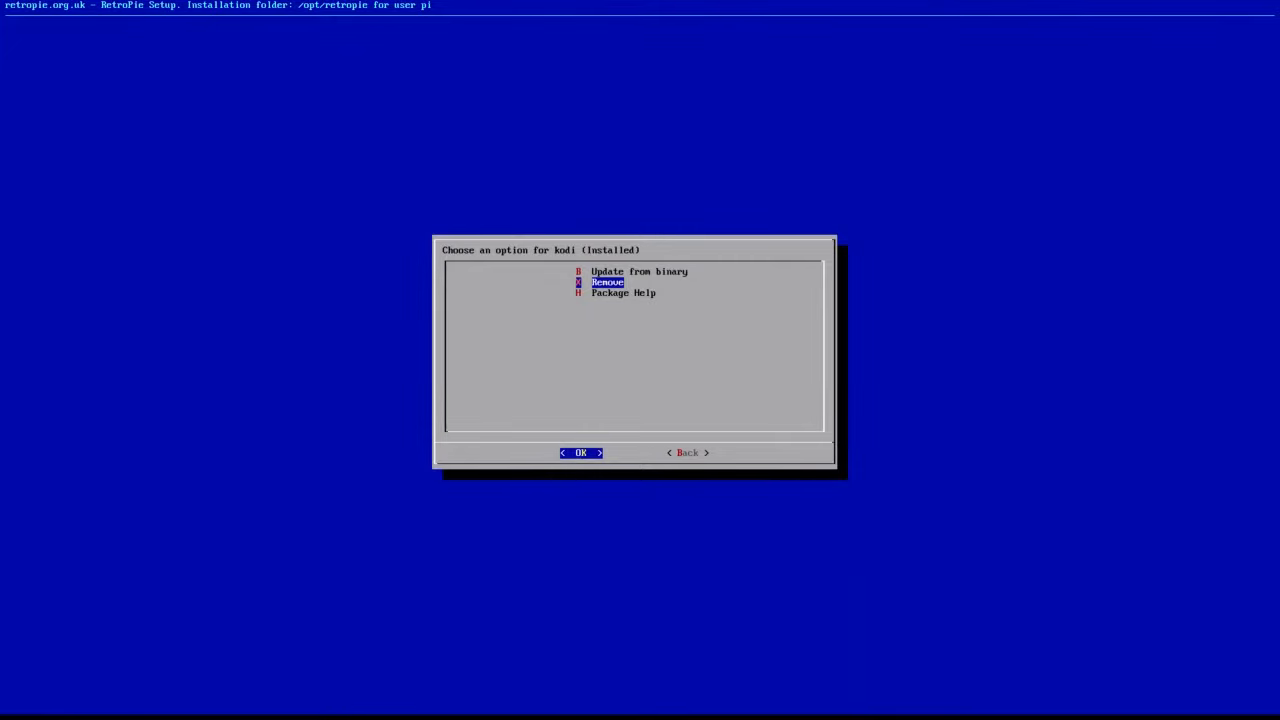
Remove the kodi package and confirm, leaving it listed as not installed.
click(580, 452)
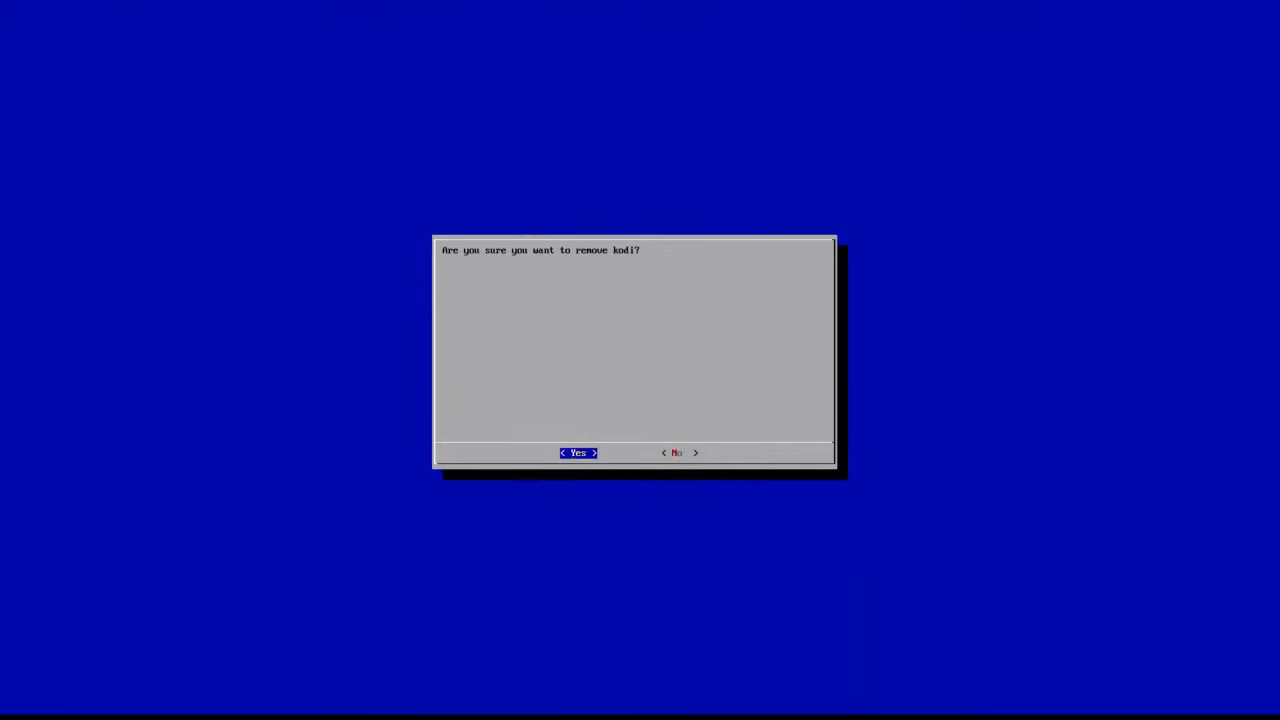
click(576, 452)
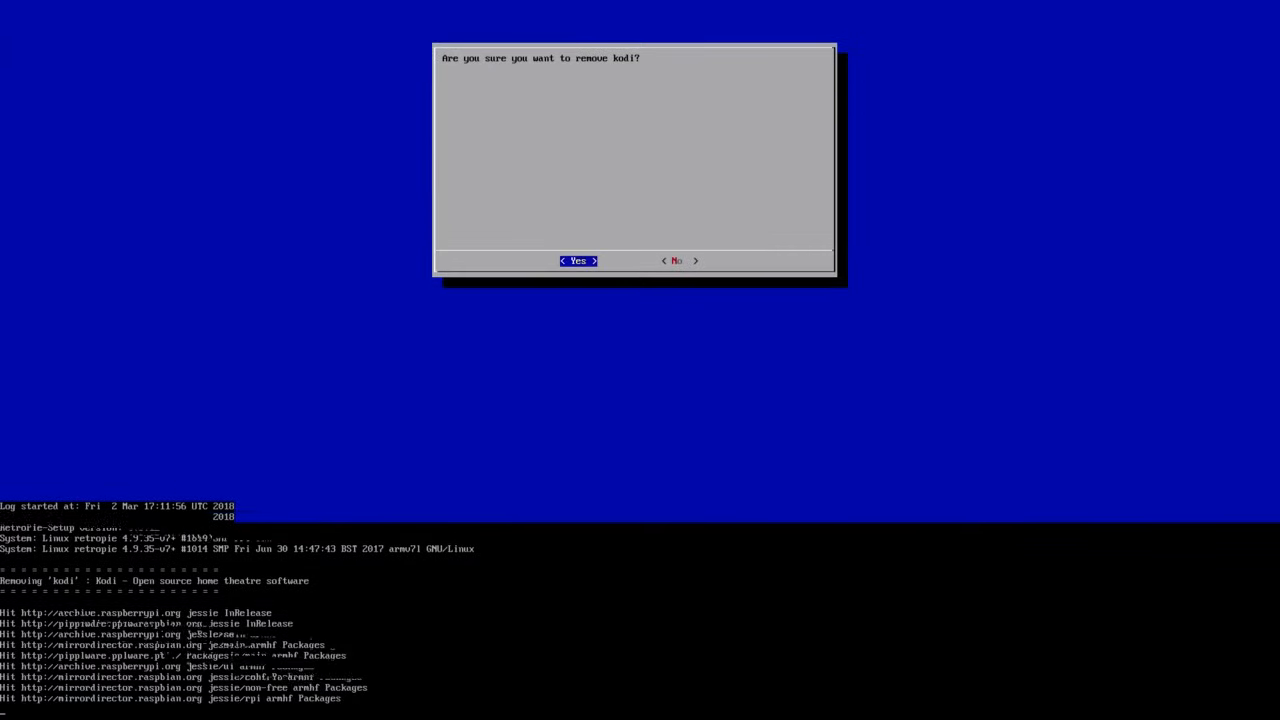
click(576, 260)
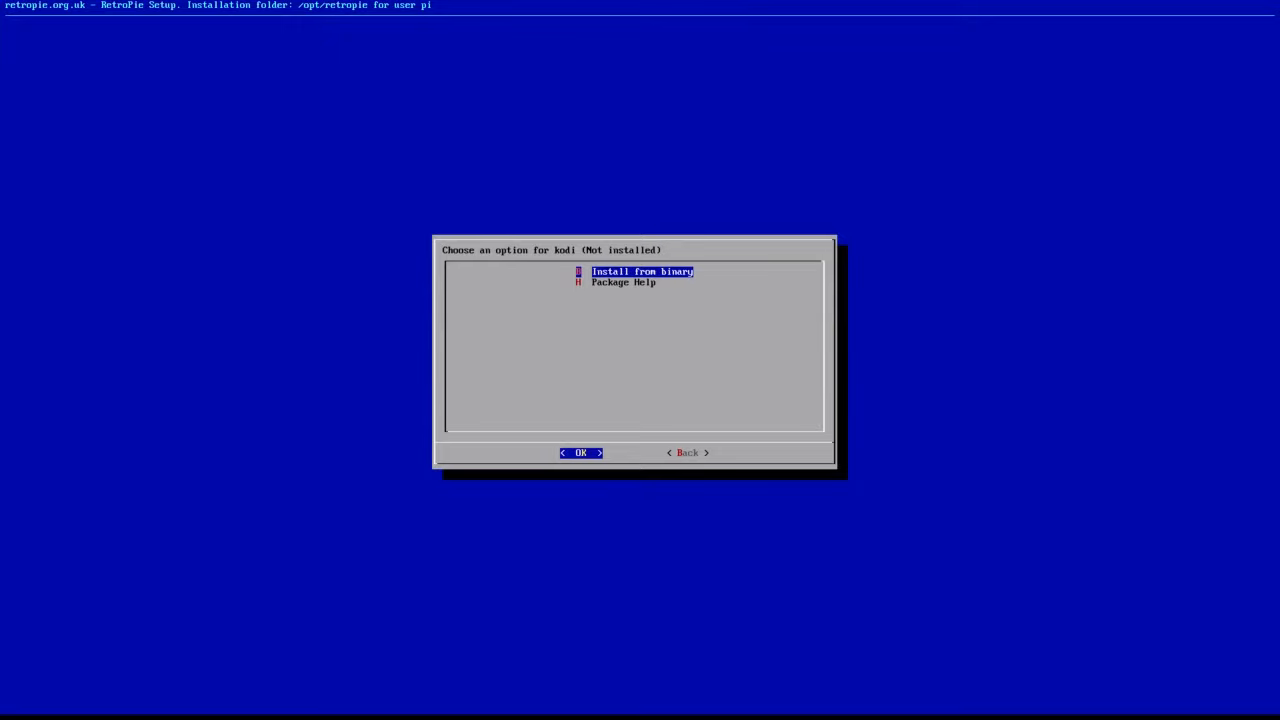
Install kodi from binary, then back out and exit RetroPie-Setup to Attract Mode.
click(580, 452)
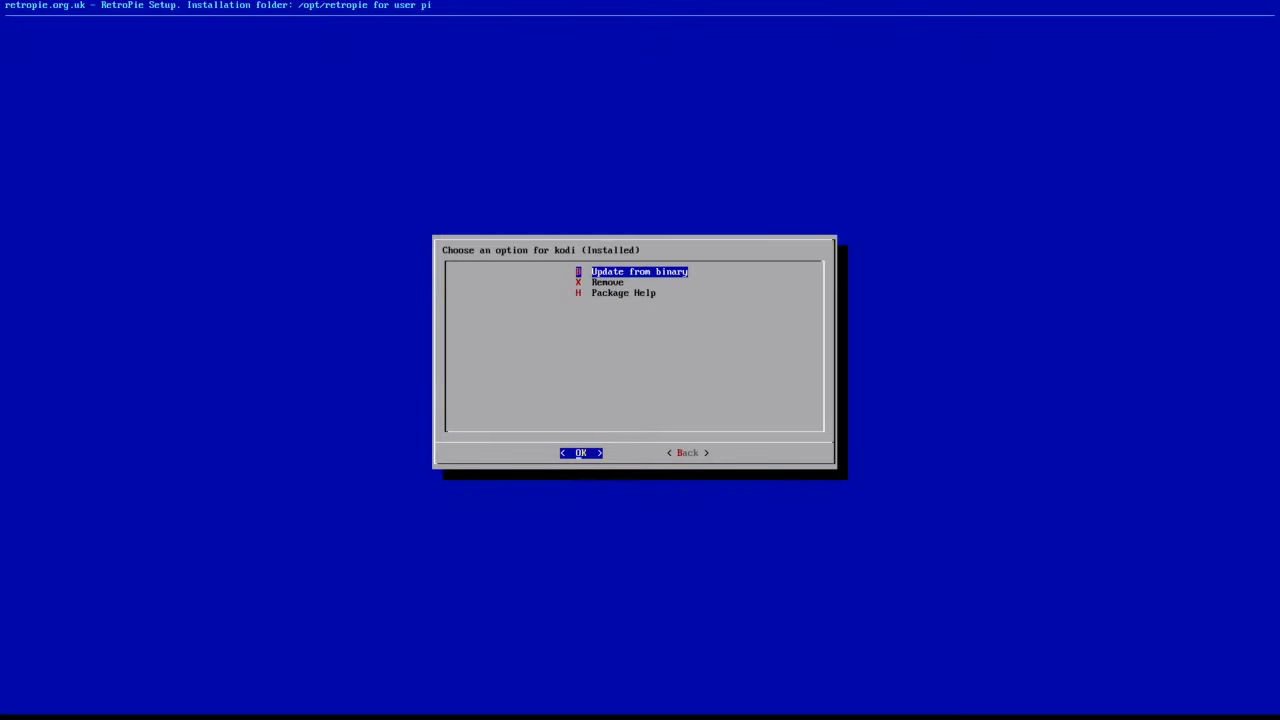
click(688, 452)
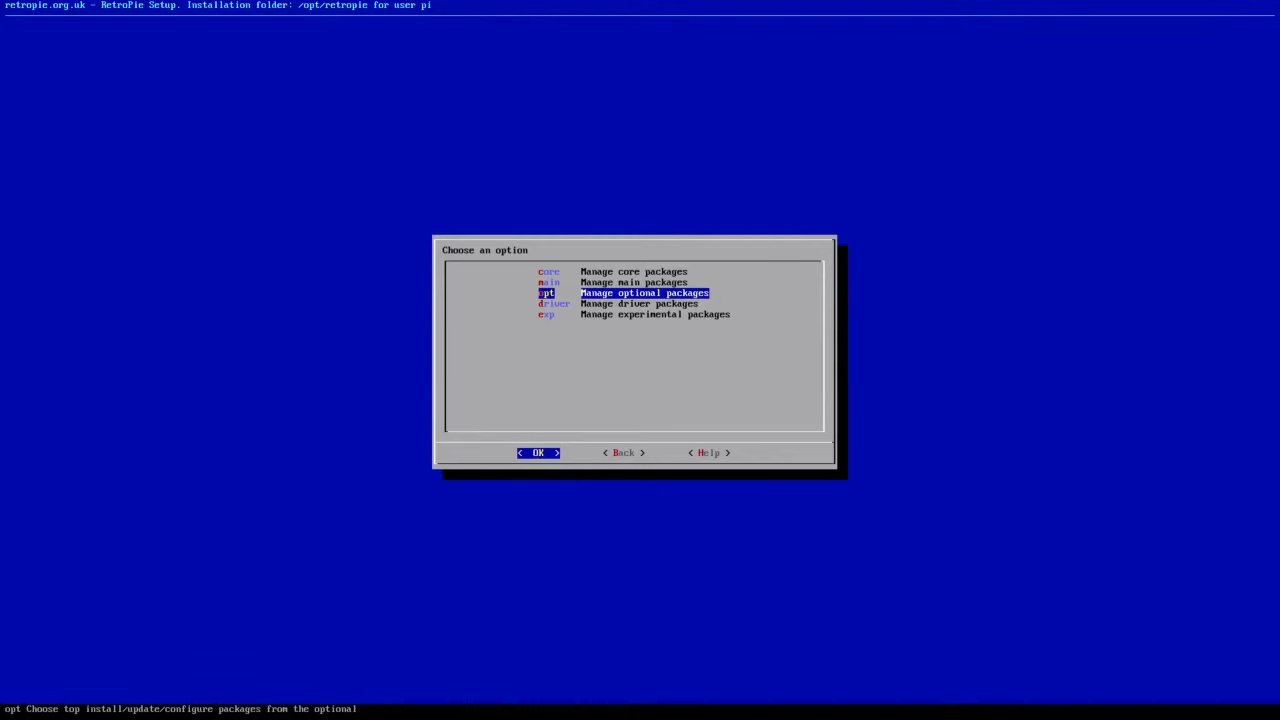
click(622, 452)
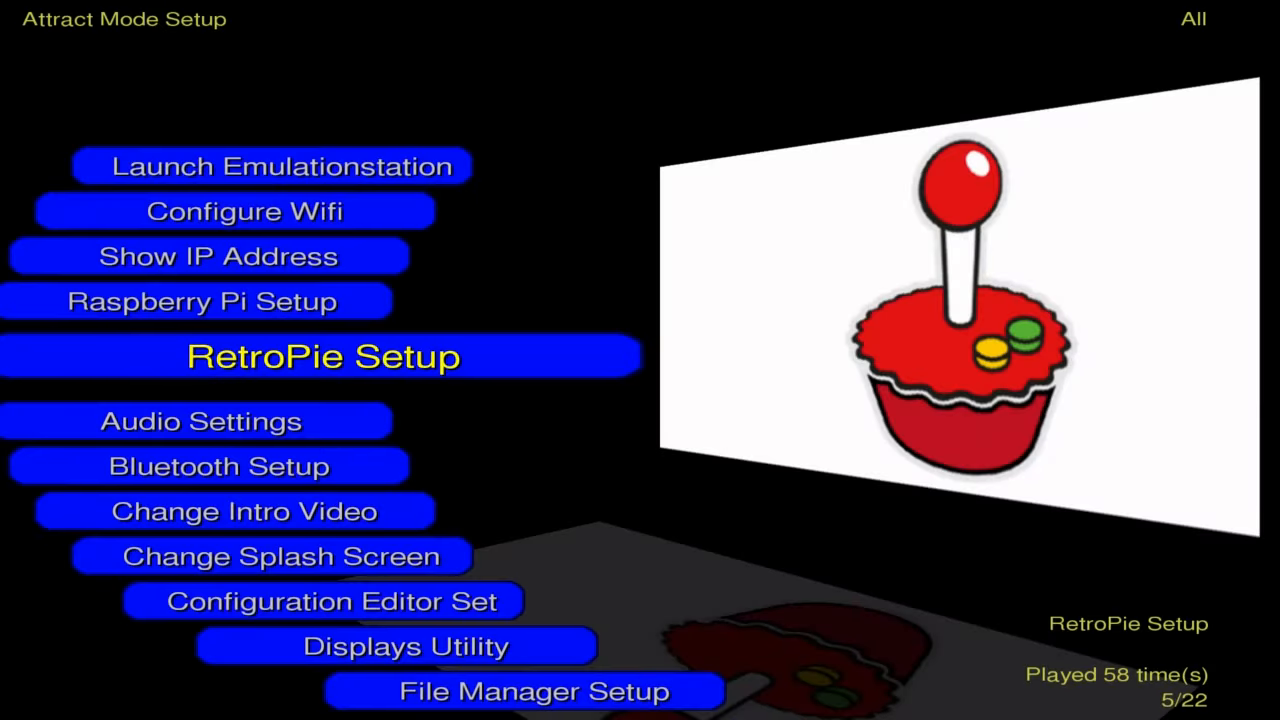
Launch Kodi from Attract Mode into the StrangerThings build home screen.
click(284, 166)
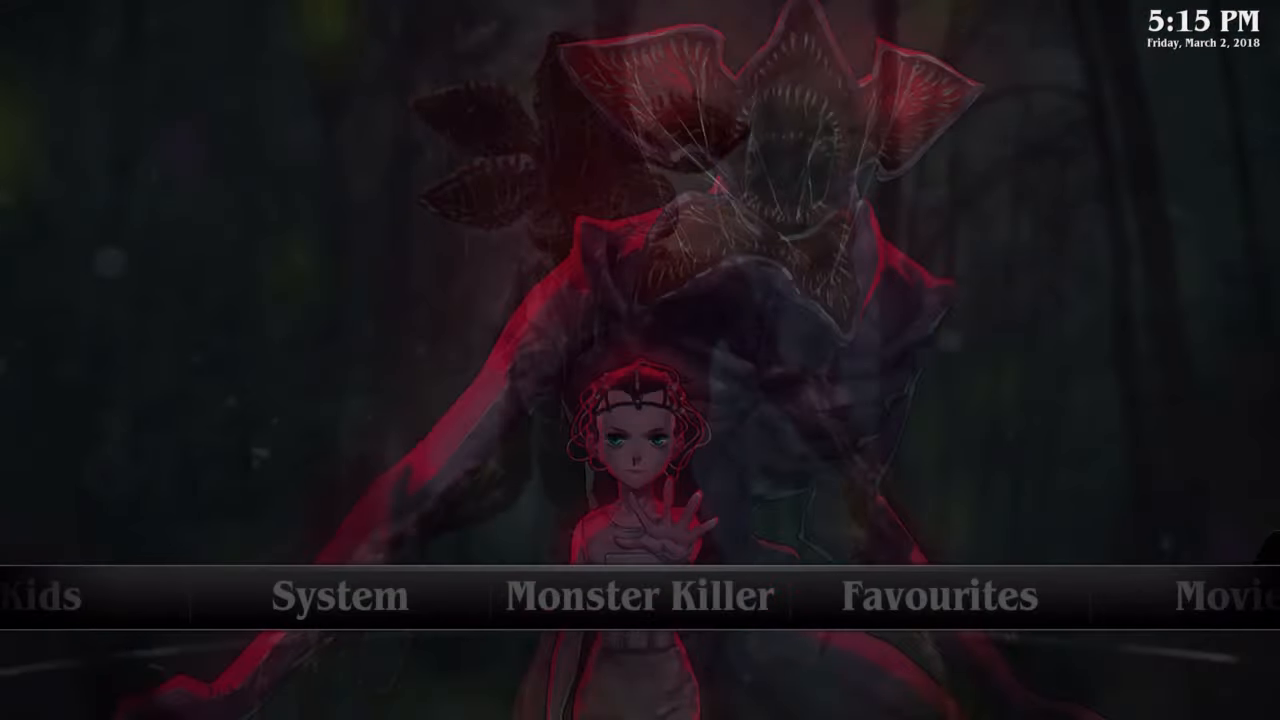